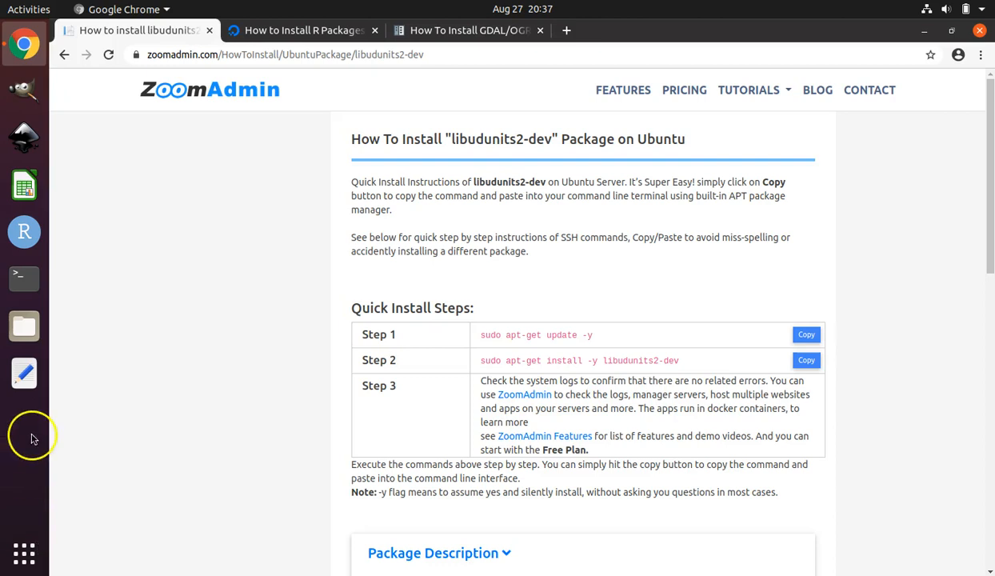
mouse_move(24, 44)
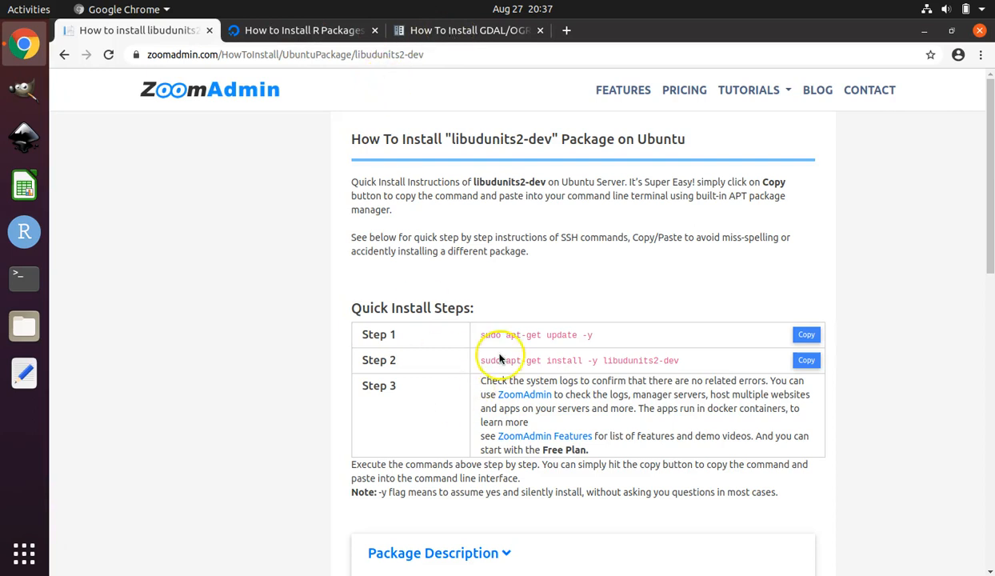
mouse_move(462, 162)
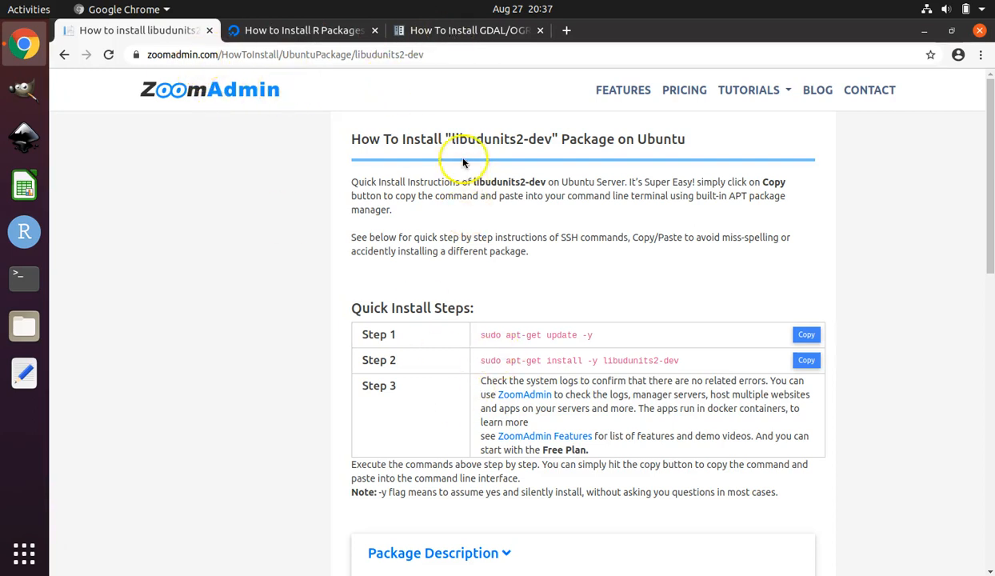
mouse_move(468, 149)
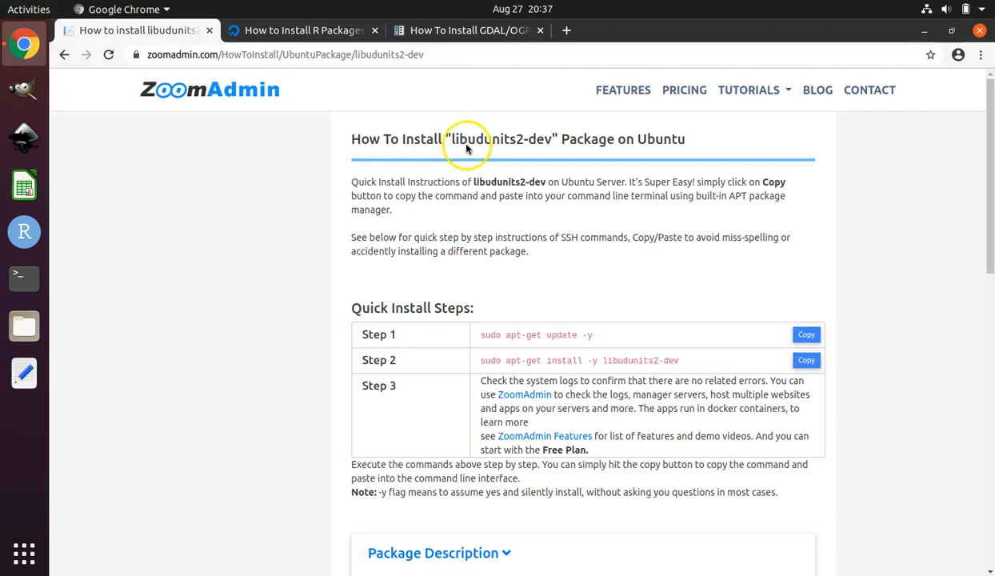
mouse_move(476, 146)
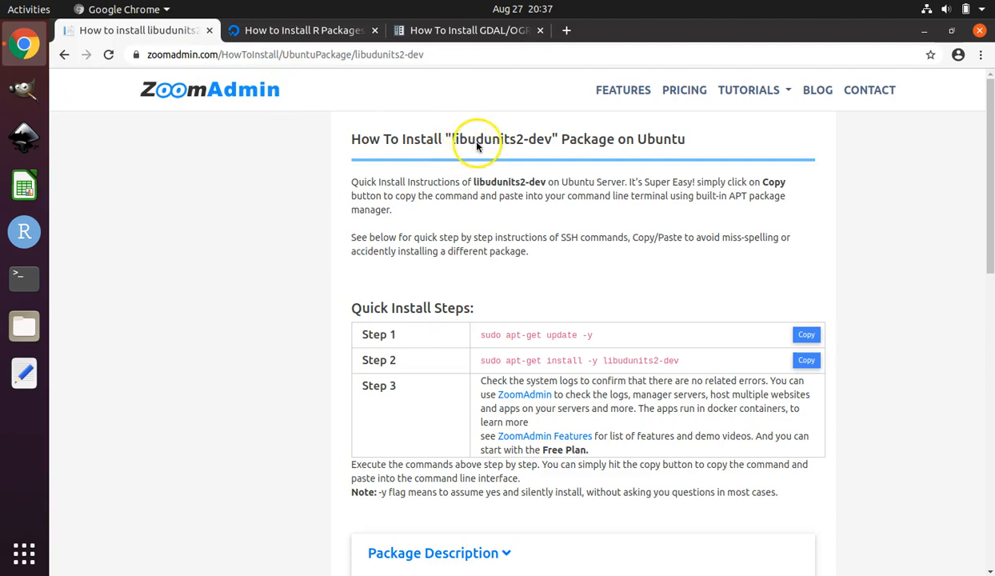
mouse_move(529, 143)
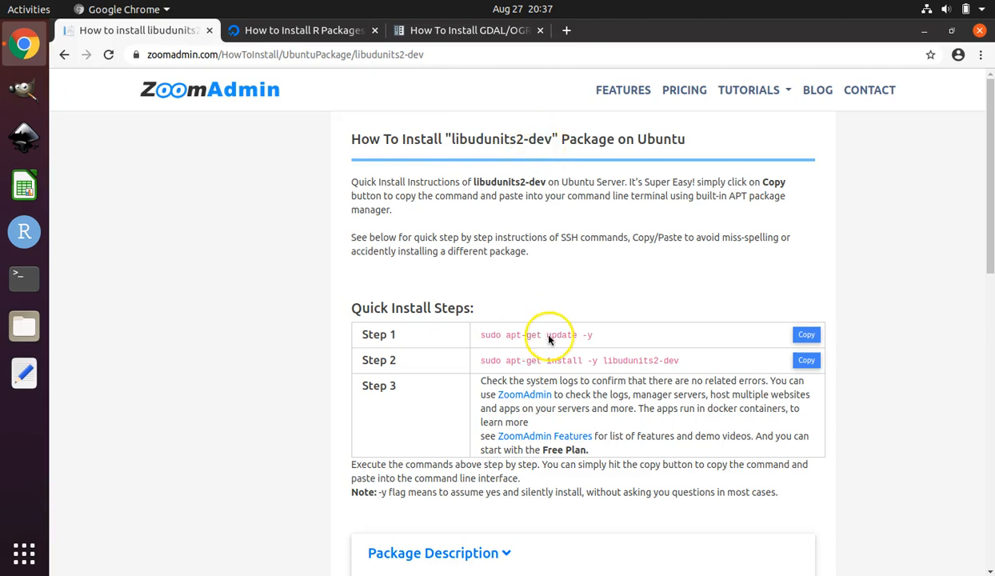
mouse_move(597, 339)
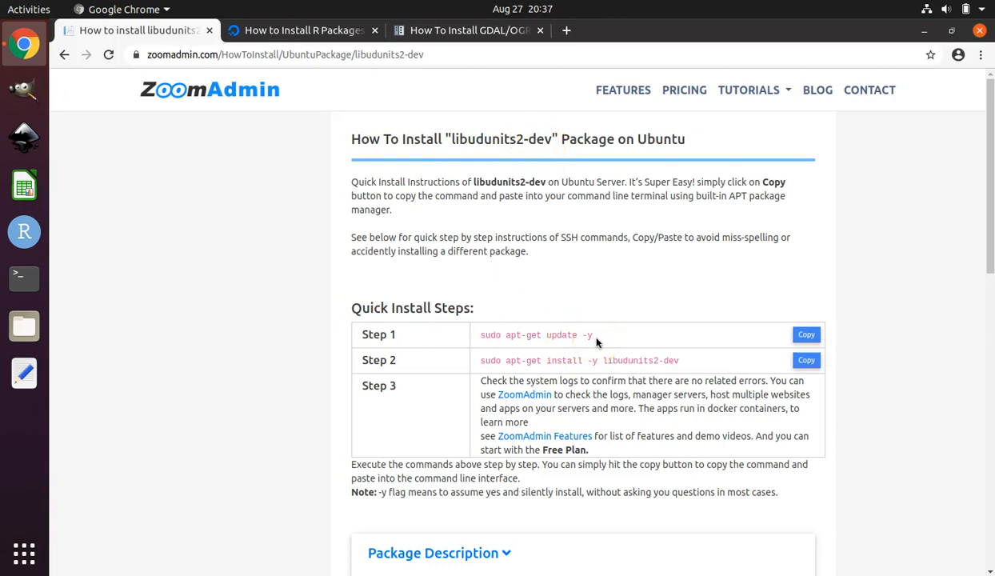
Select and copy the Step 1 command 'sudo apt-get update -y'.
double_click(528, 334)
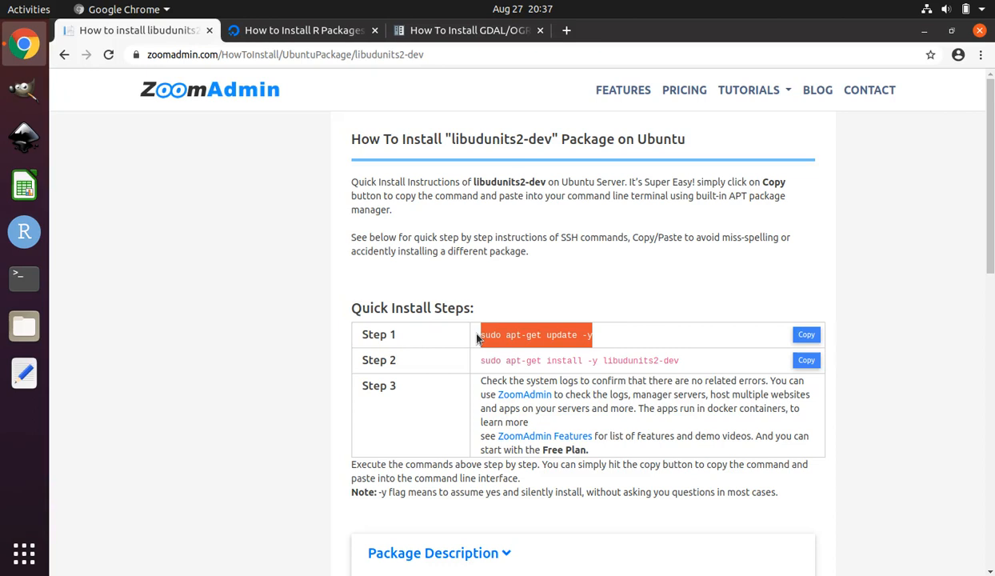
mouse_move(518, 334)
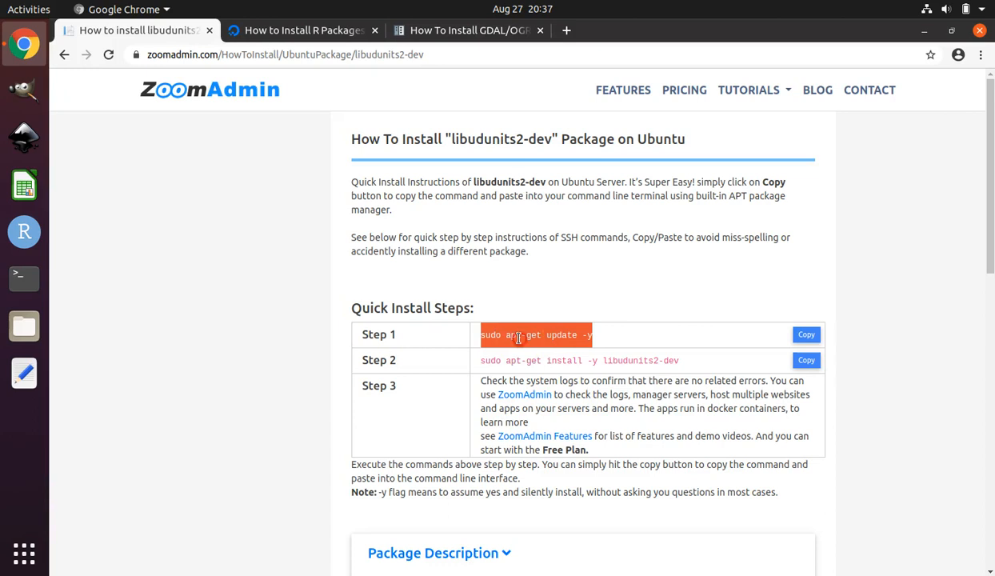
right_click(535, 334)
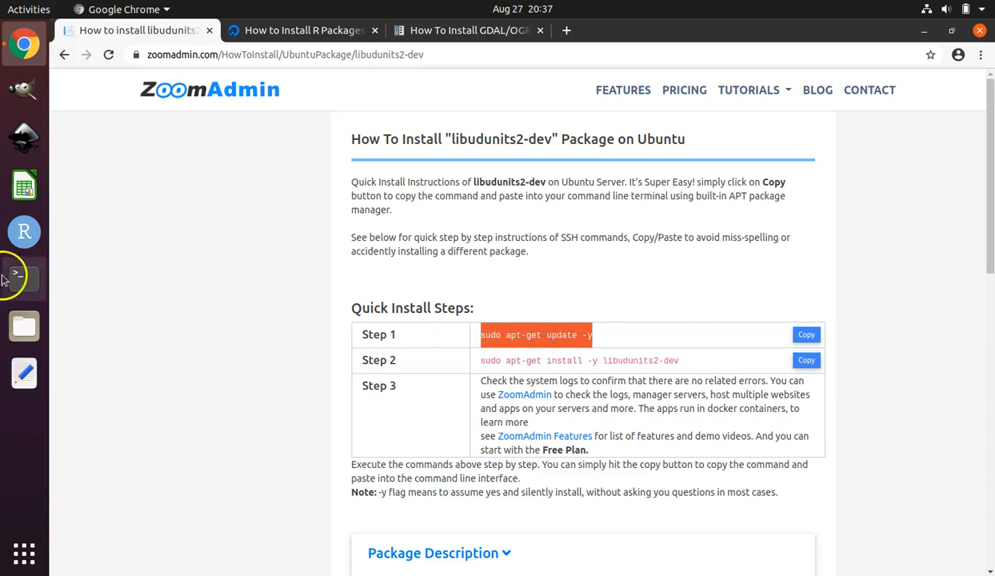
mouse_move(23, 278)
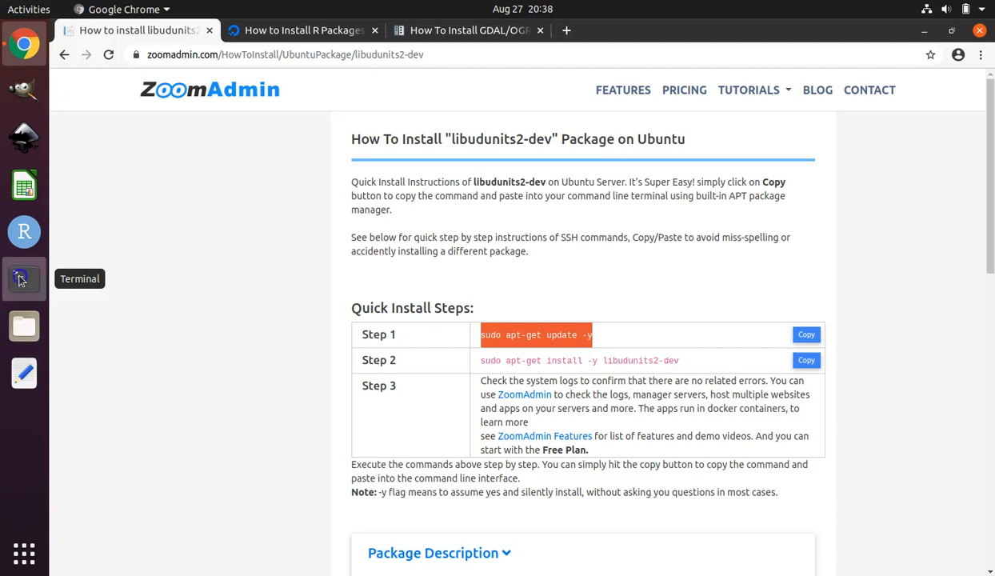
Paste 'sudo apt-get update -y' into the terminal to update package lists.
click(23, 278)
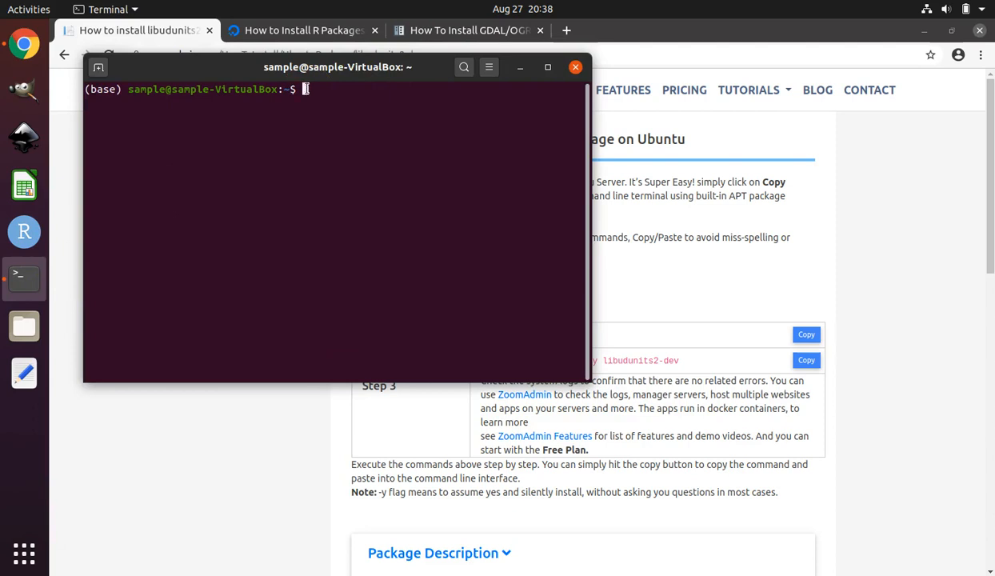
right_click(343, 120)
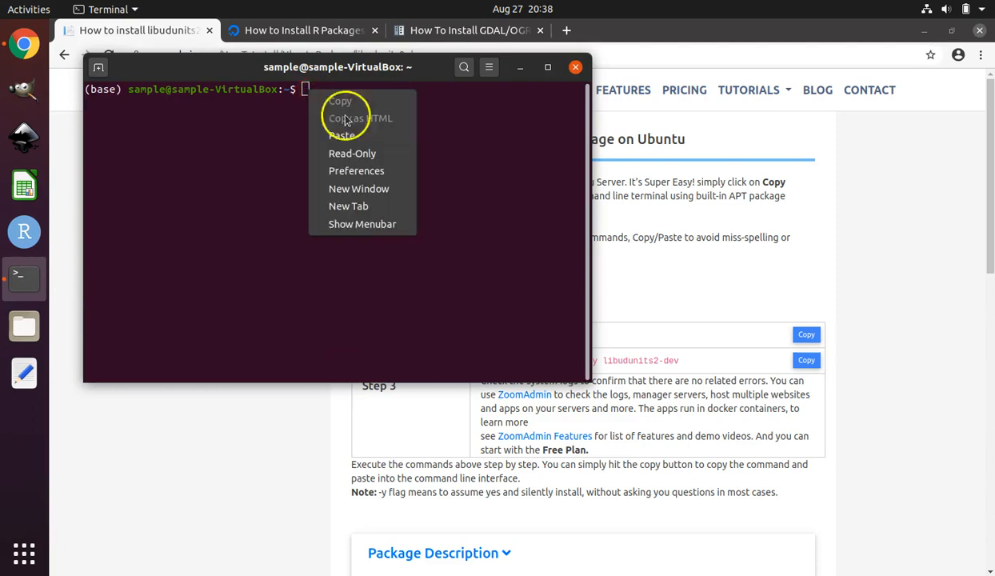
mouse_move(357, 135)
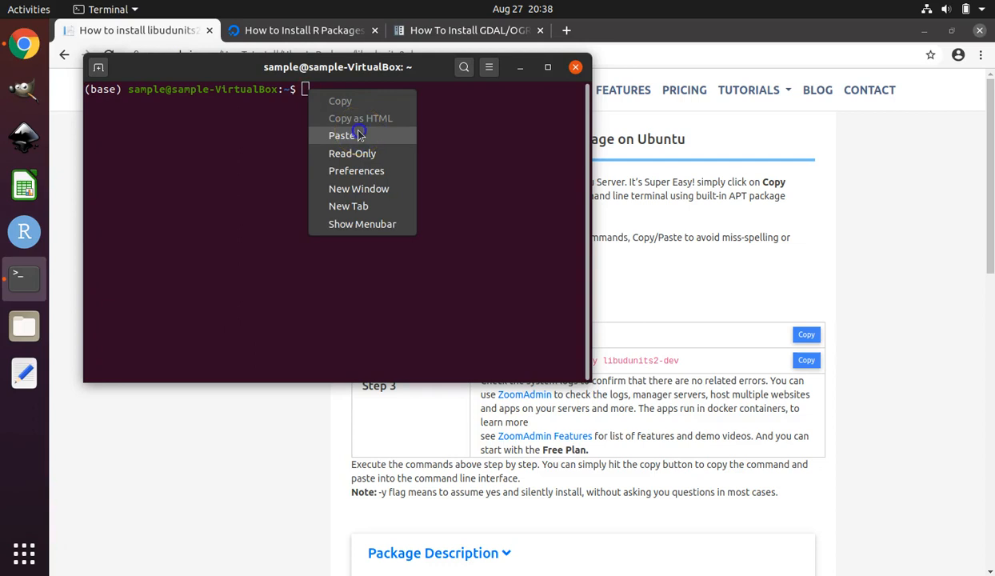
click(344, 134)
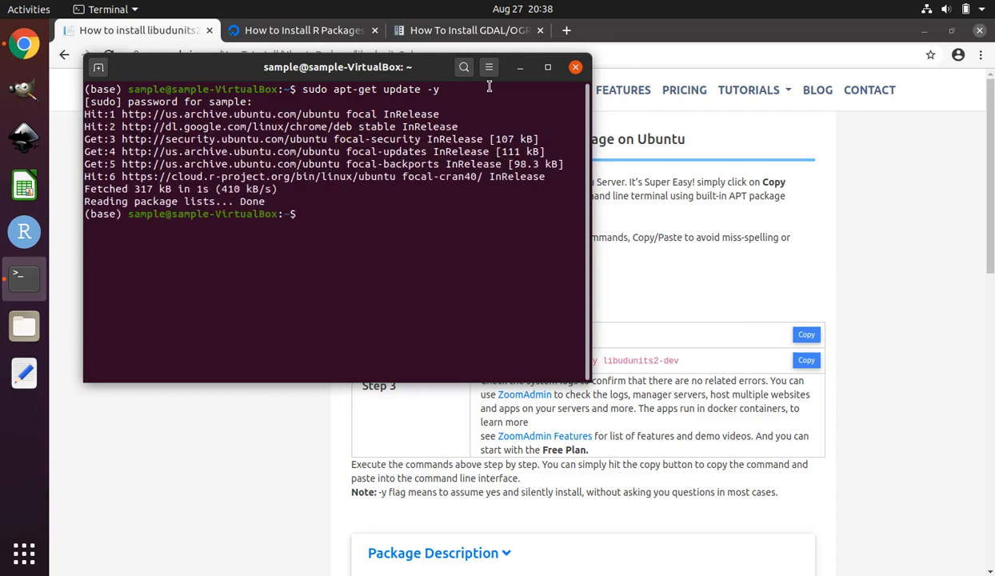
mouse_move(738, 304)
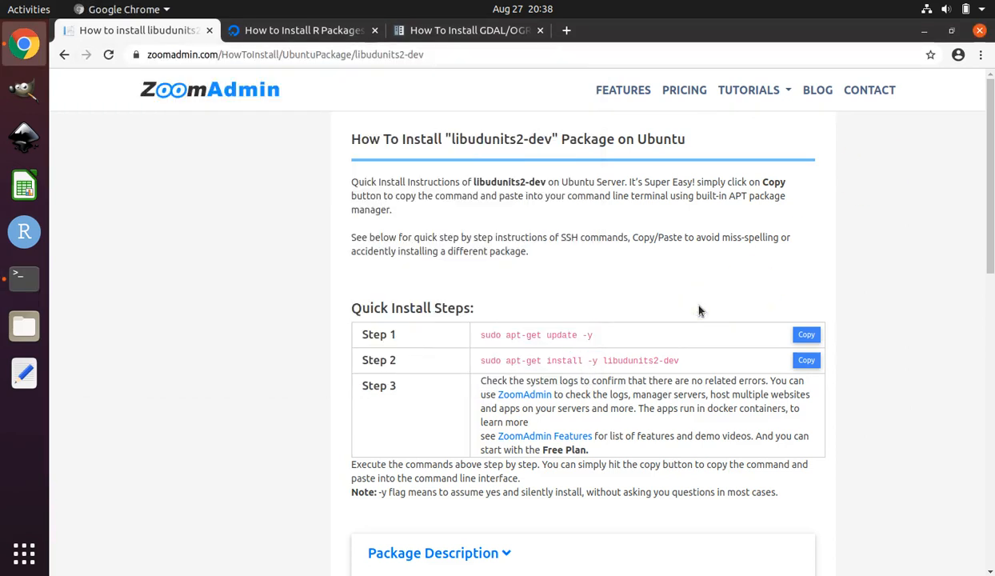
mouse_move(686, 366)
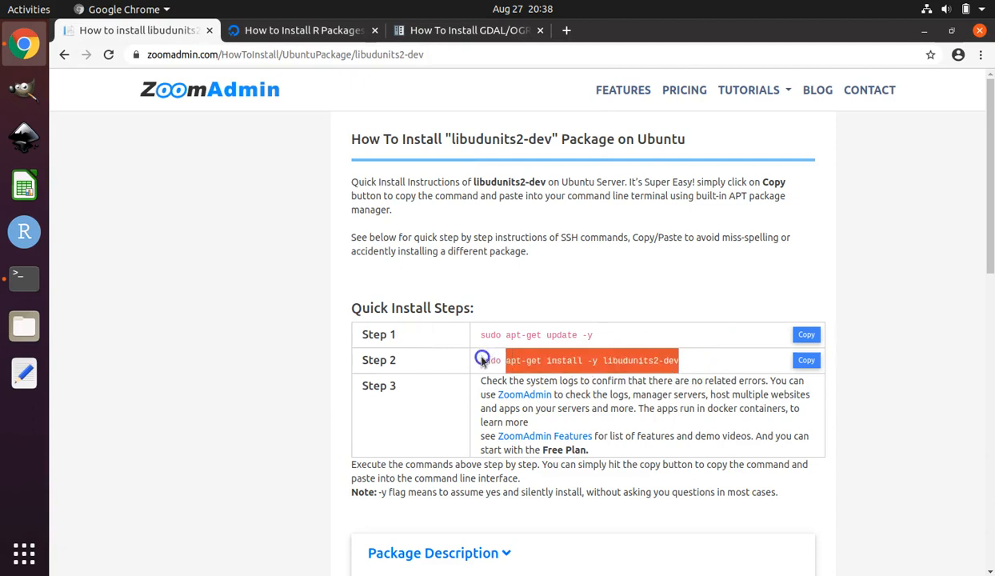
Copy the 'sudo apt-get install -y libudunits2-dev' command from the page.
right_click(486, 360)
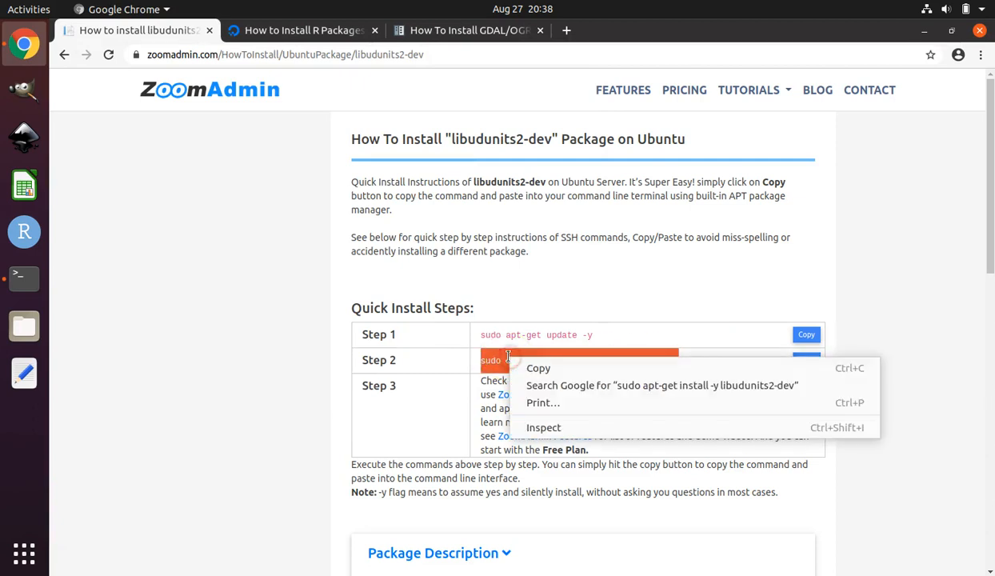
click(538, 366)
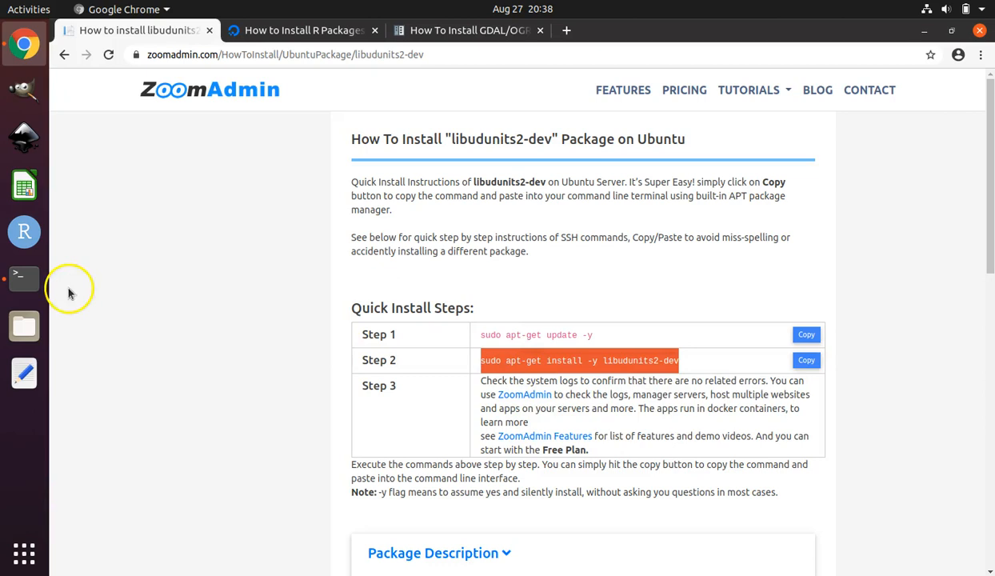
Paste and run 'sudo apt-get install -y libudunits2-dev' in the terminal.
click(23, 277)
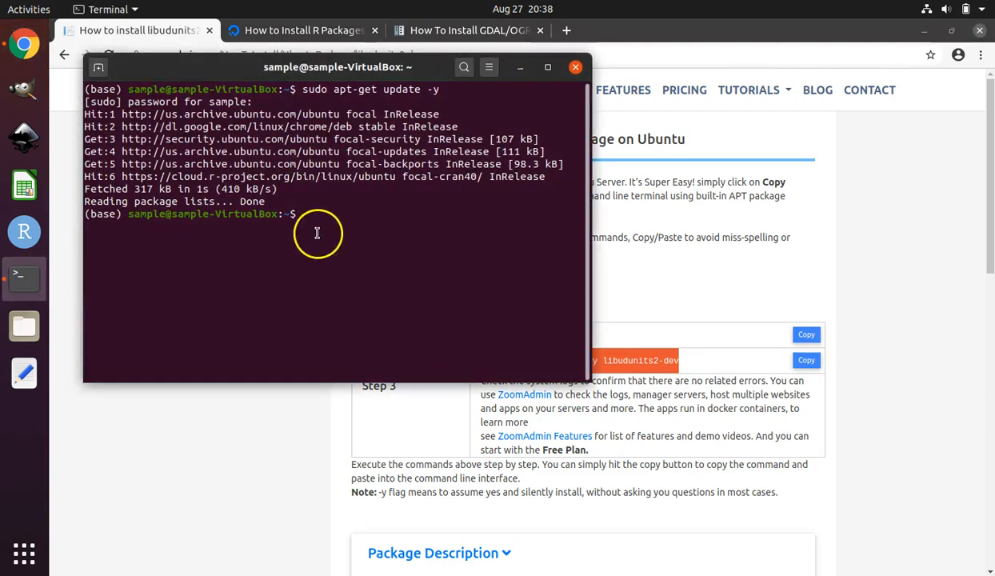
right_click(316, 233)
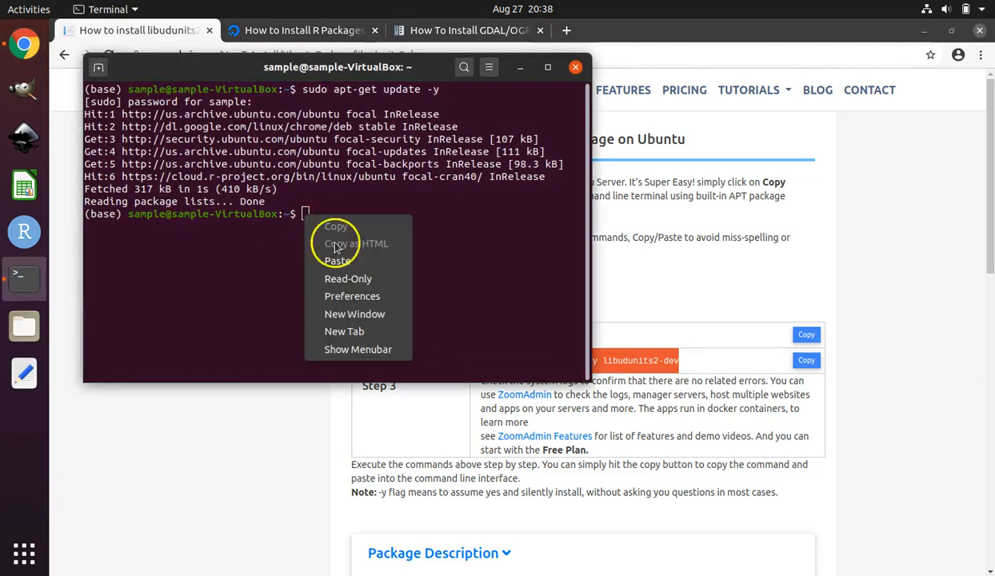
click(337, 261)
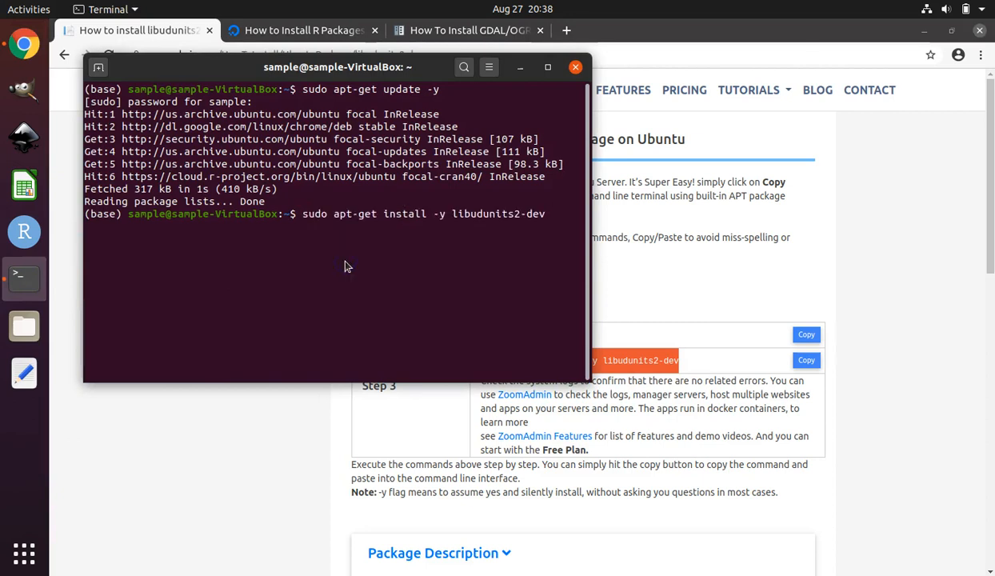
key(Return)
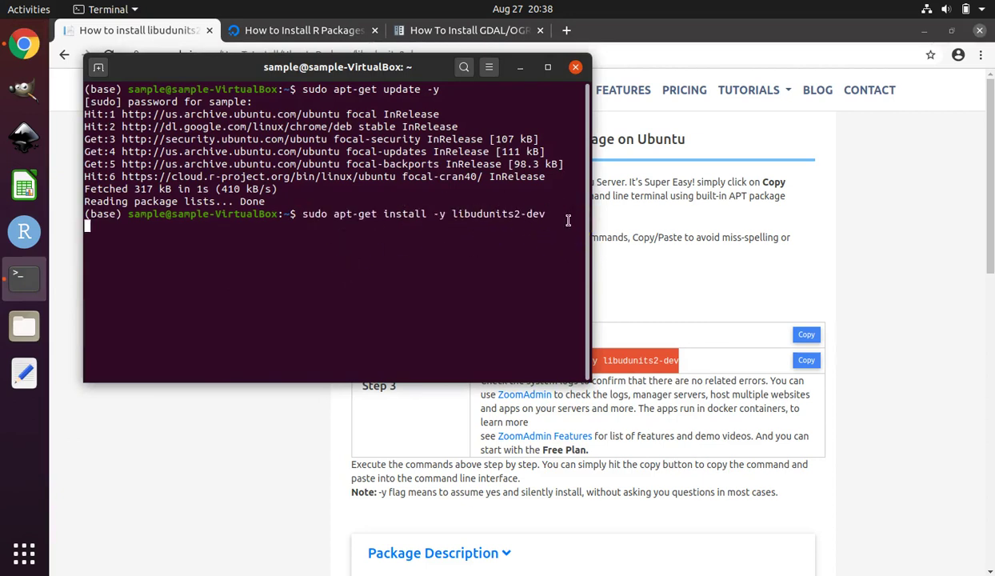
key(Return)
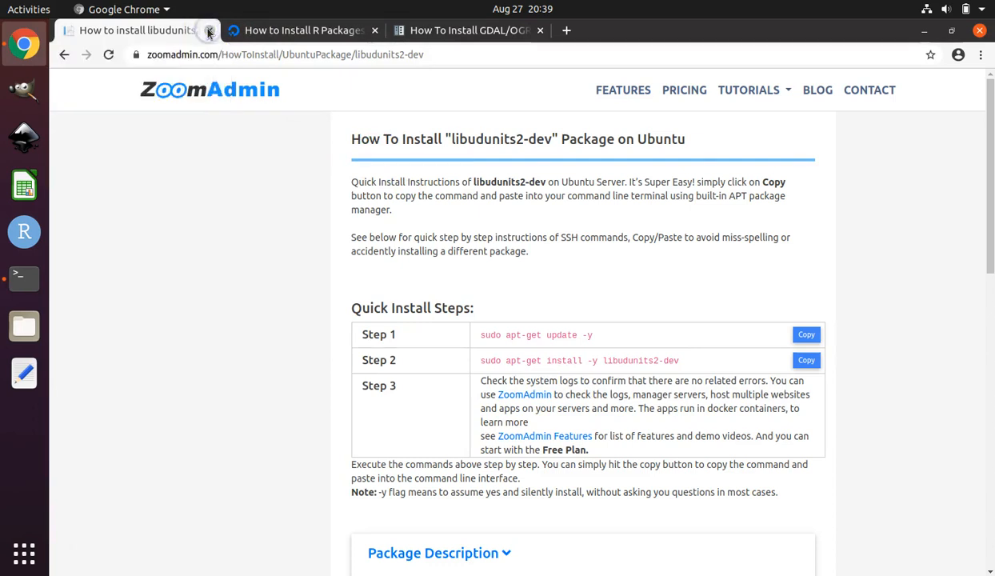
Close the libudunits2-dev tab and copy the tutorial's build-essential dependency install command.
click(209, 30)
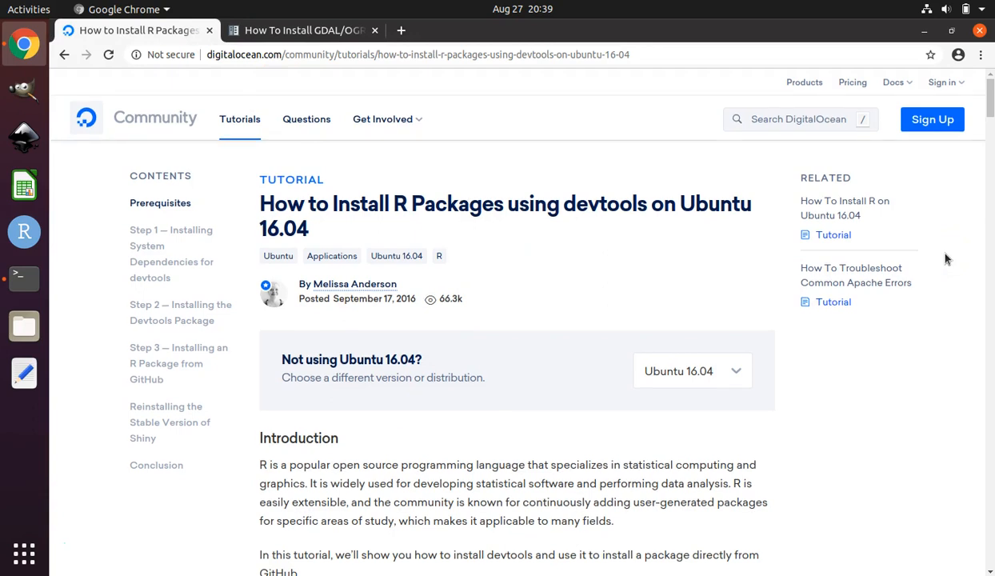
scroll(down, 3)
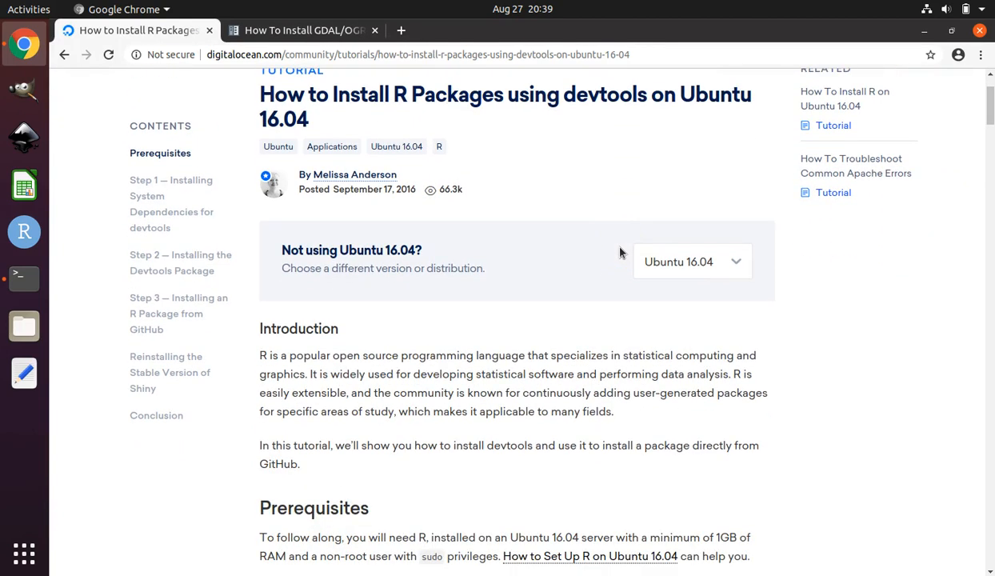
scroll(down, 3)
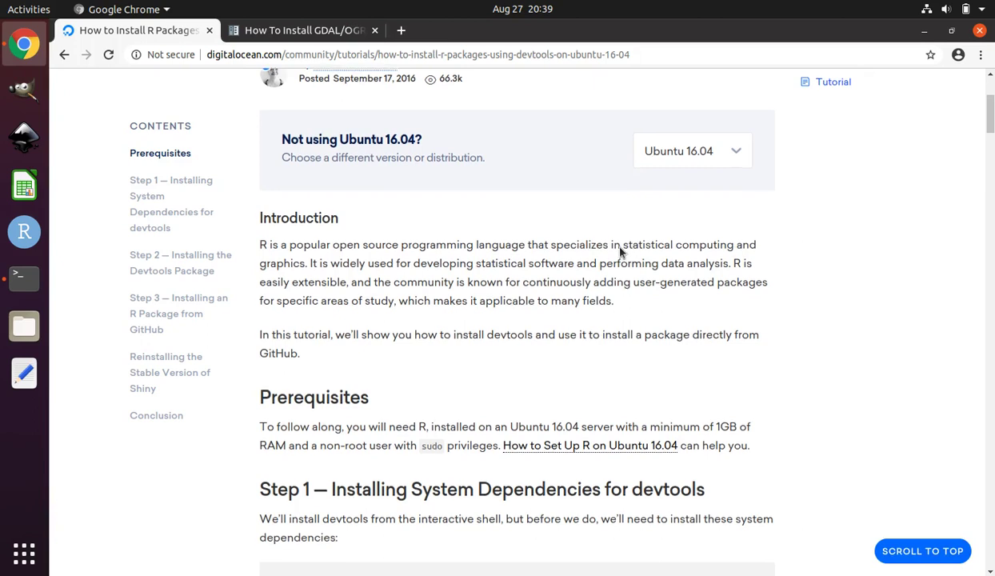
scroll(down, 3)
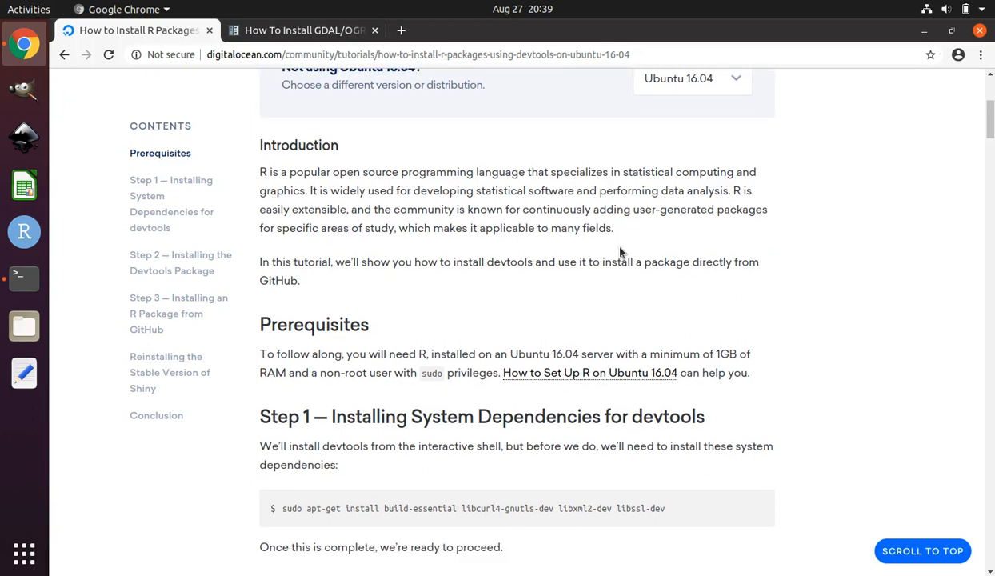
scroll(down, 3)
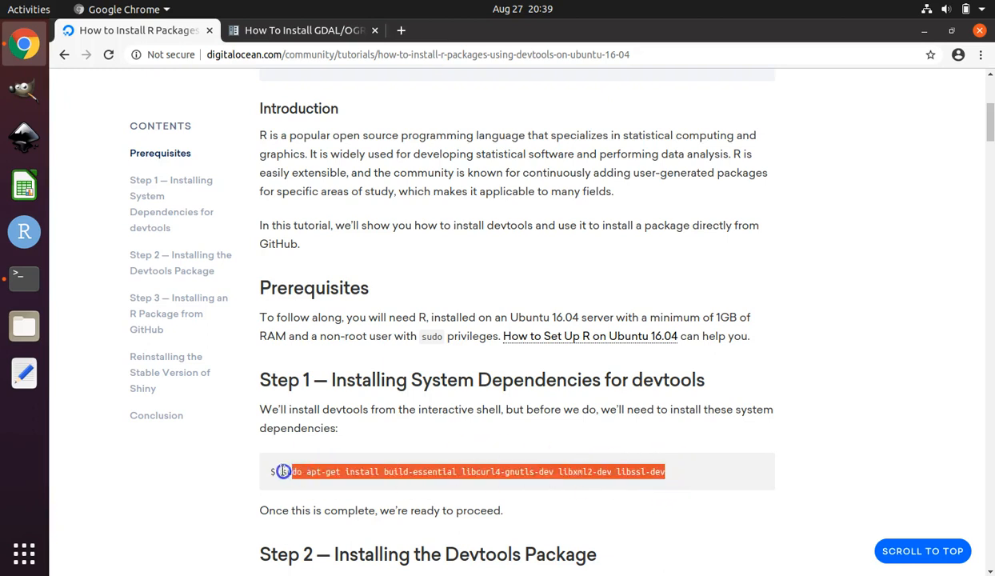
right_click(324, 470)
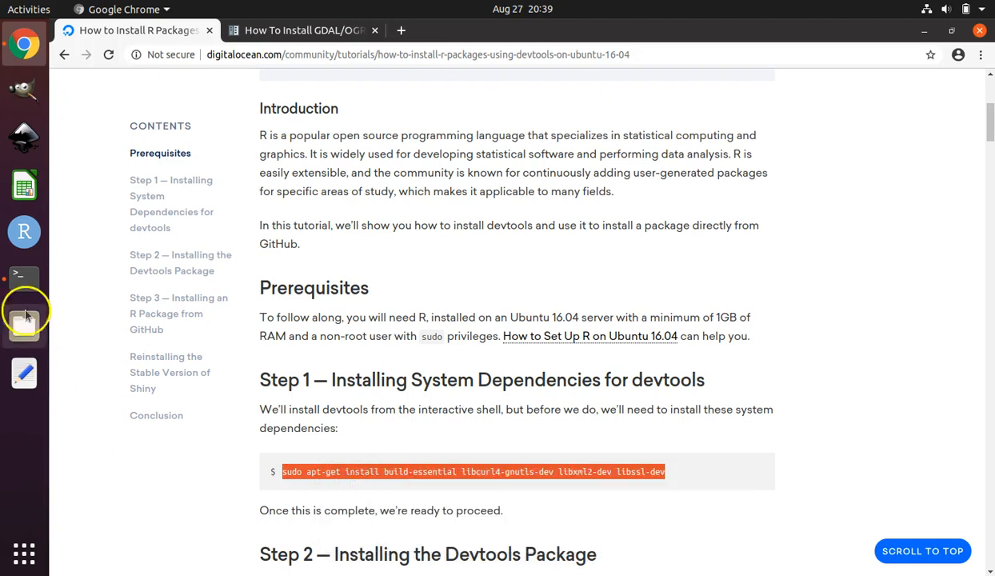
Run 'sudo apt-get install build-essential libcurl4-gnutls-dev libxml2-dev libssl-dev' in the terminal.
click(24, 278)
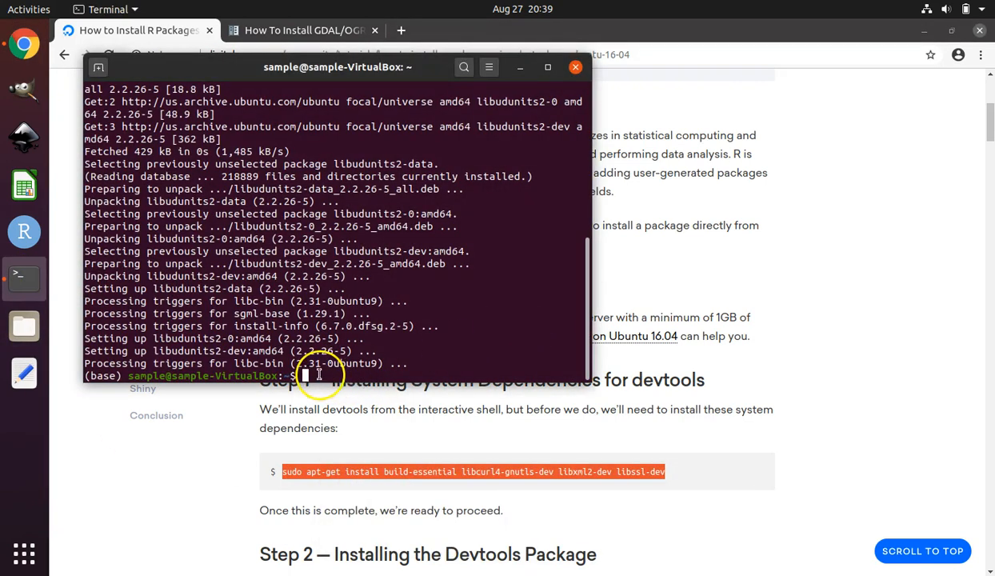
text(sudo apt-get install build-essential libcurl4-gnutls-dev libxml2-dev libssl-dev)
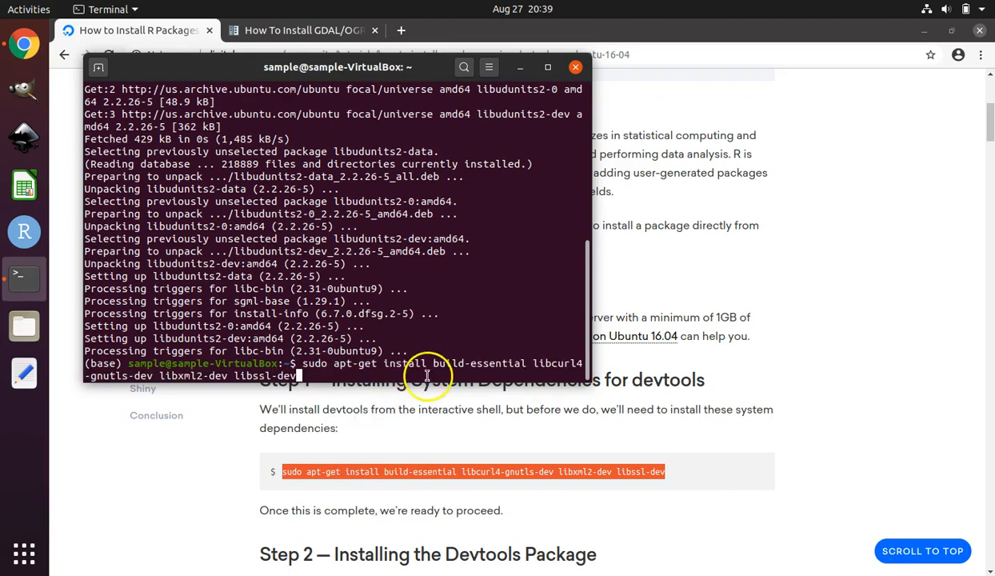
key(Return)
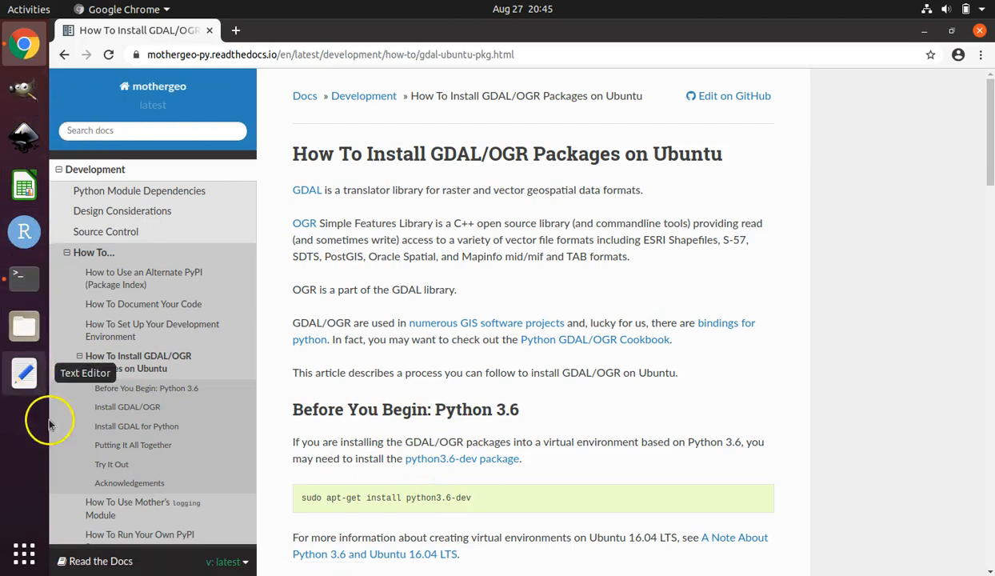
mouse_move(485, 504)
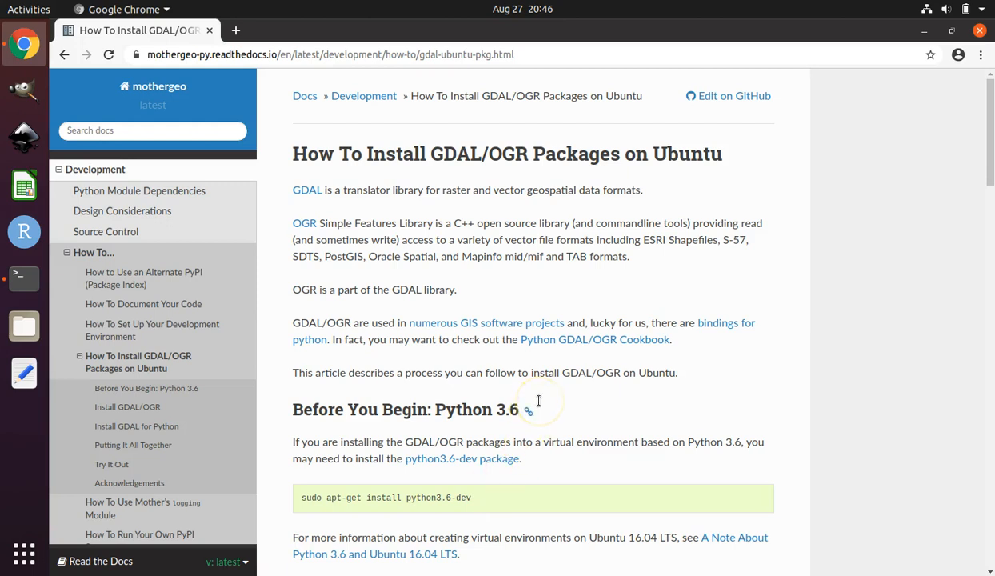
Scroll the GDAL/OGR guide down to the add-apt-repository ppa:ubuntugis/ppa command.
scroll(down, 3)
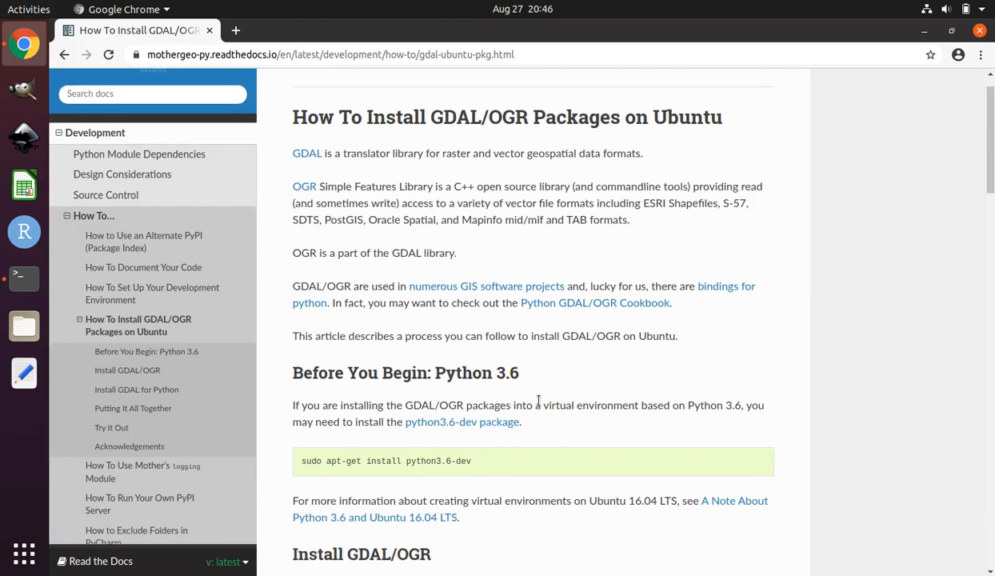
scroll(down, 3)
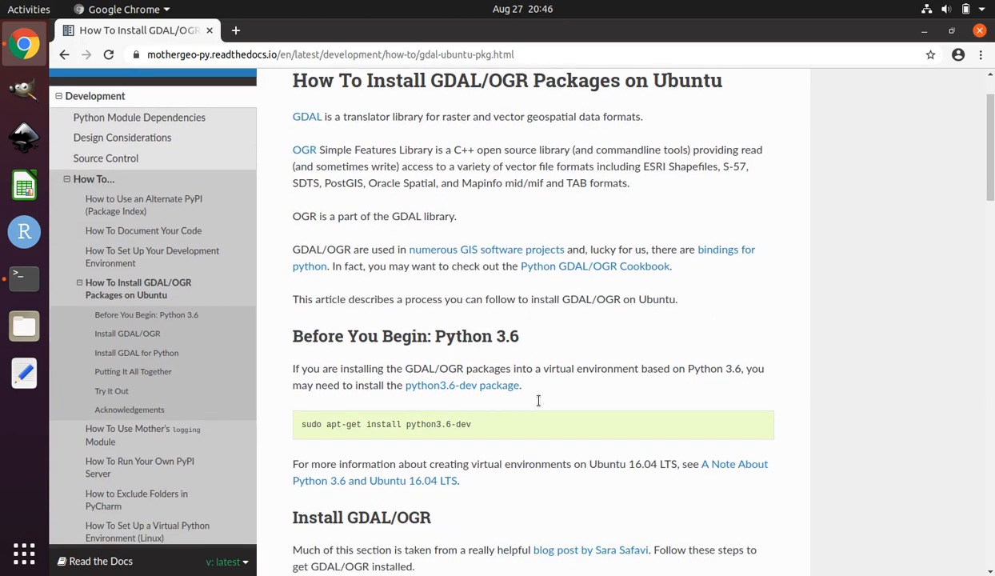
scroll(down, 3)
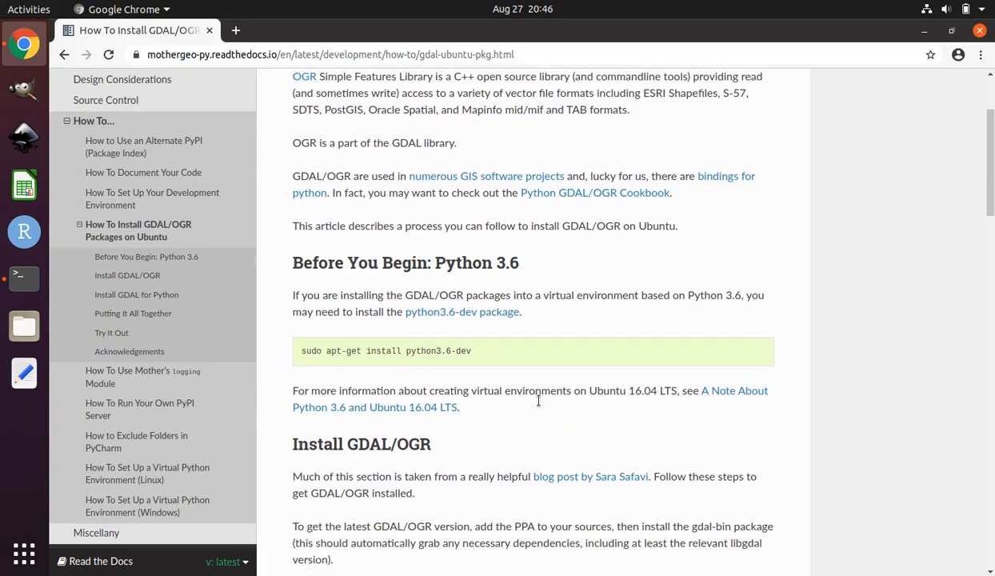
scroll(down, 3)
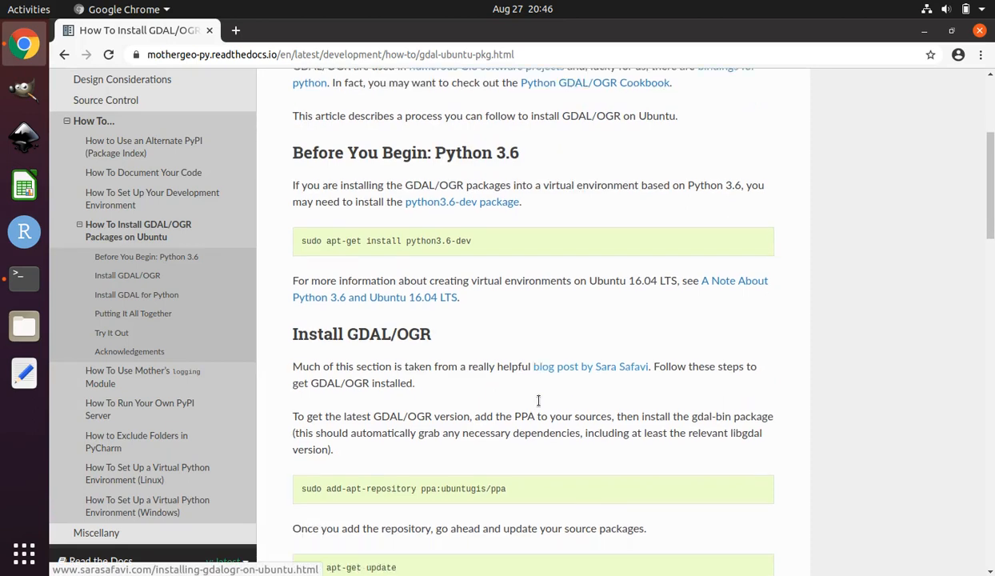
scroll(down, 3)
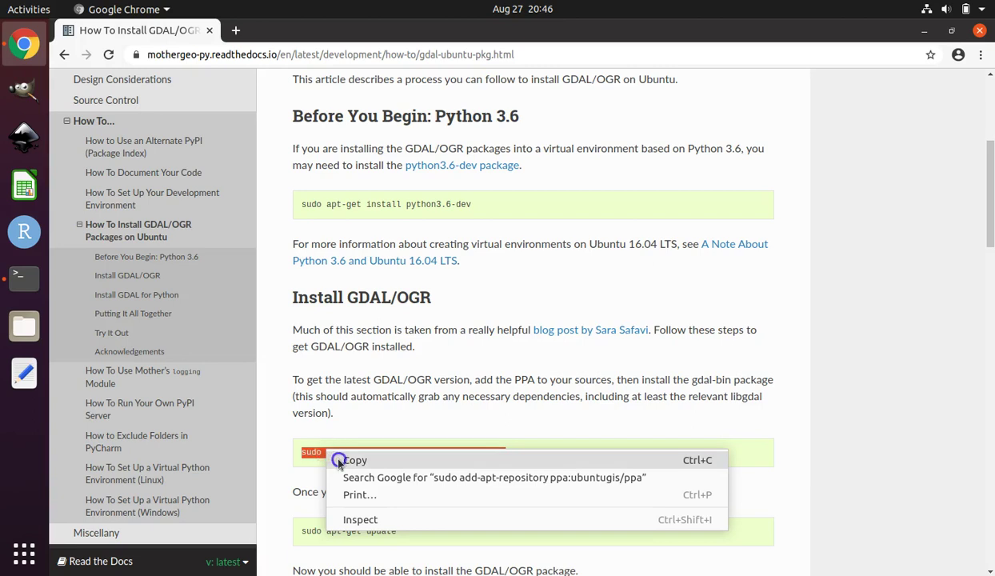
Paste and run the 'add-apt-repository ppa:ubuntugis/ppa' command in the terminal.
click(23, 277)
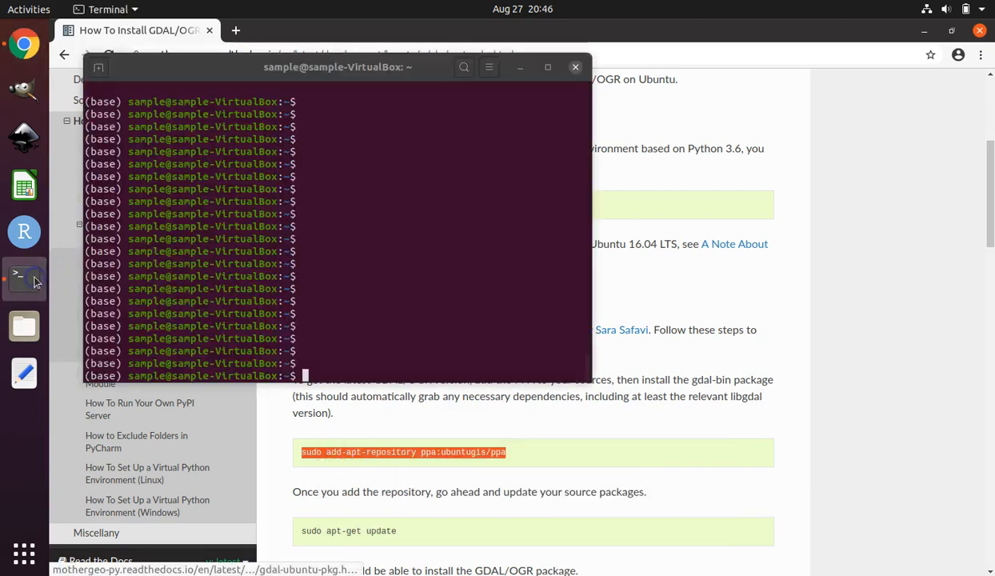
right_click(306, 376)
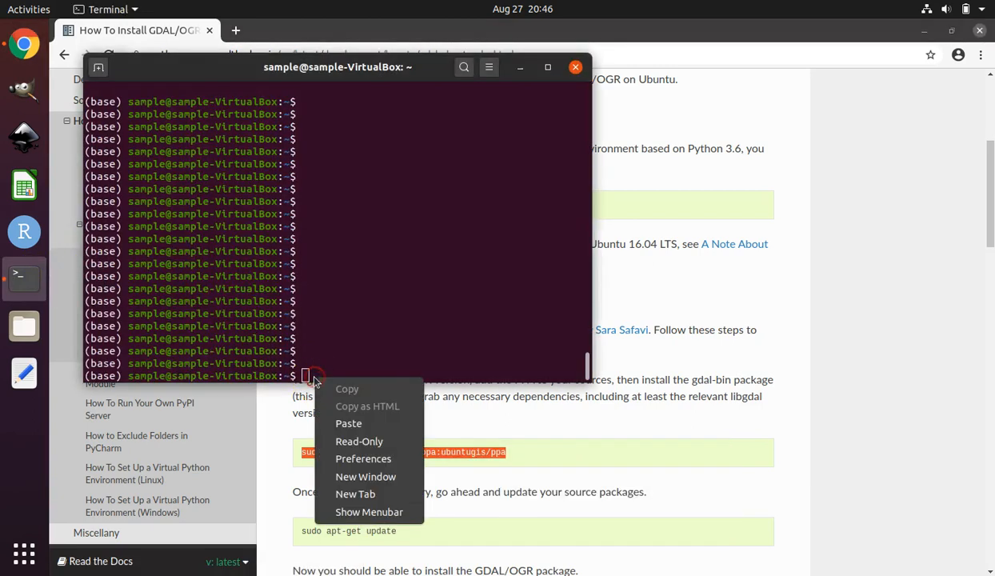
click(348, 423)
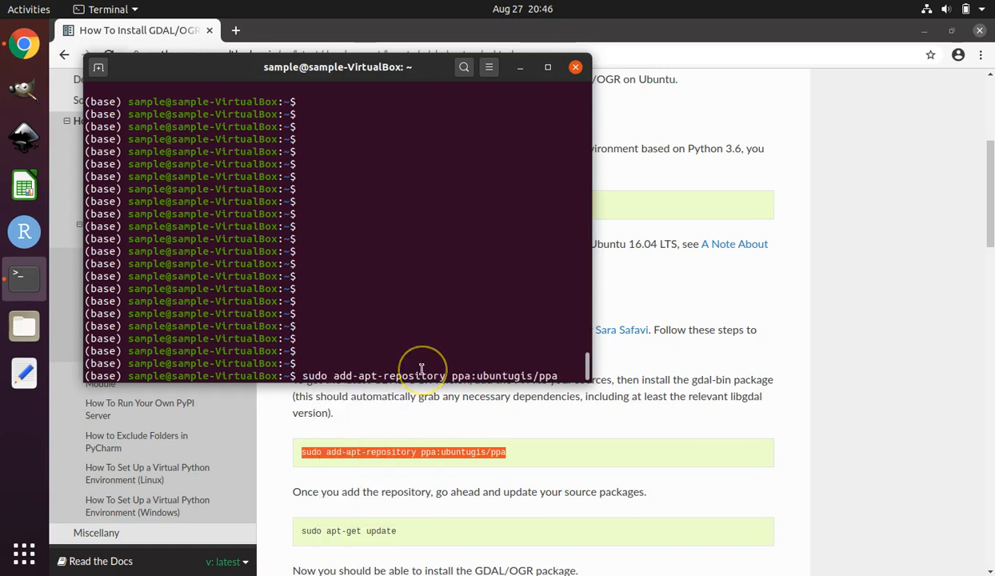
key(Return)
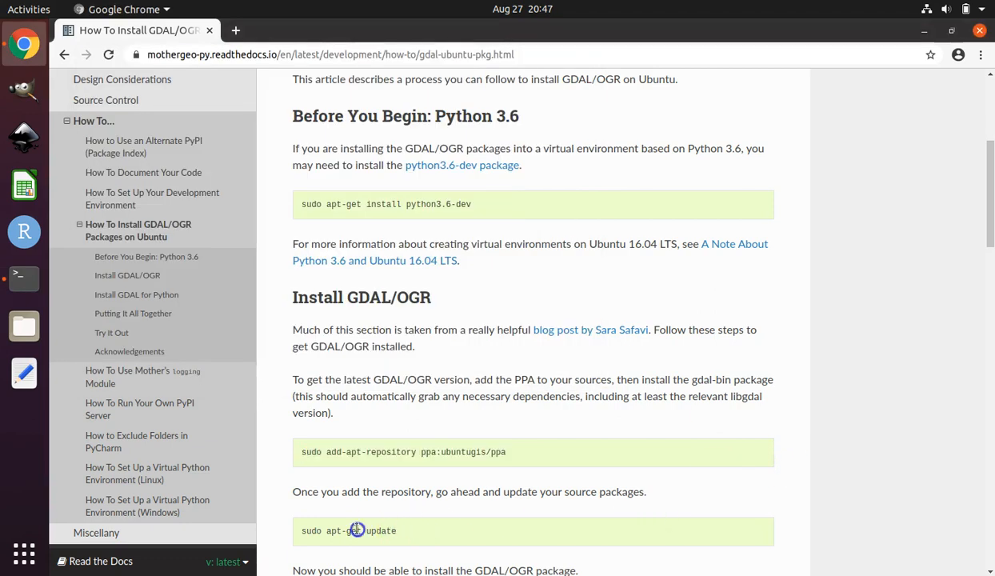
Copy 'sudo apt-get update', run it in the terminal, and return to the GDAL guide.
right_click(345, 530)
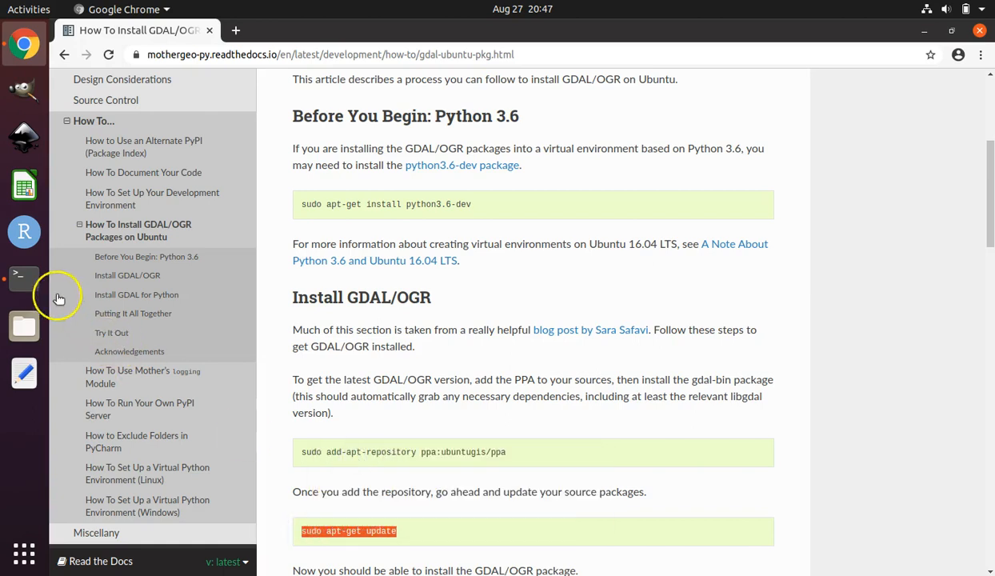
right_click(348, 376)
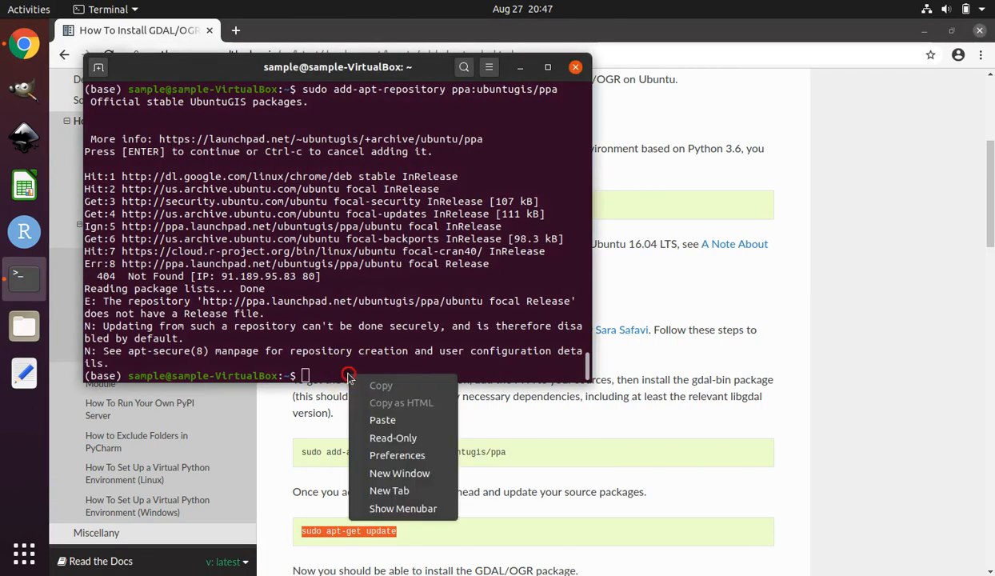
click(382, 420)
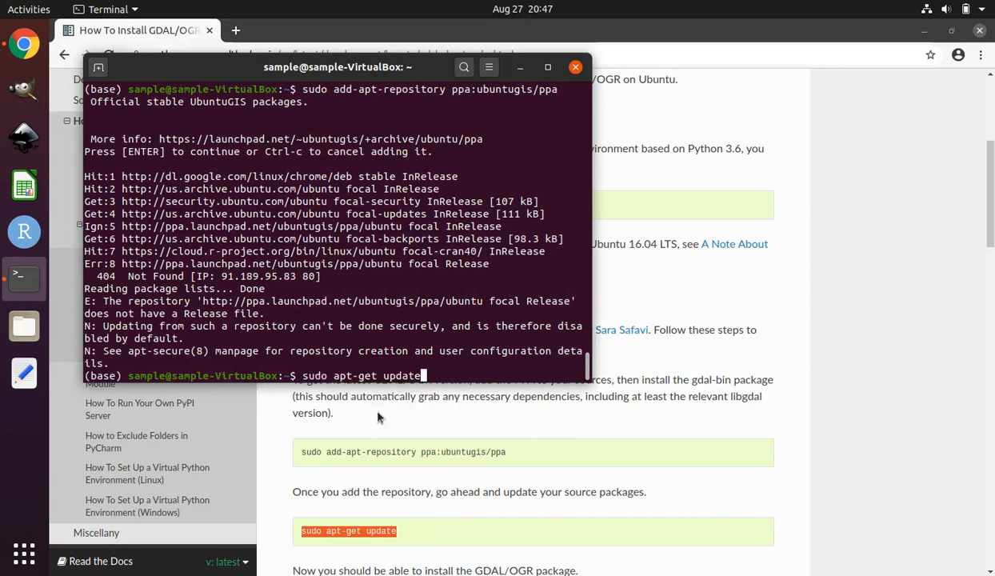
key(Return)
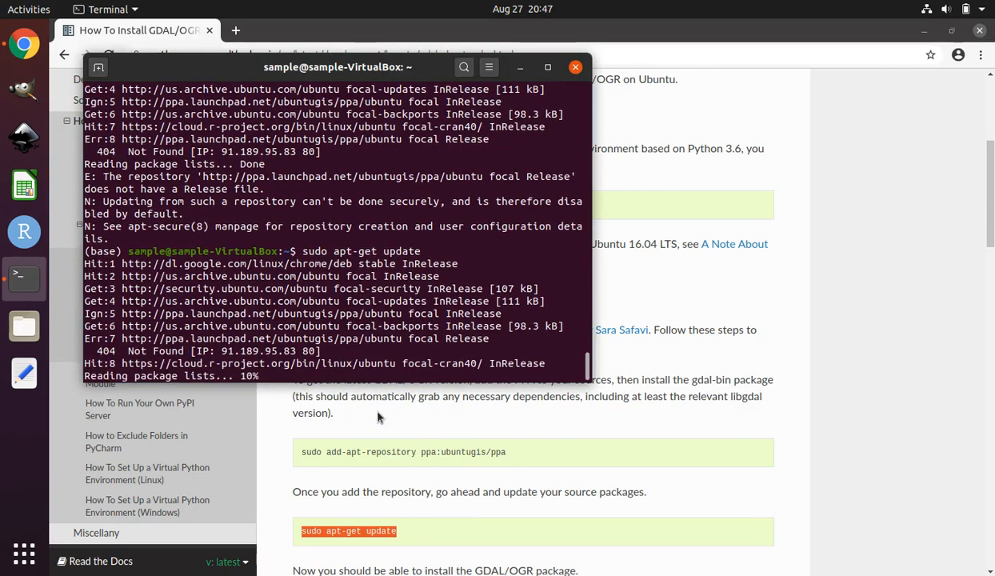
mouse_move(527, 442)
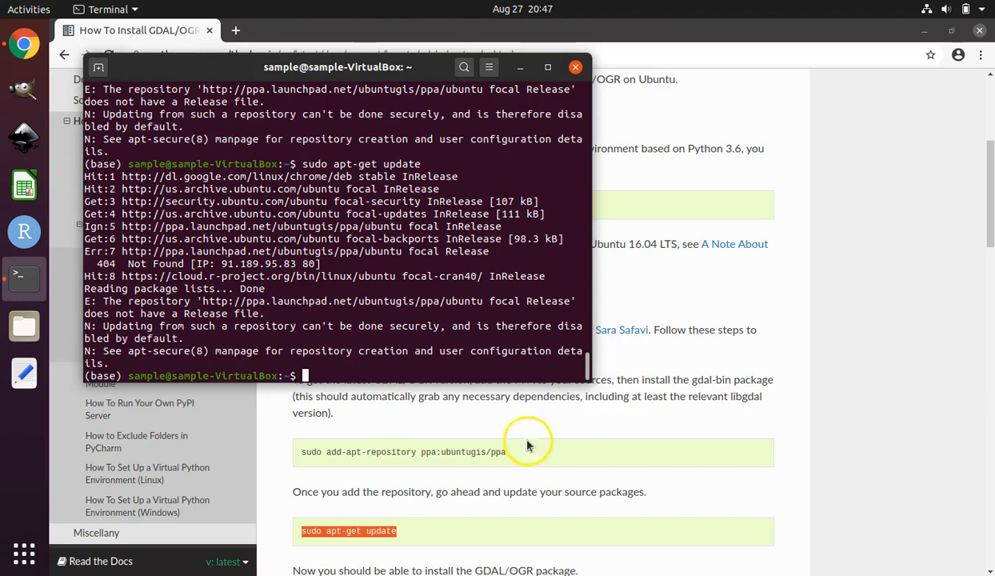
click(571, 67)
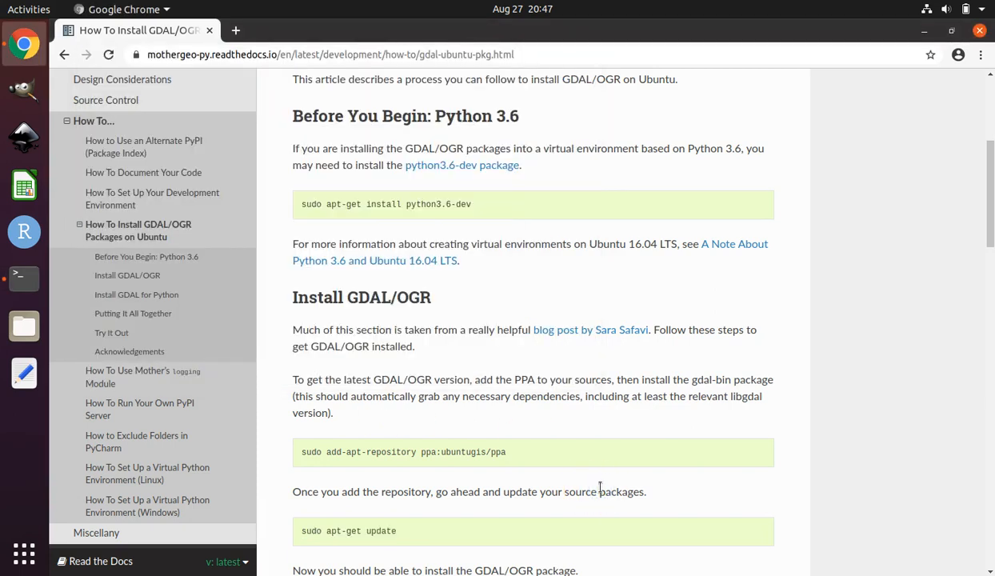
Copy 'sudo apt-get install gdal-bin' and run it in the terminal.
scroll(down, 3)
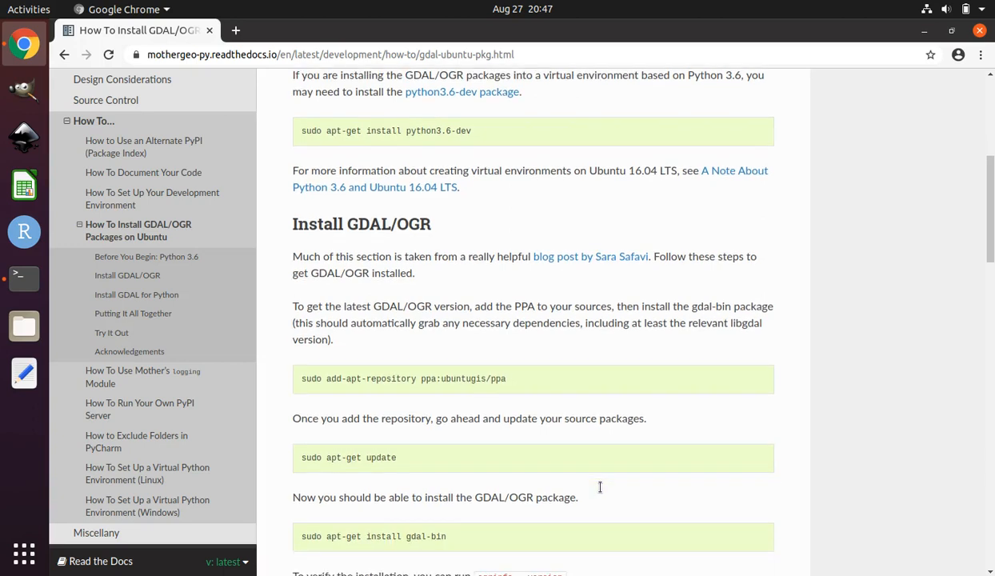
click(409, 537)
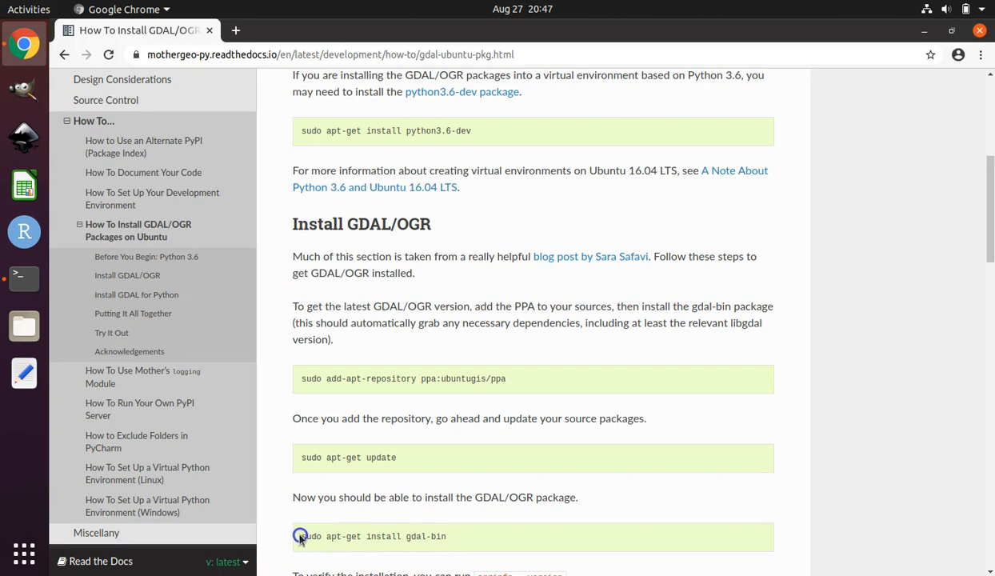
right_click(299, 537)
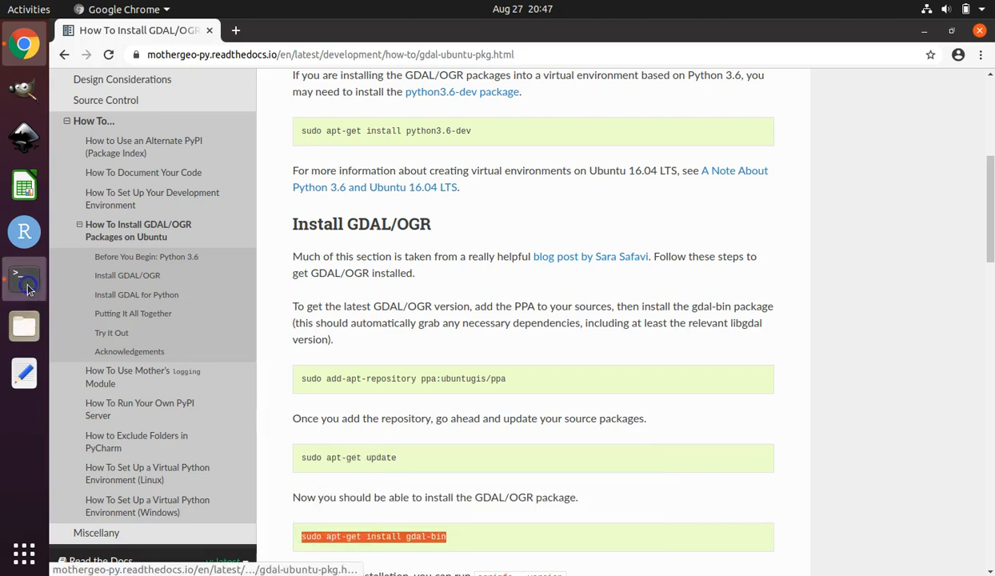
right_click(336, 376)
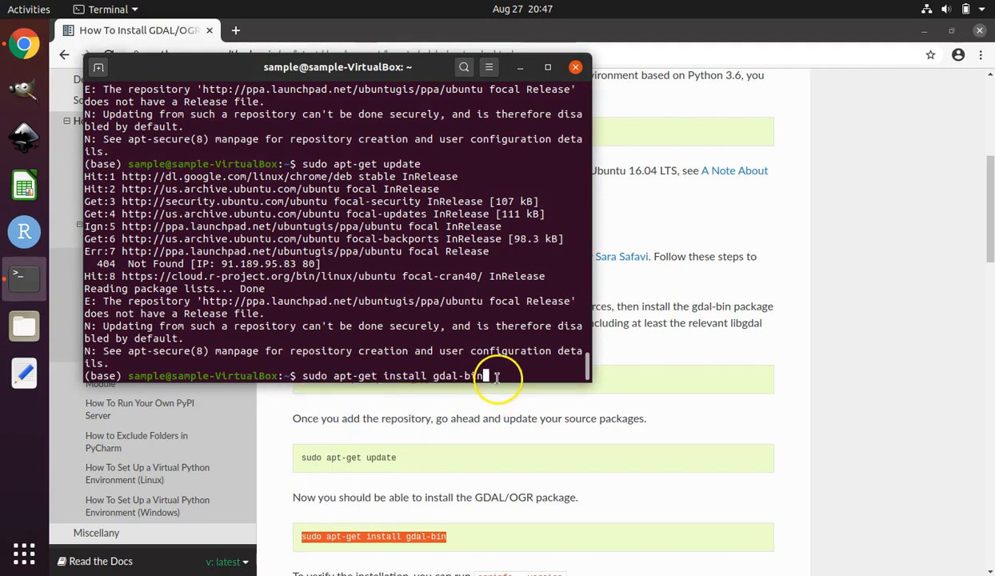
key(Return)
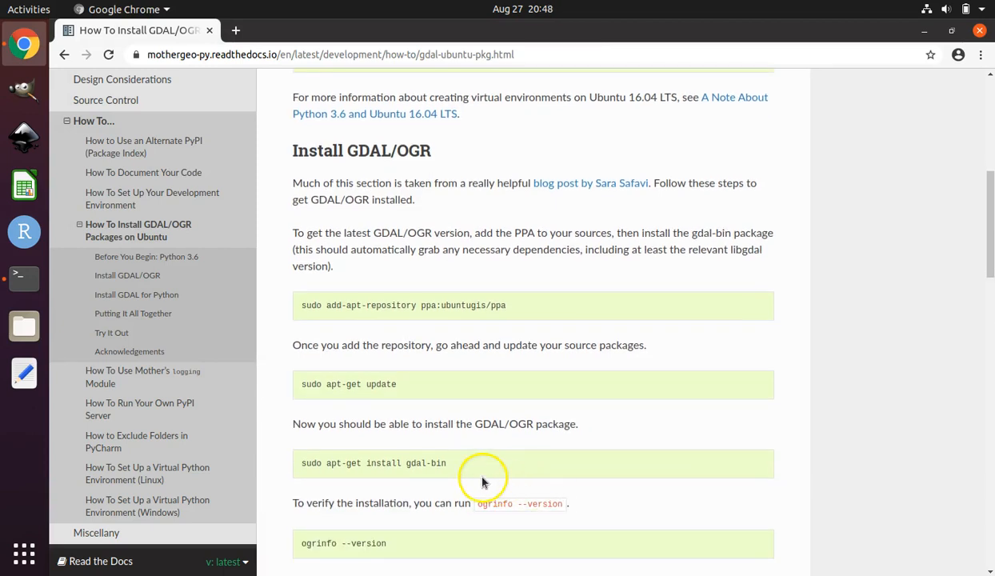
mouse_move(452, 463)
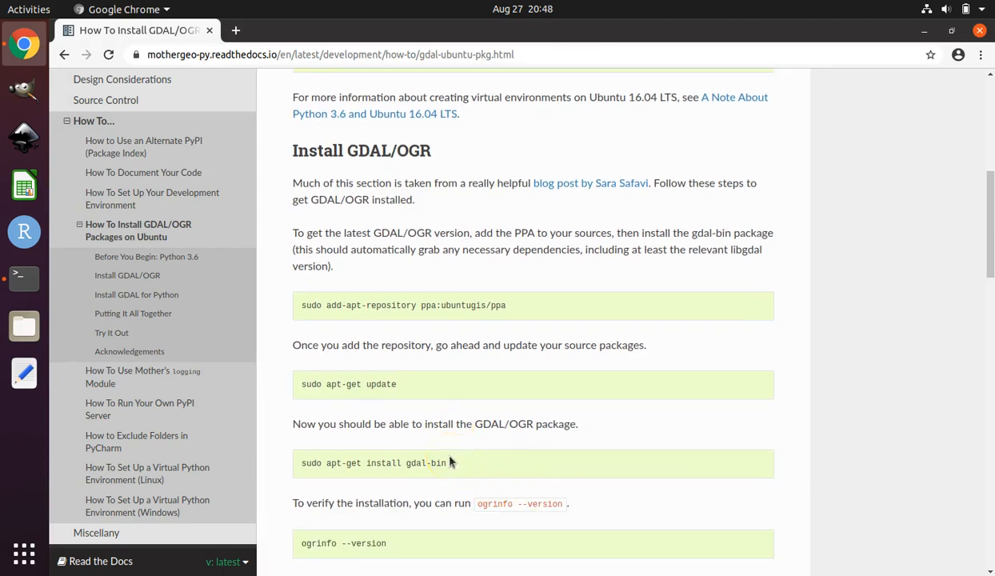
Paste ogrinfo --version to confirm GDAL 3.0.4, then scroll to Install GDAL for Python.
scroll(down, 3)
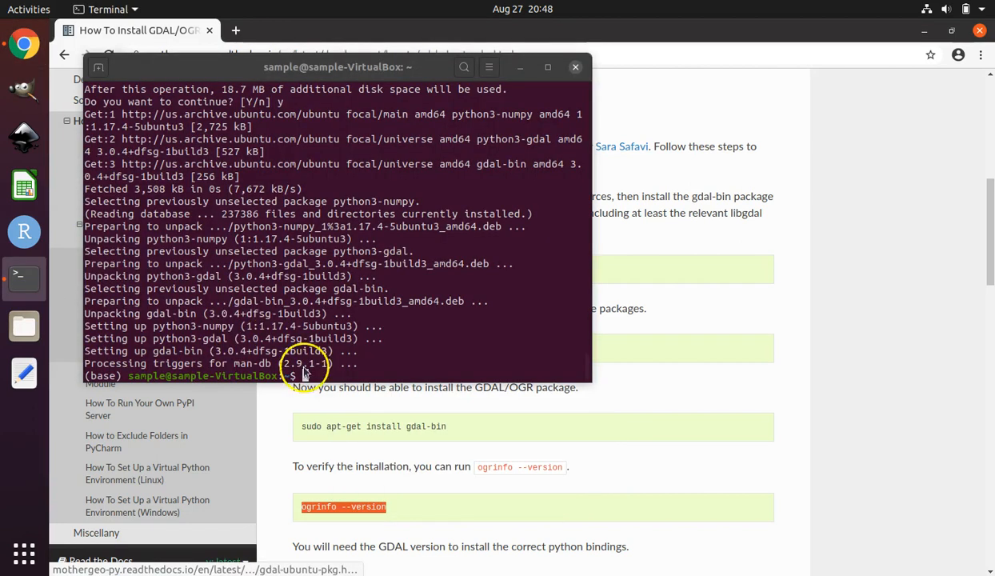
right_click(319, 375)
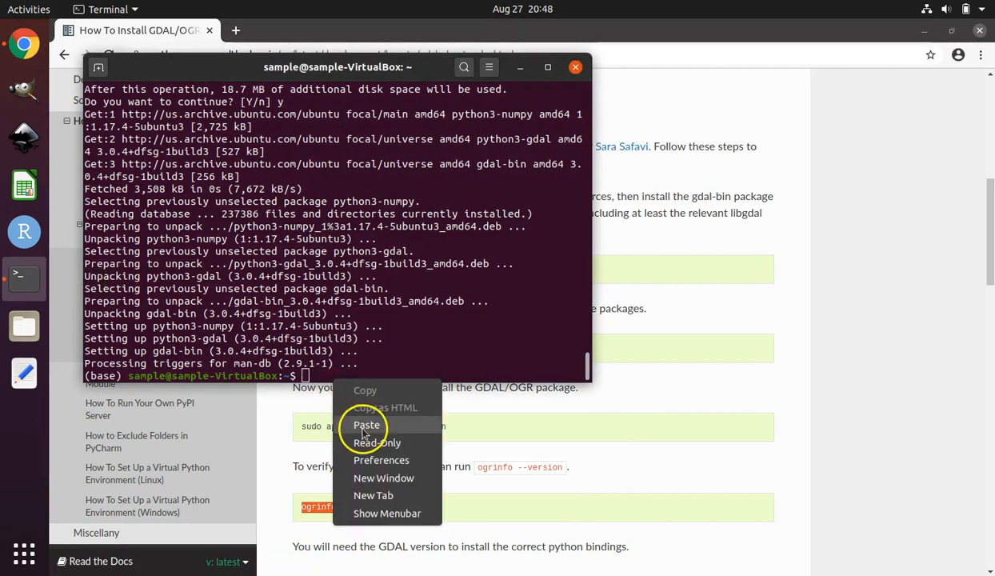
click(366, 424)
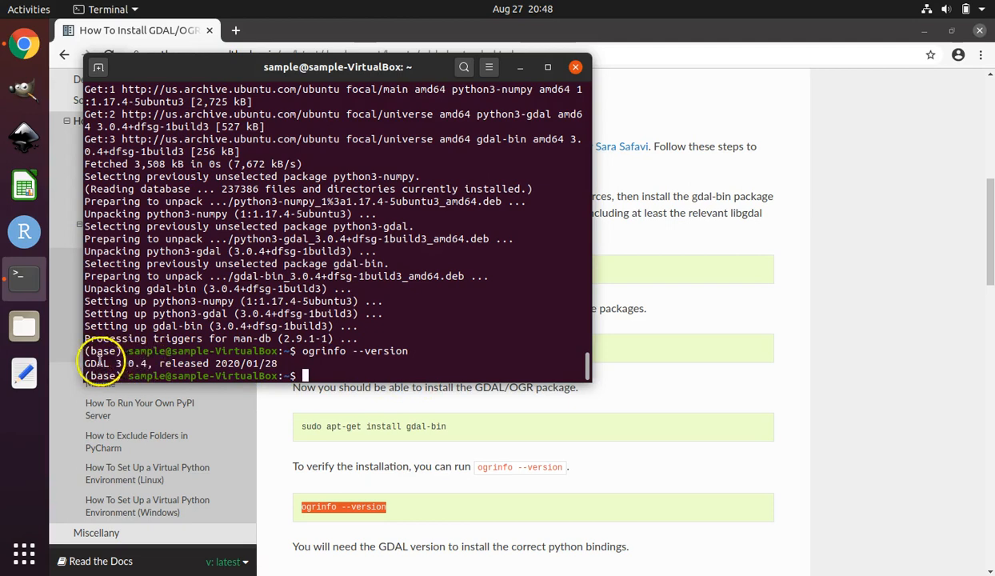
mouse_move(580, 443)
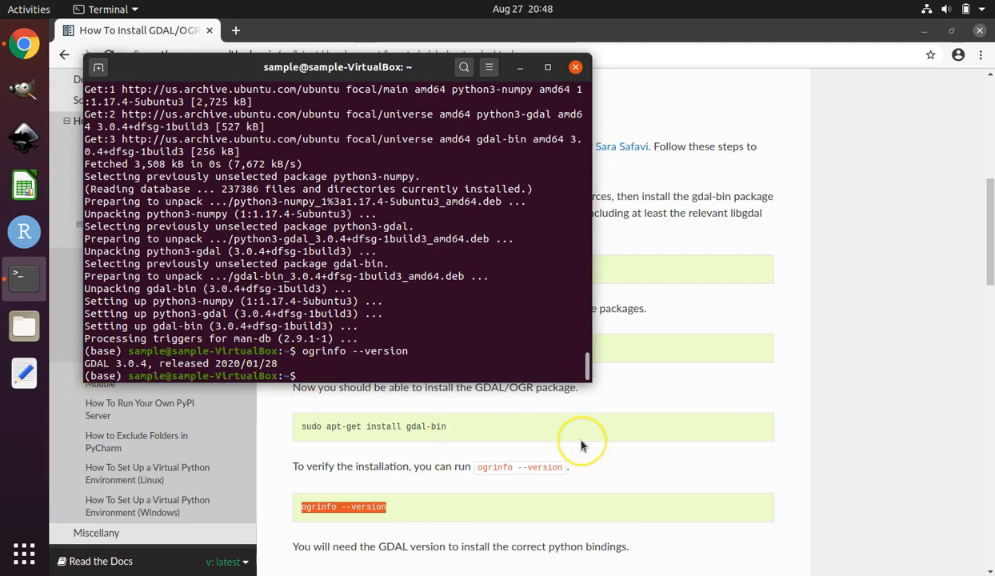
scroll(down, 3)
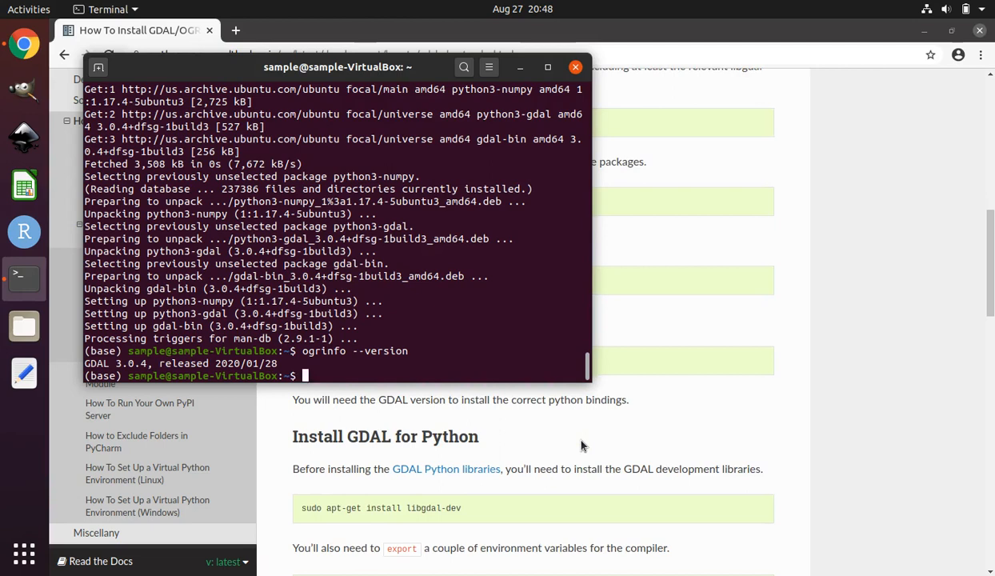
scroll(down, 3)
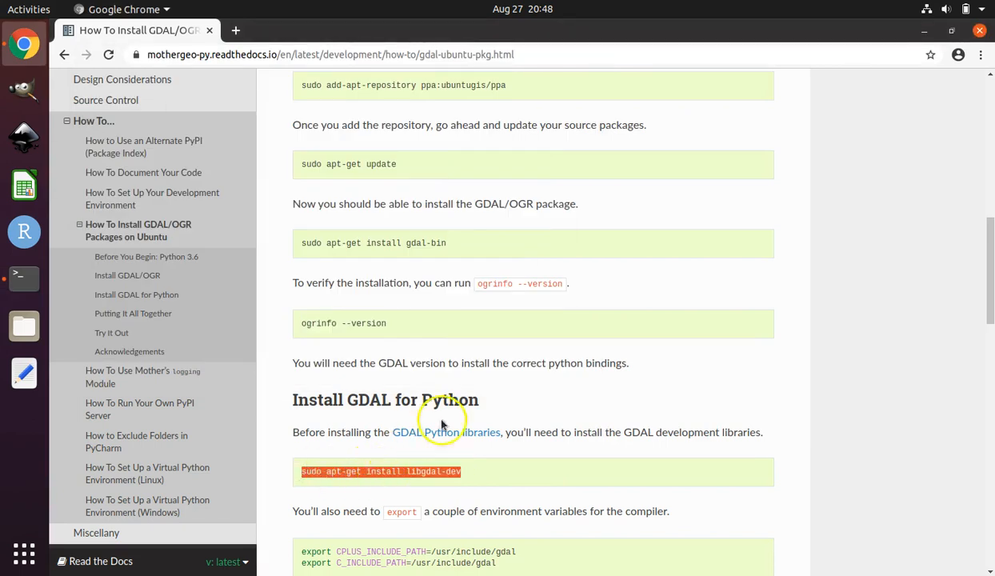
mouse_move(468, 409)
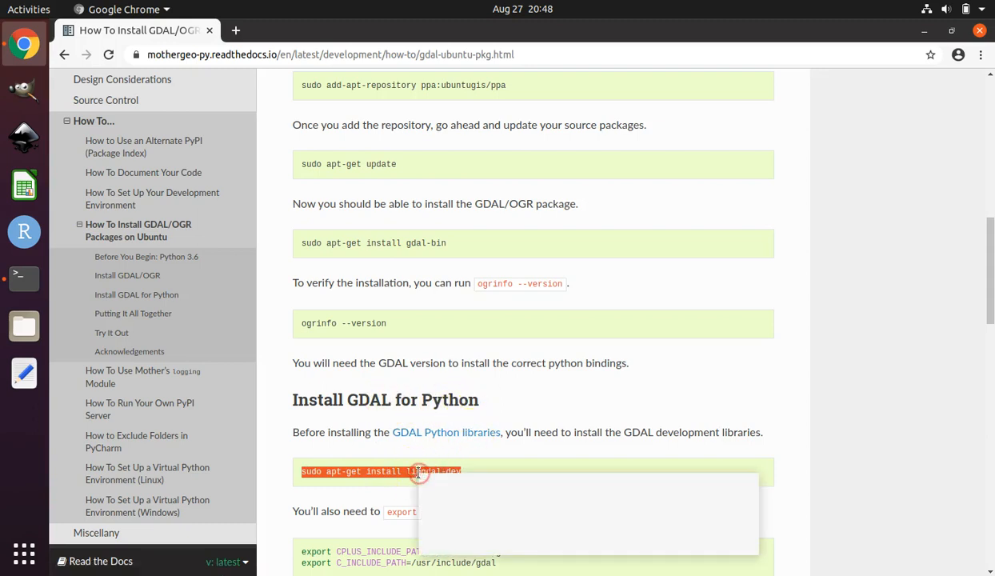
Run sudo apt-get install libgdal-dev, which reports it is already the newest version (3.0.4).
right_click(417, 471)
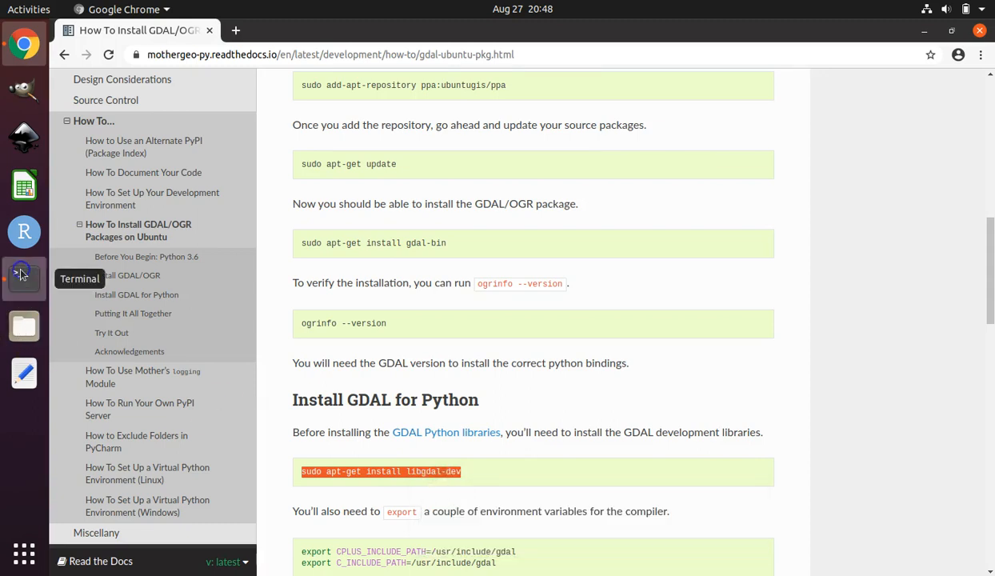
click(23, 278)
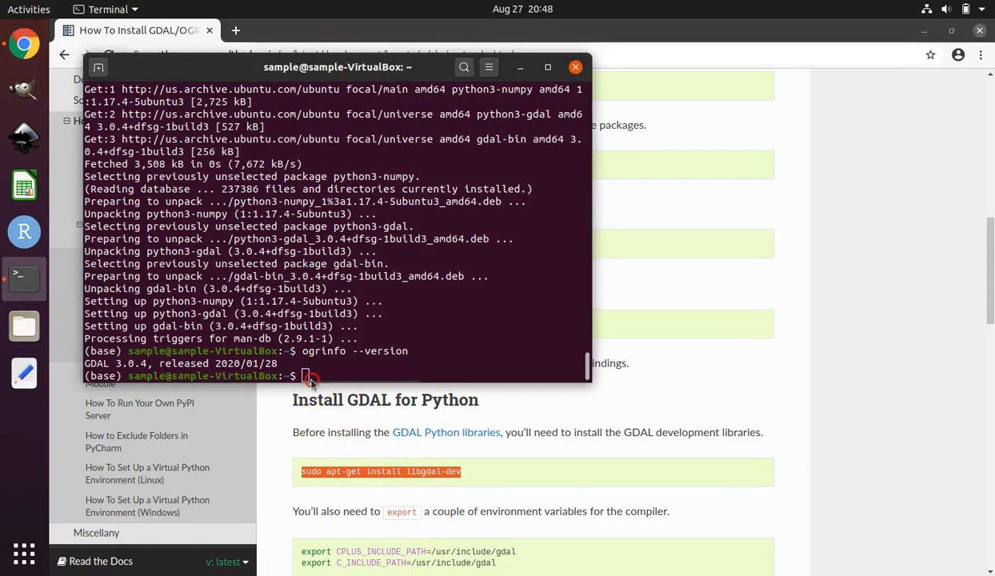
text(sudo apt-get install libgdal-dev)
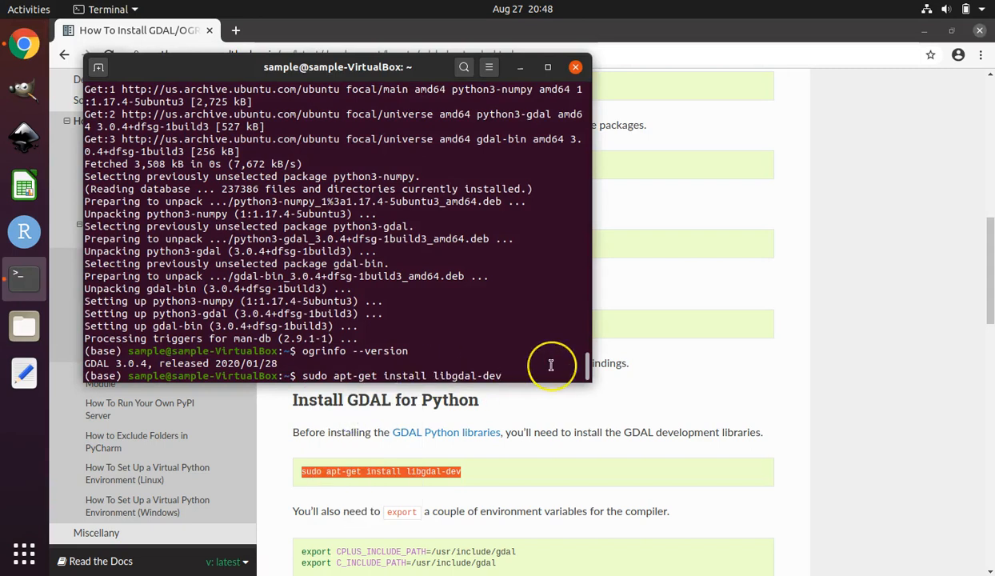
key(Return)
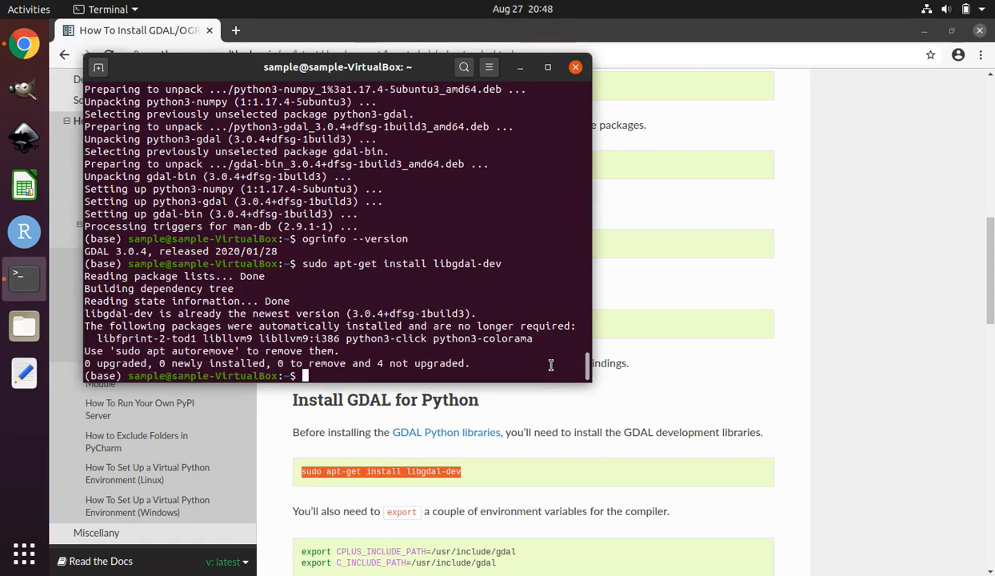
mouse_move(672, 498)
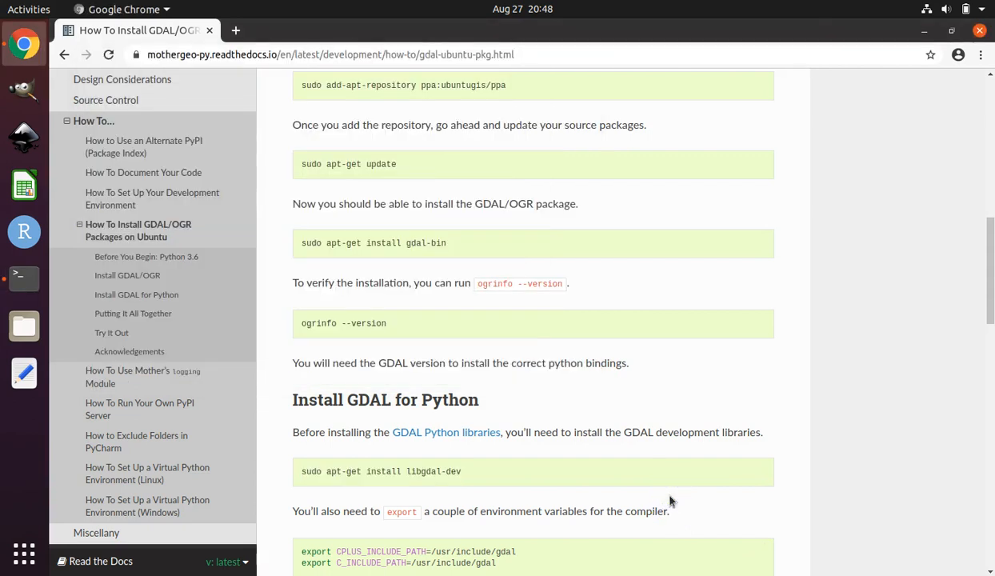
Type export CPLUS_INCLUDE_PATH=/usr/include/gdal in the terminal.
scroll(down, 3)
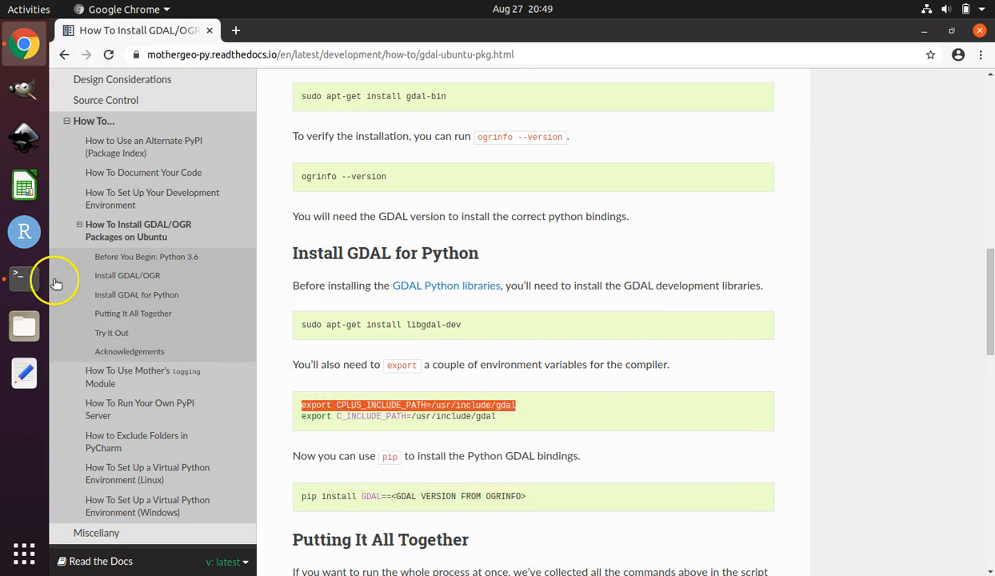
click(23, 278)
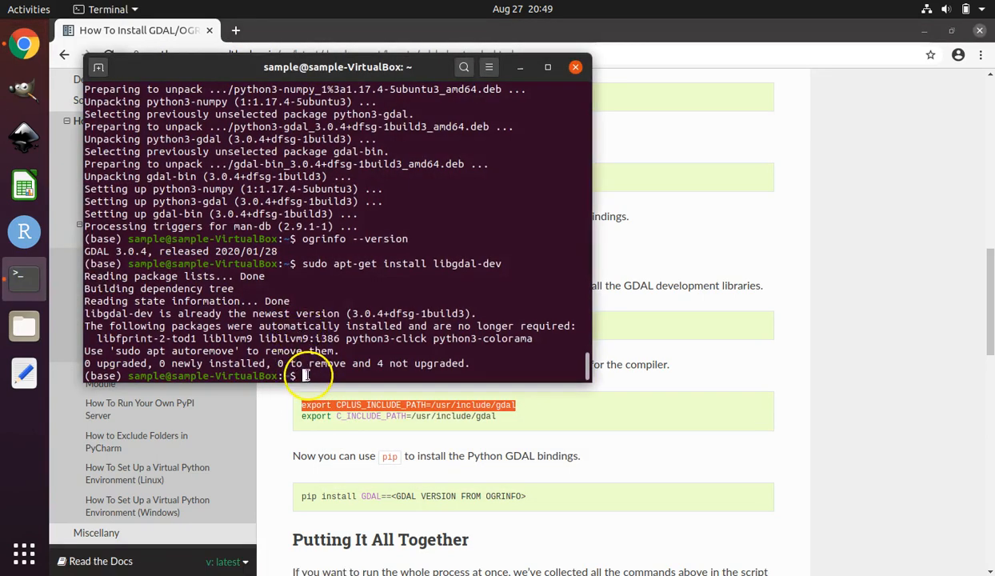
text(export CPLUS_INCLUDE_PATH=/usr/include/gdal)
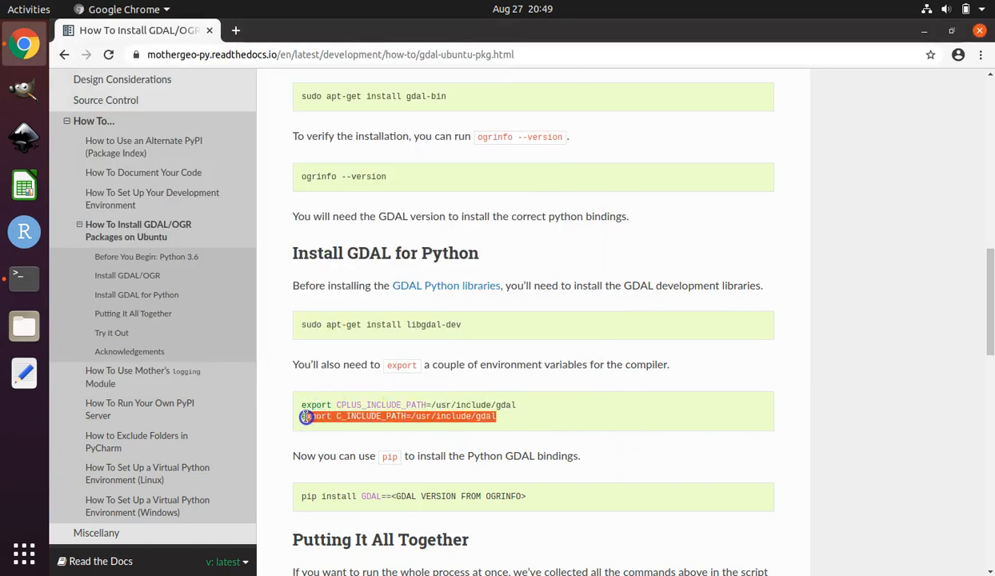
Copy the C_INCLUDE_PATH=/usr/include/gdal export line from the guide and run it.
right_click(310, 416)
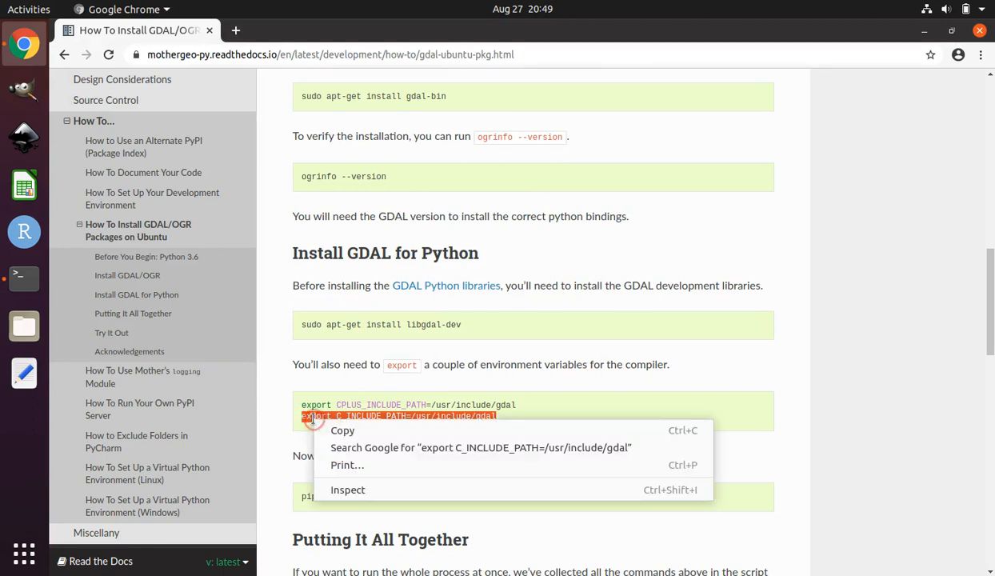
mouse_move(24, 293)
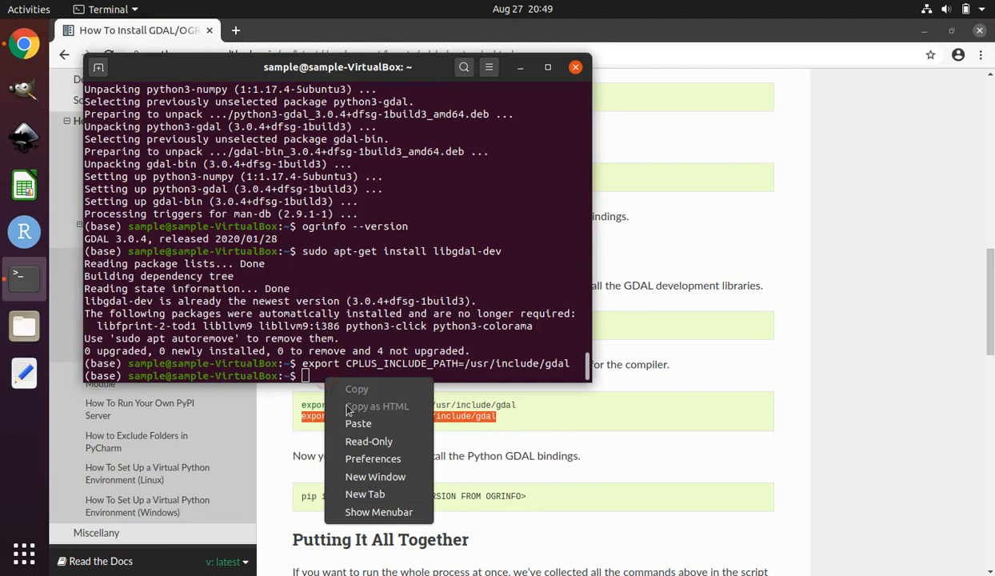
click(357, 423)
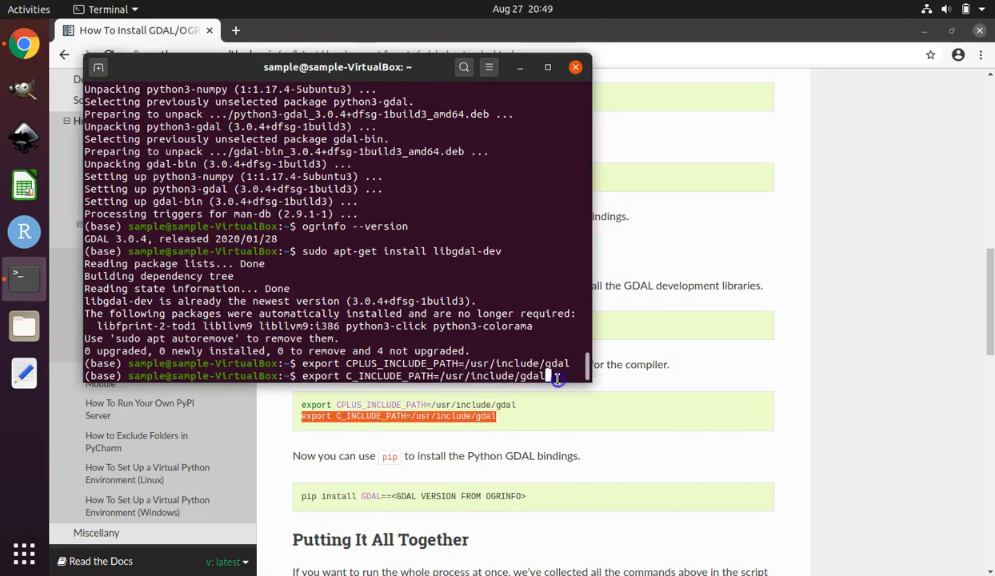
key(Return)
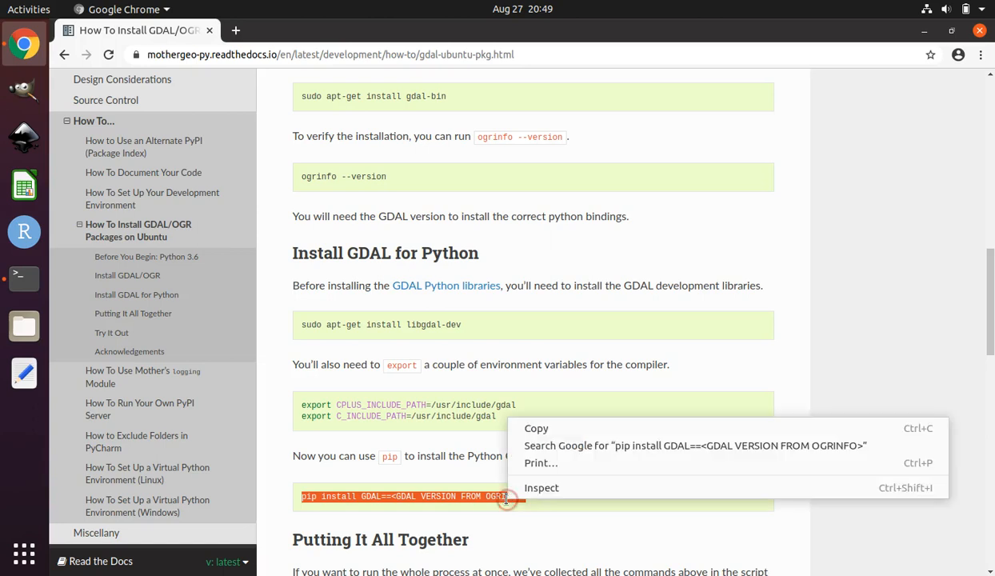
Copy the guide's pip install GDAL command and return to the terminal.
click(545, 426)
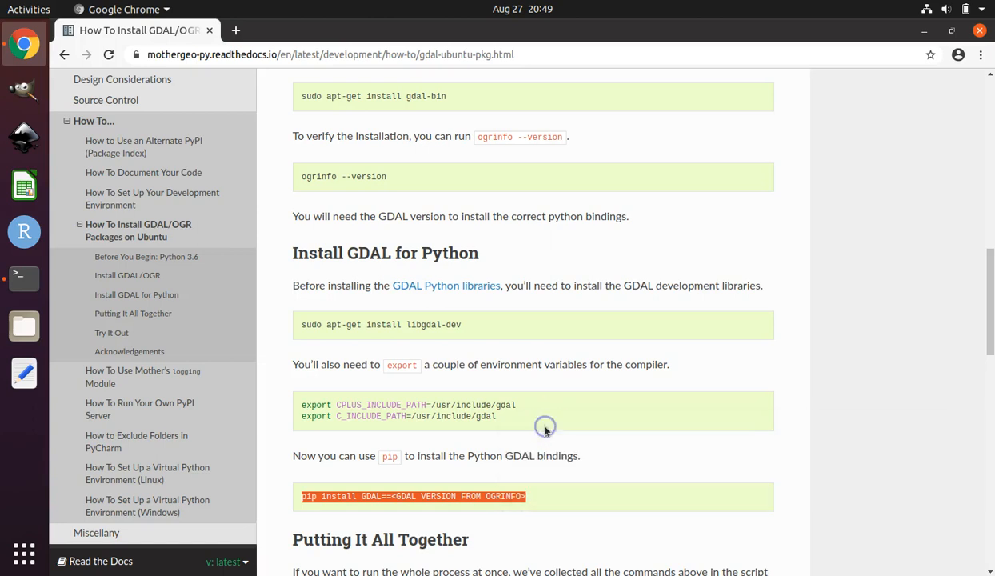
mouse_move(24, 278)
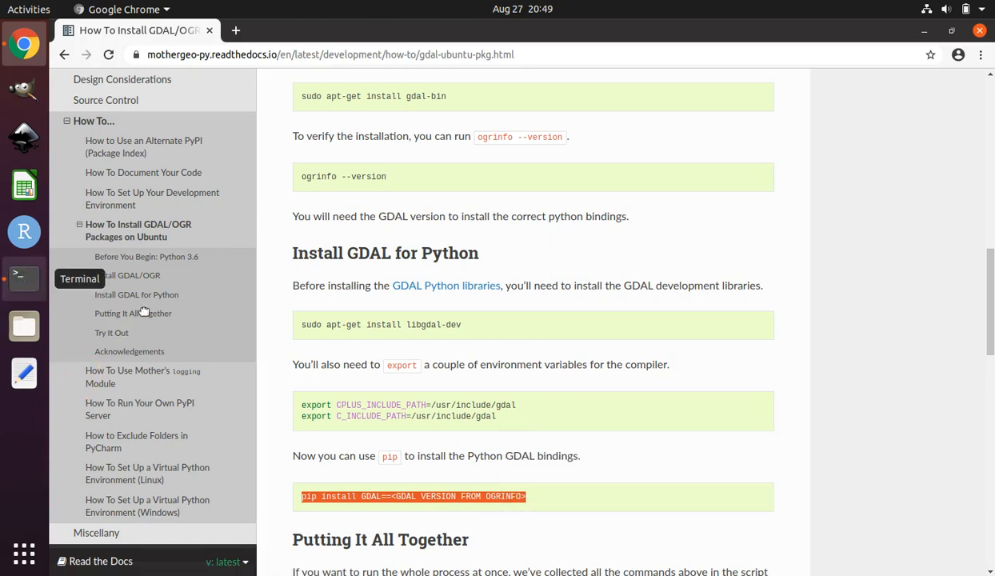
mouse_move(22, 278)
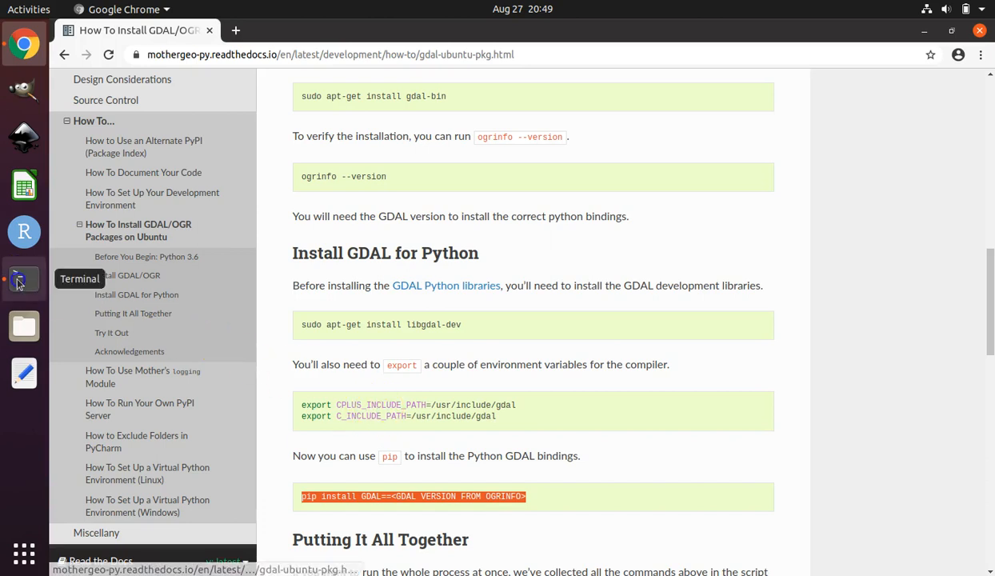
click(23, 278)
text(sudo apt-get install gdal-bin)
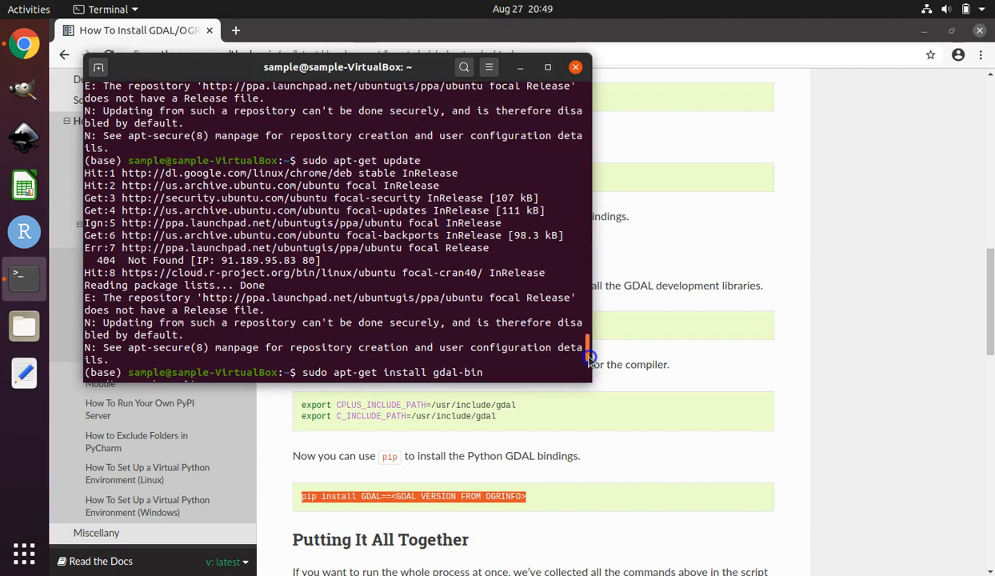
Build pip install GDAL==3.0.4, replacing the placeholder with the version copied from ogrinfo.
key(Return)
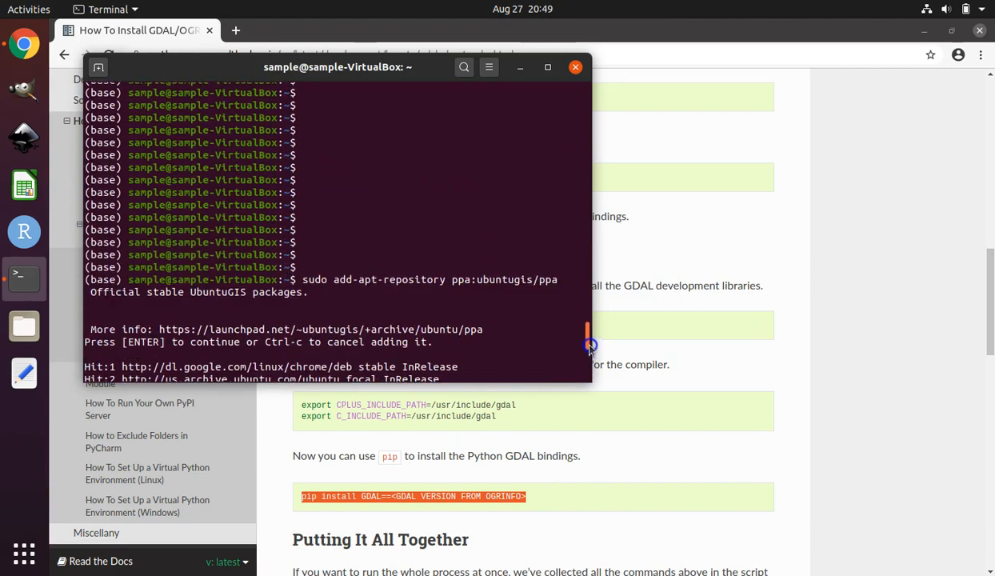
key(Return)
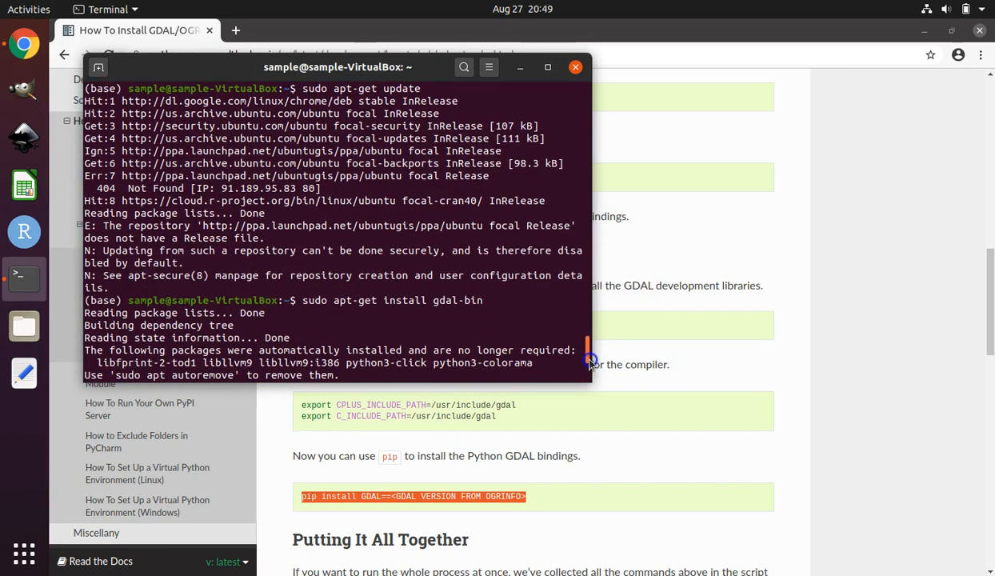
text(y)
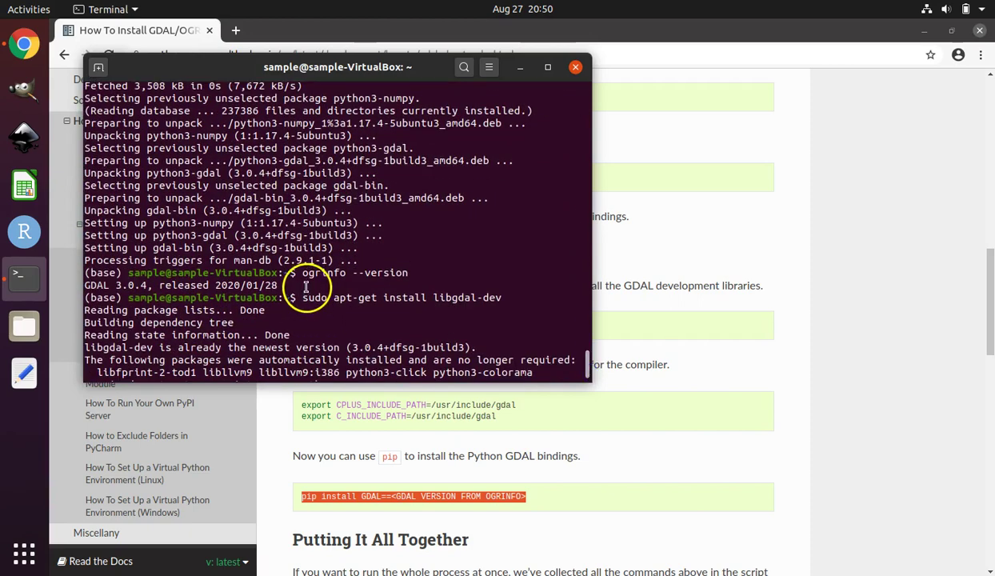
mouse_move(350, 272)
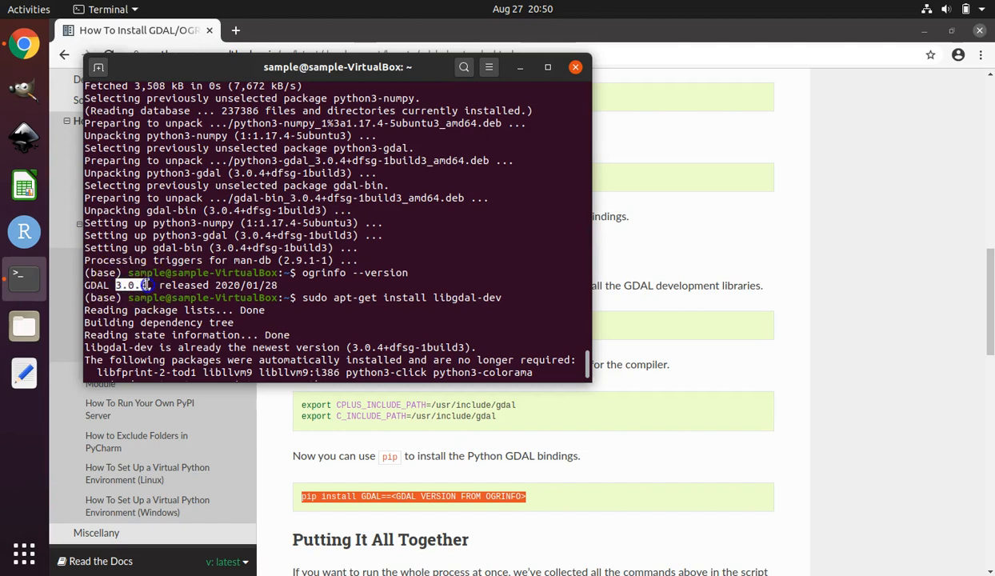
right_click(157, 292)
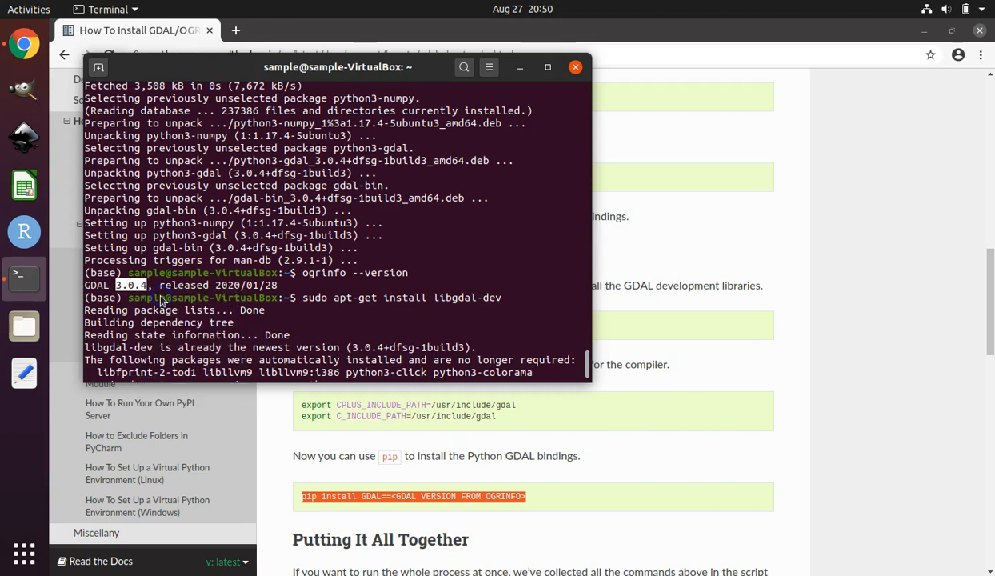
mouse_move(587, 362)
text(pip install GDAL==<GDAL VERS)
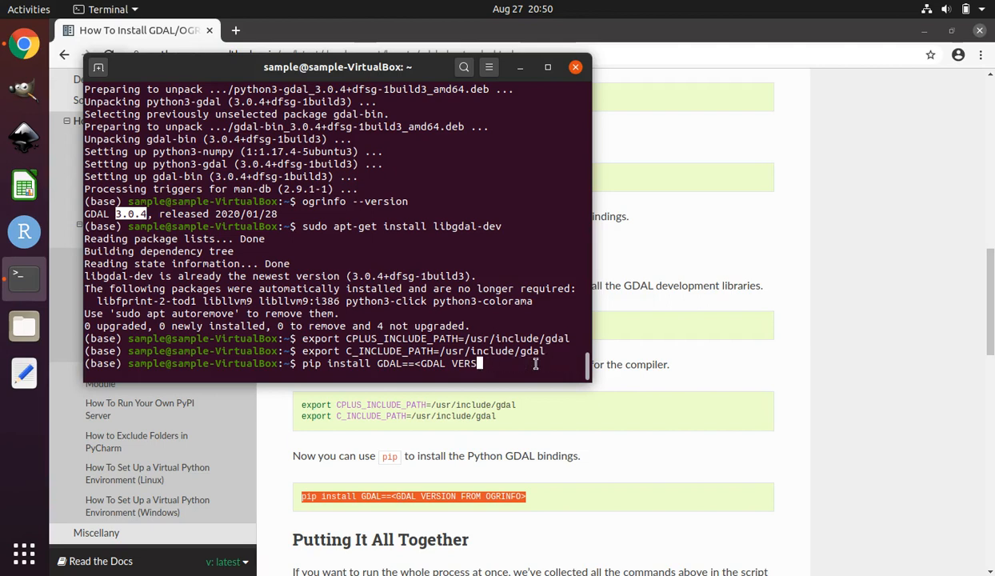
key(BackSpace)
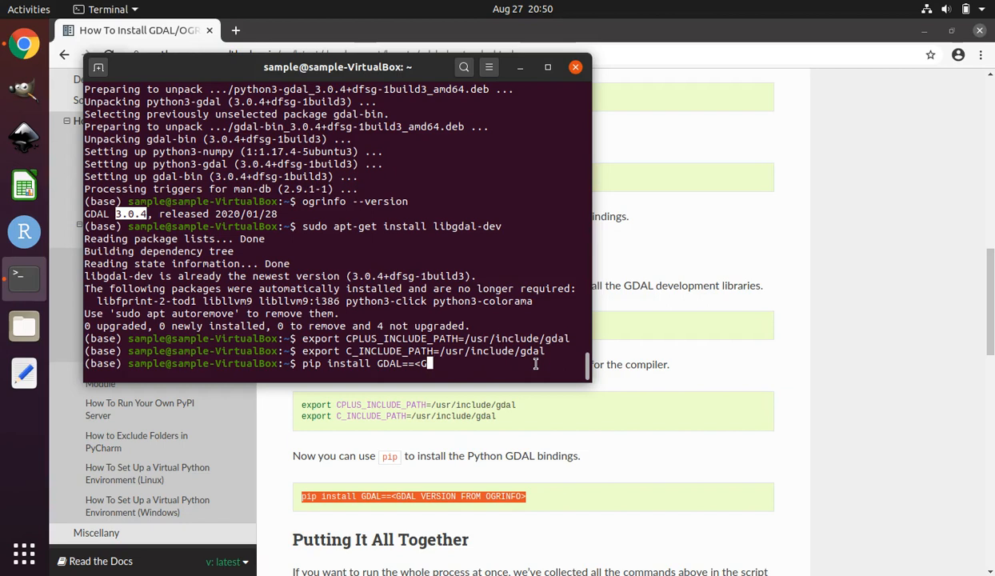
key(BackSpace)
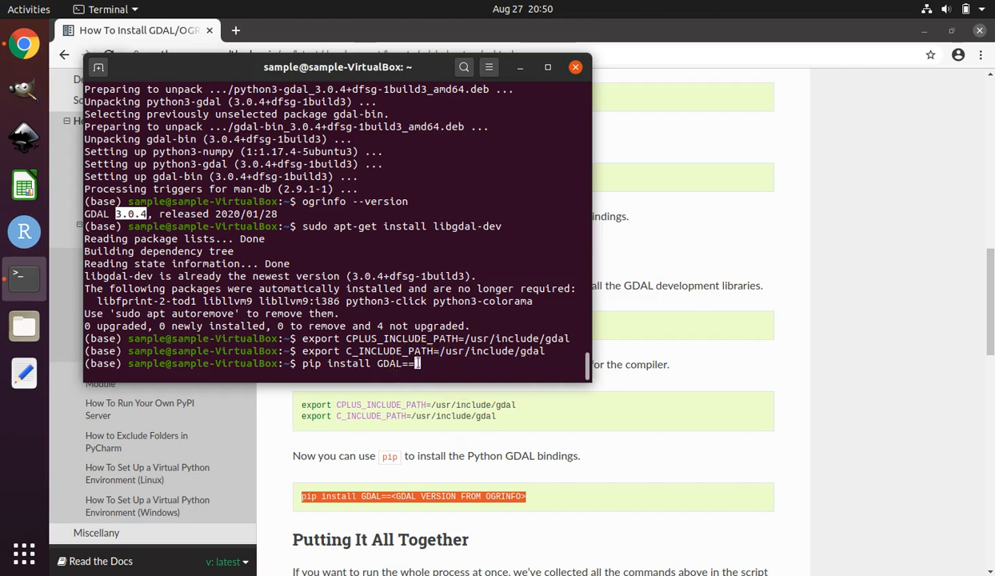
right_click(419, 363)
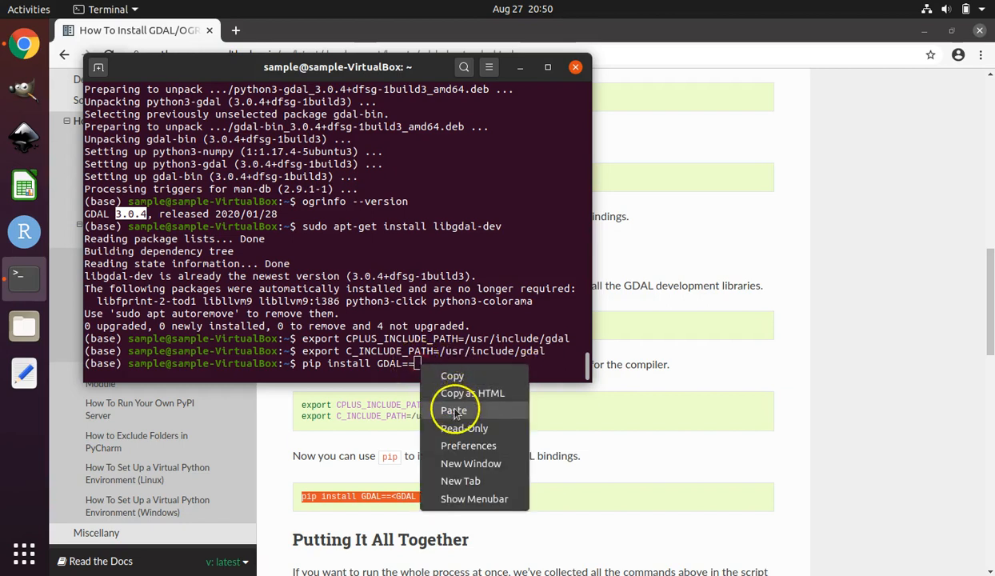
click(453, 409)
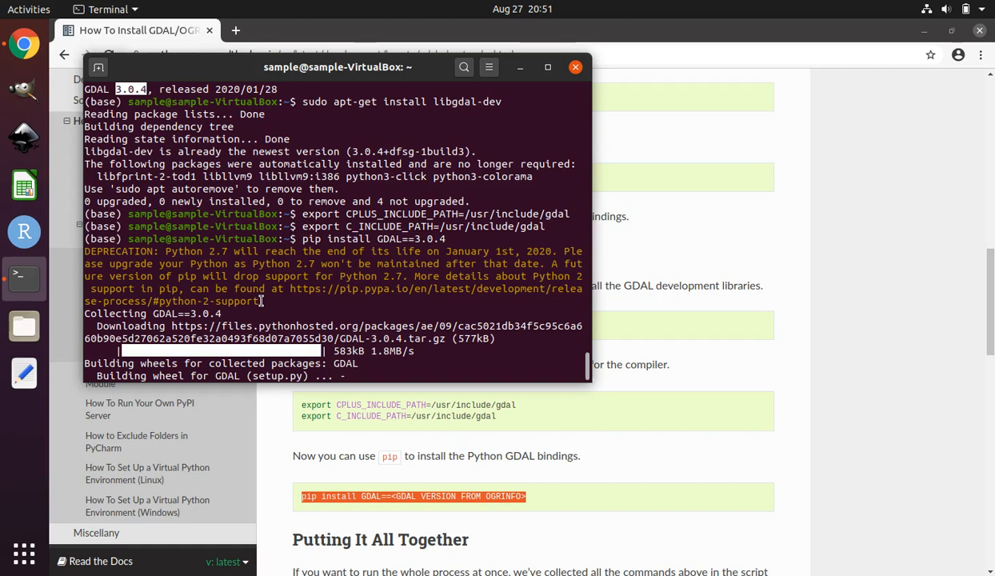
mouse_move(132, 408)
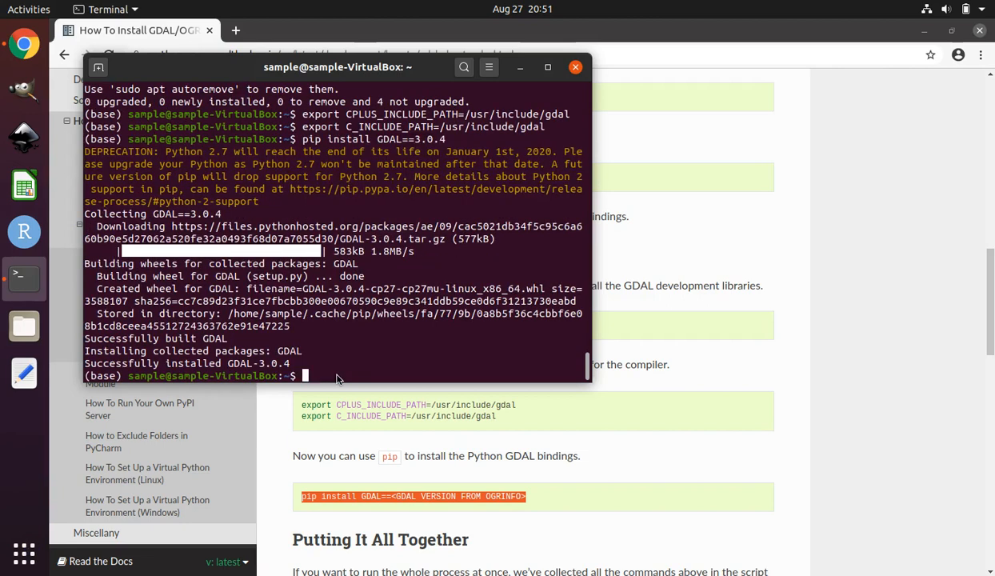
mouse_move(494, 464)
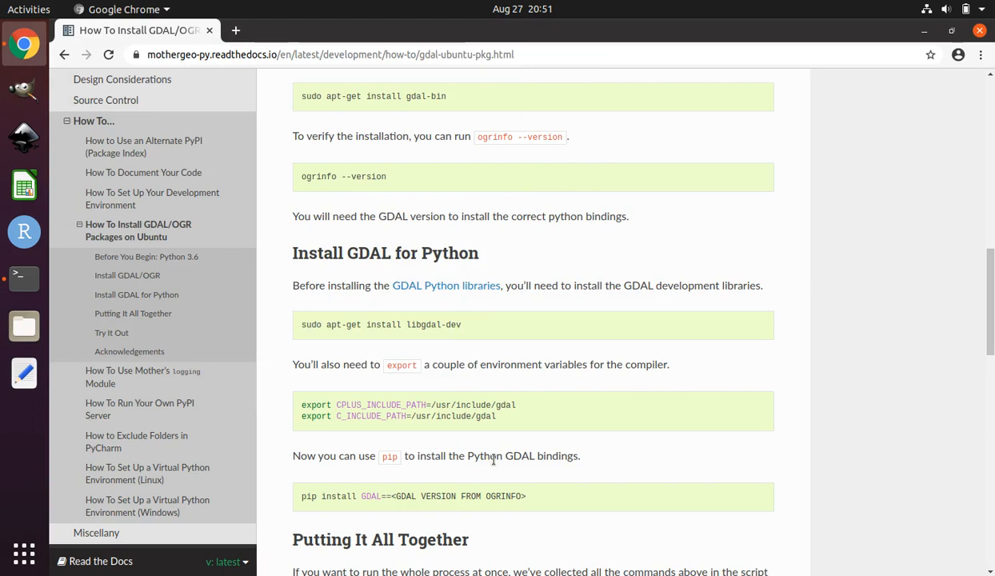
Scroll the GDAL guide down to the Putting It All Together script.
scroll(down, 3)
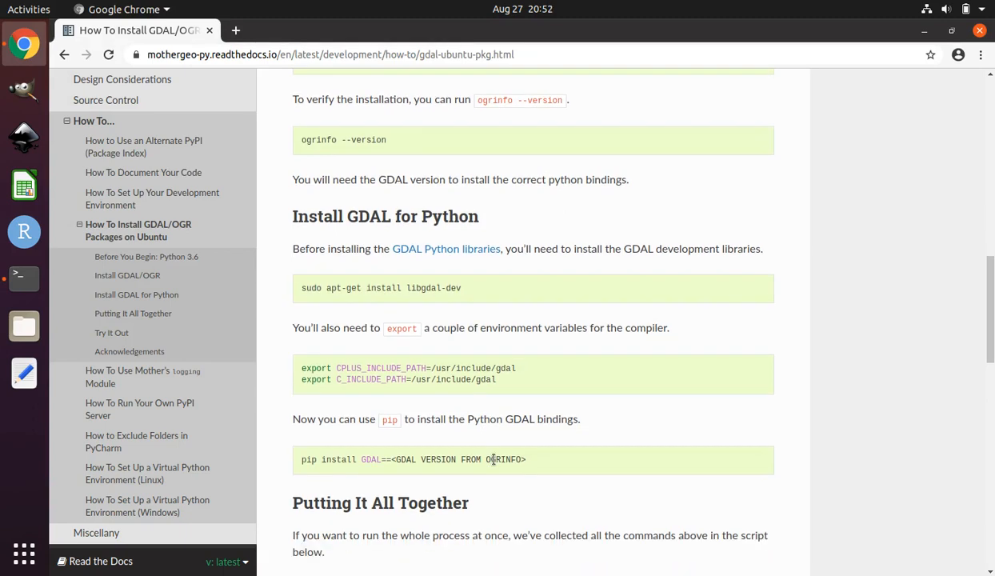
scroll(down, 3)
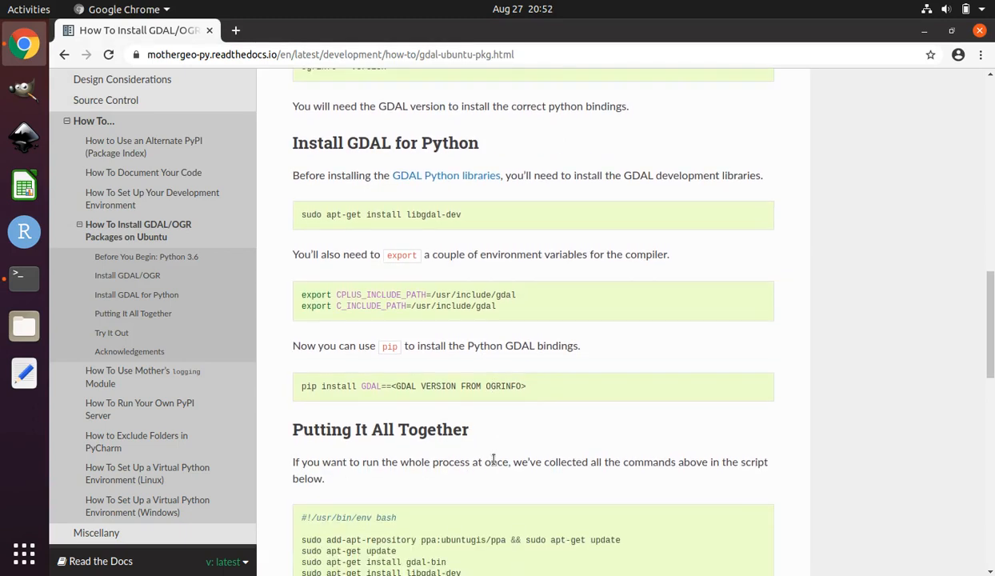
scroll(down, 3)
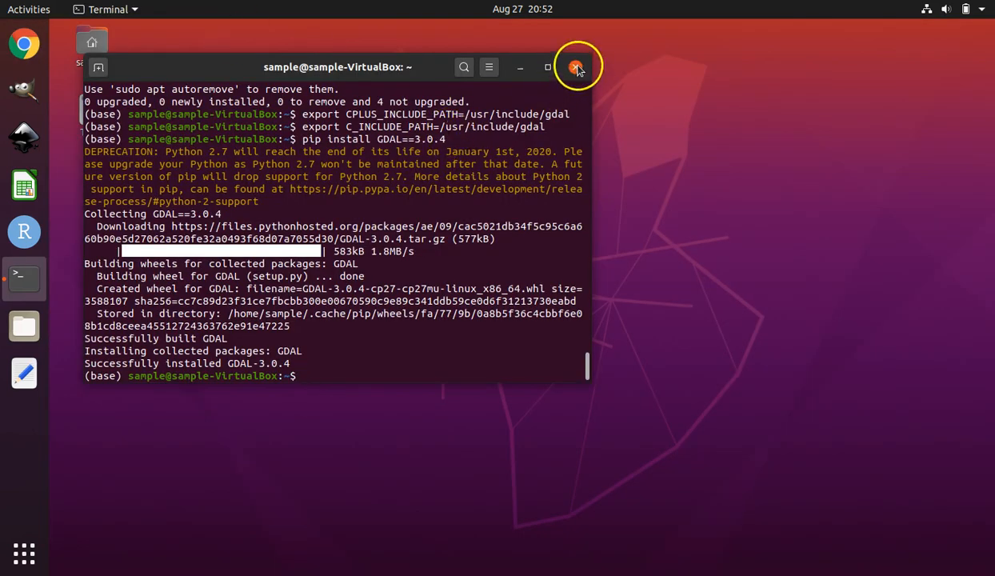
Close the terminal and launch RStudio from the dock.
click(576, 64)
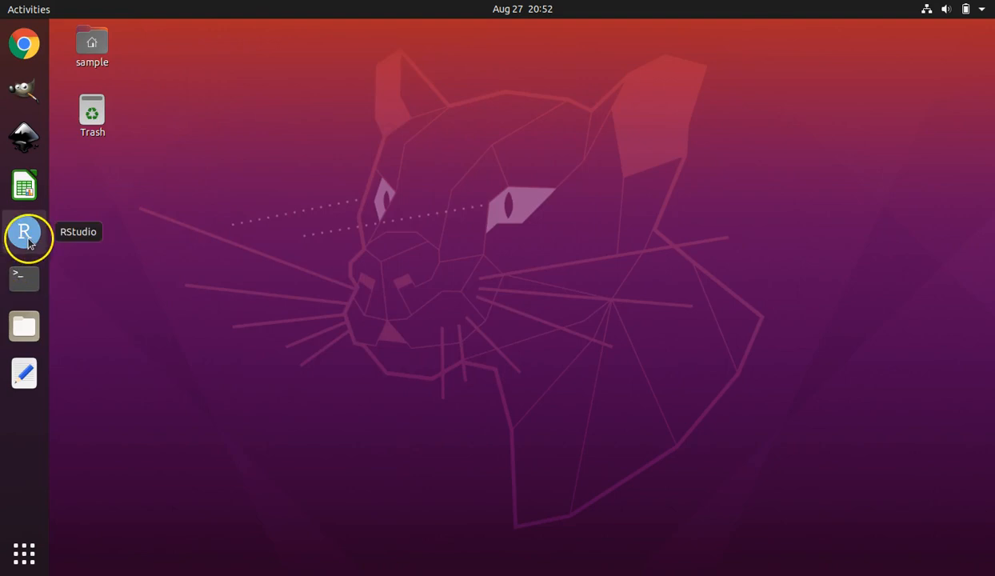
mouse_move(24, 49)
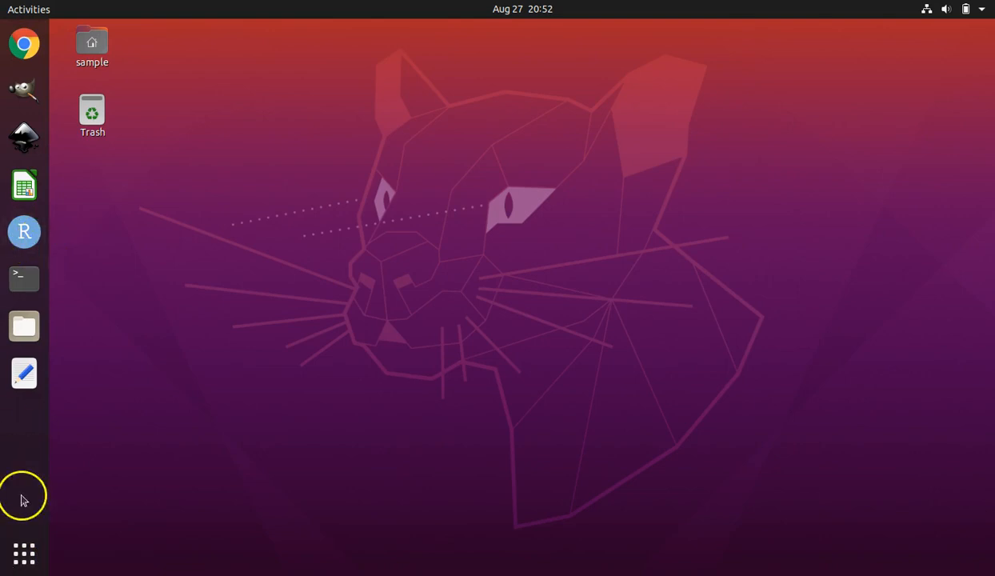
mouse_move(23, 232)
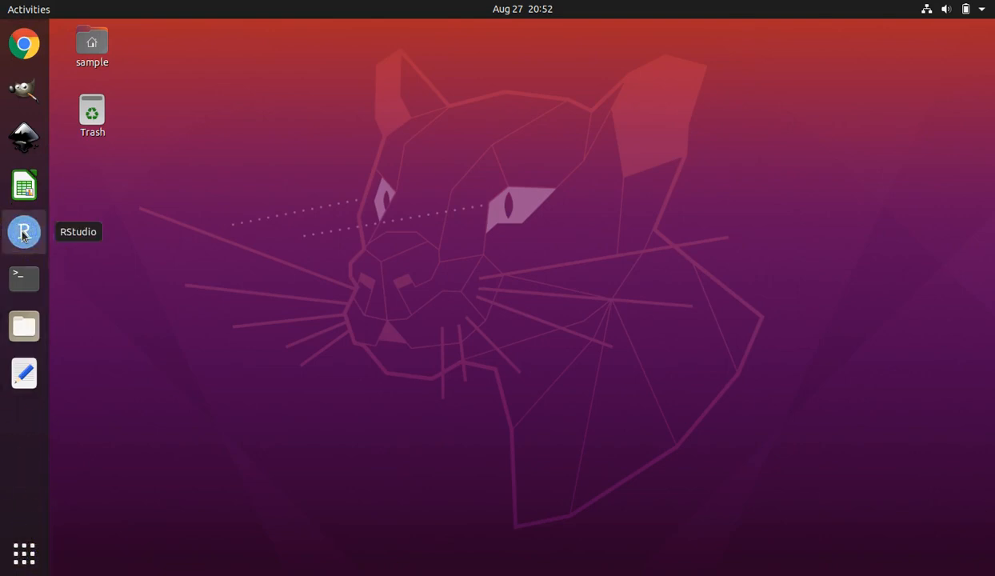
click(23, 232)
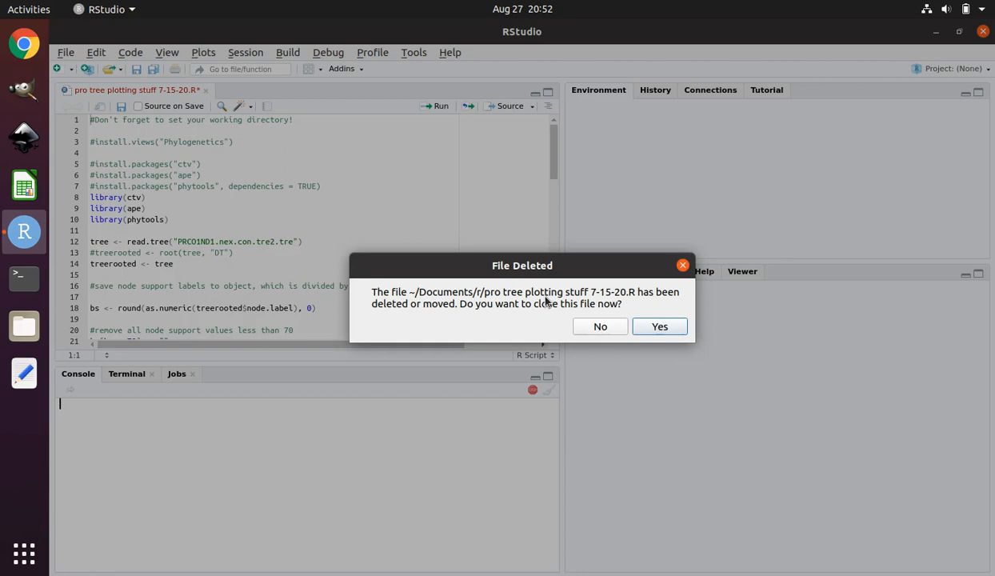
mouse_move(623, 315)
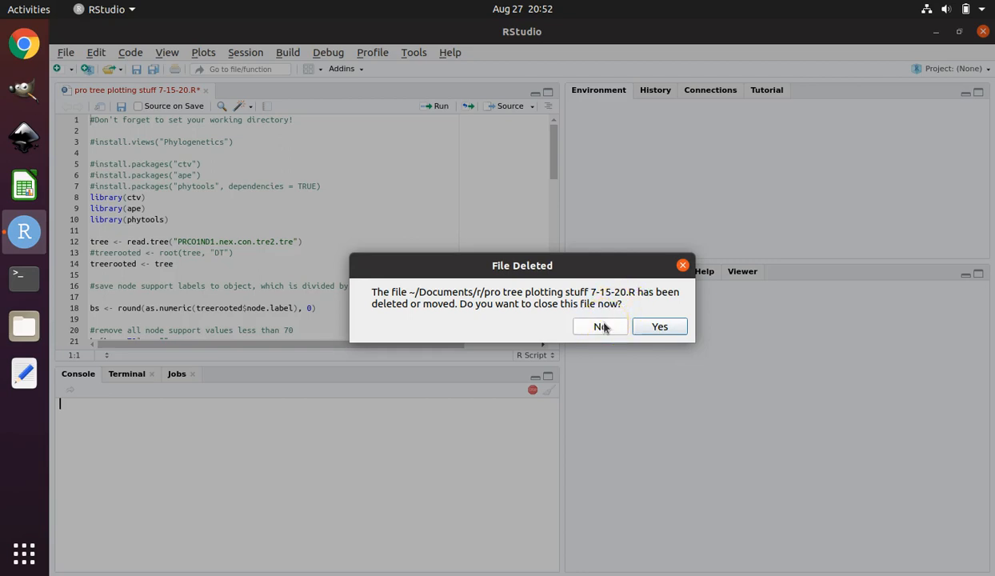
Choose No to keep the deleted tree-plotting script open, then focus the console.
click(598, 325)
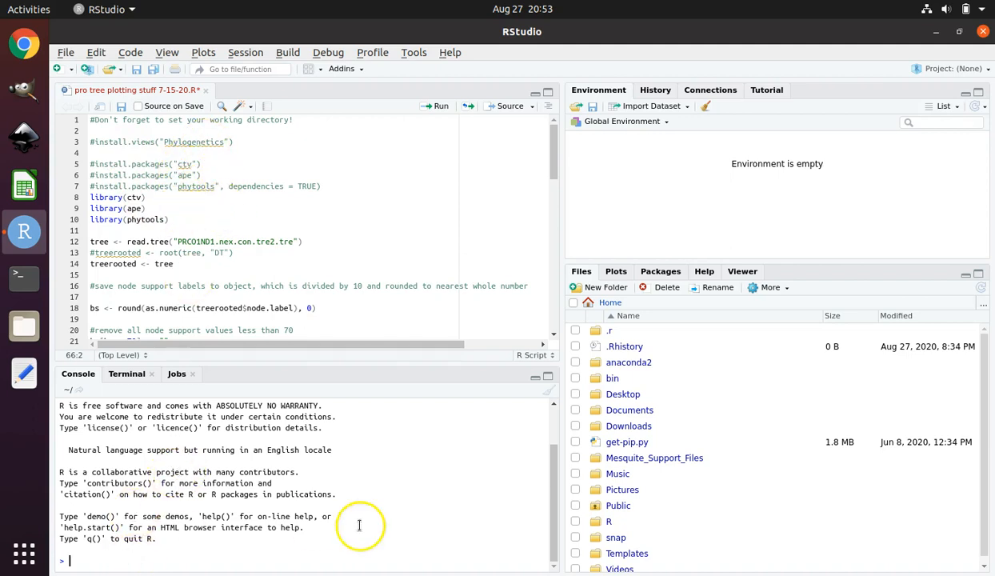
mouse_move(362, 471)
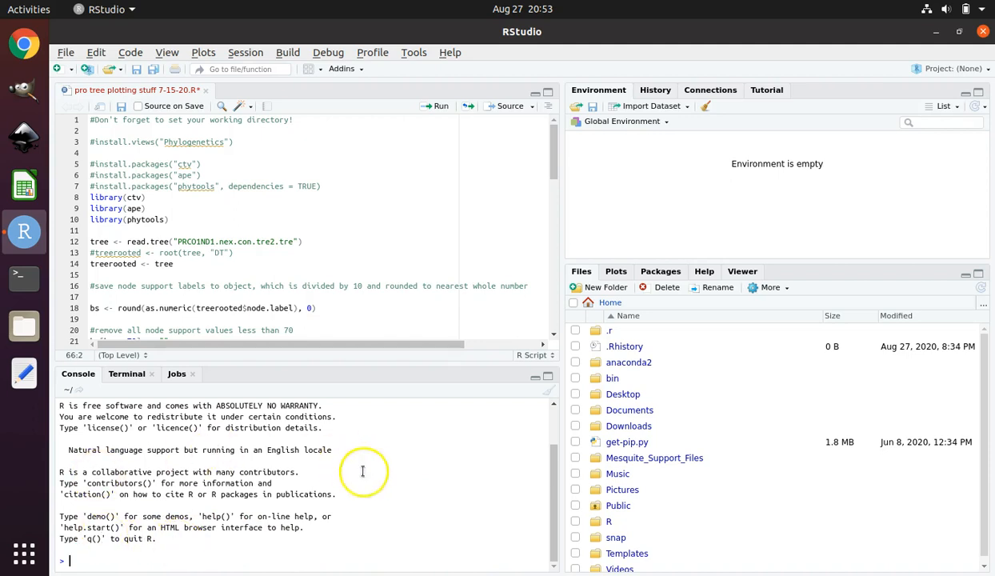
mouse_move(168, 474)
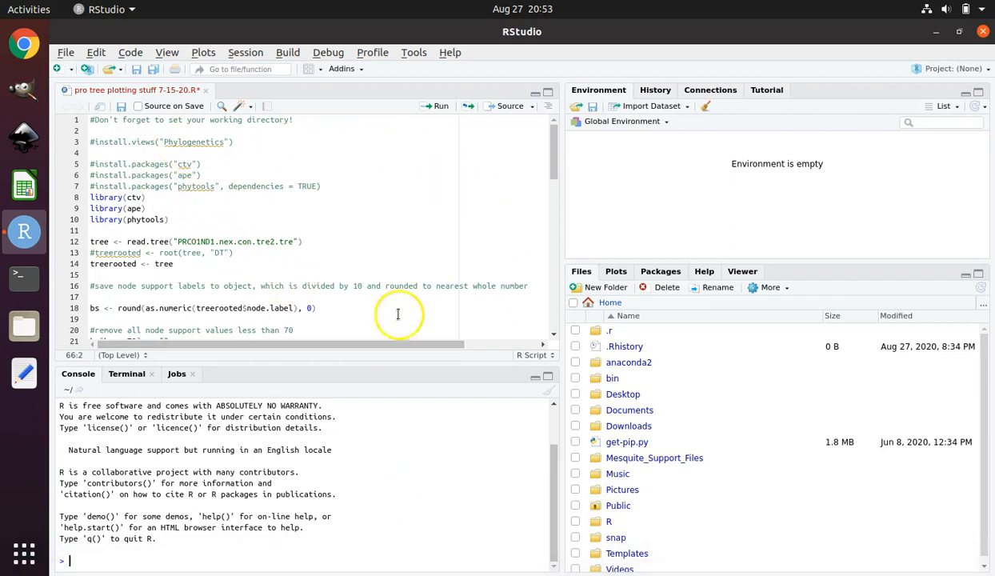
mouse_move(478, 144)
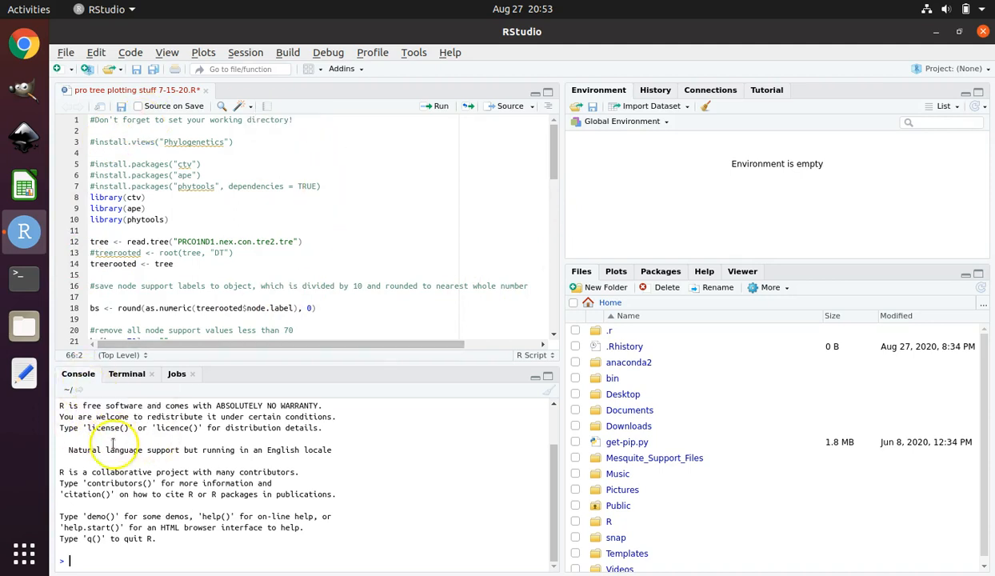
mouse_move(489, 521)
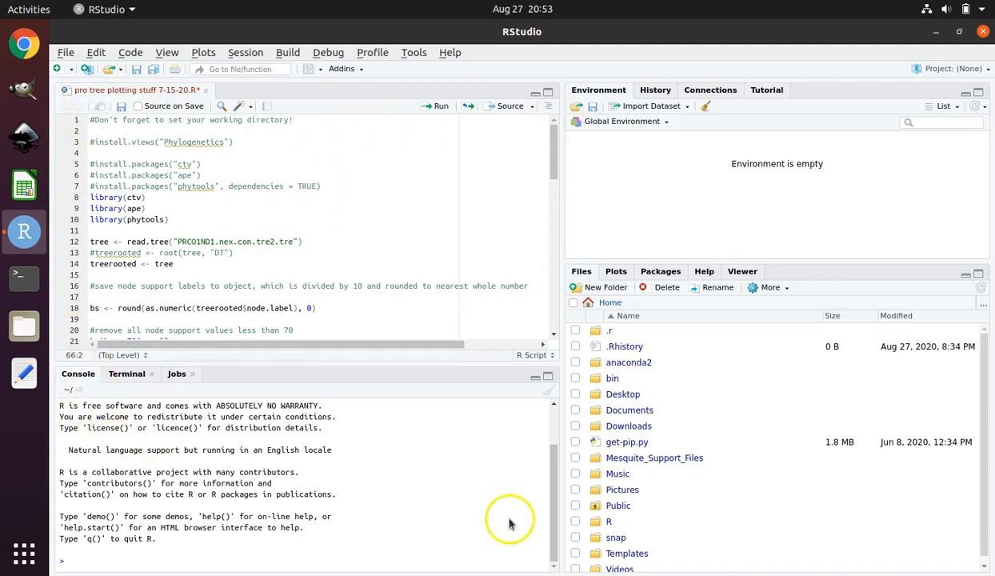
click(75, 561)
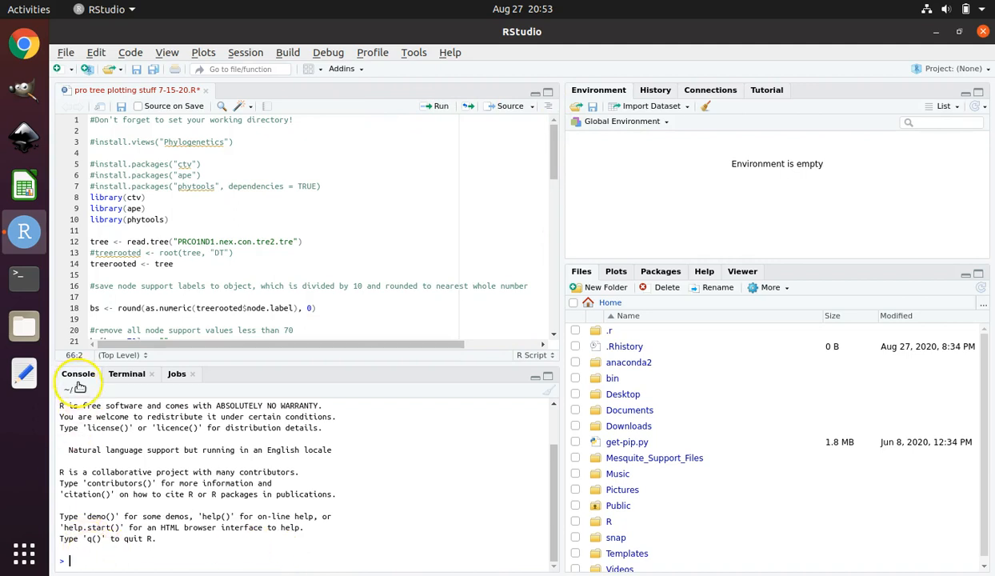
mouse_move(100, 384)
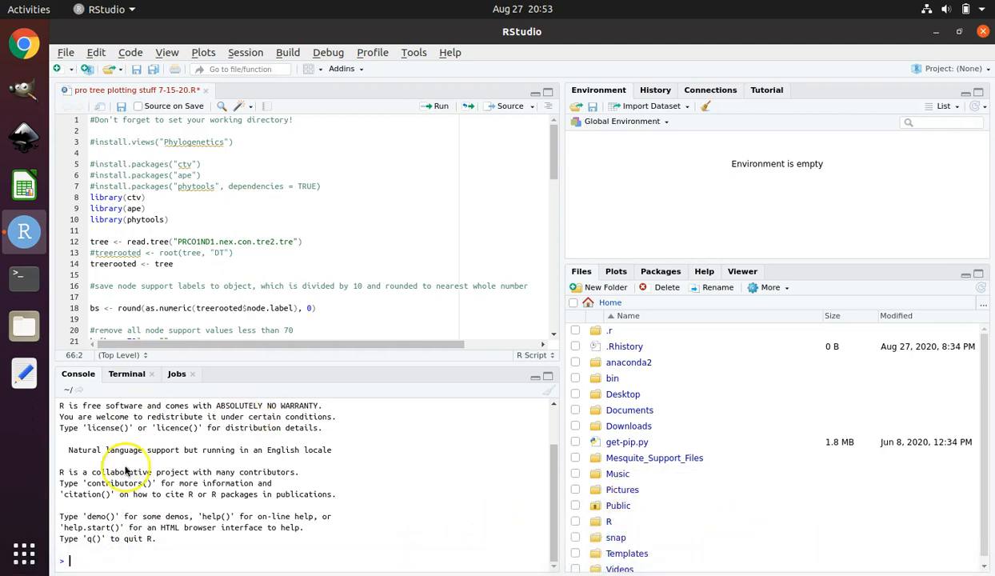
mouse_move(209, 562)
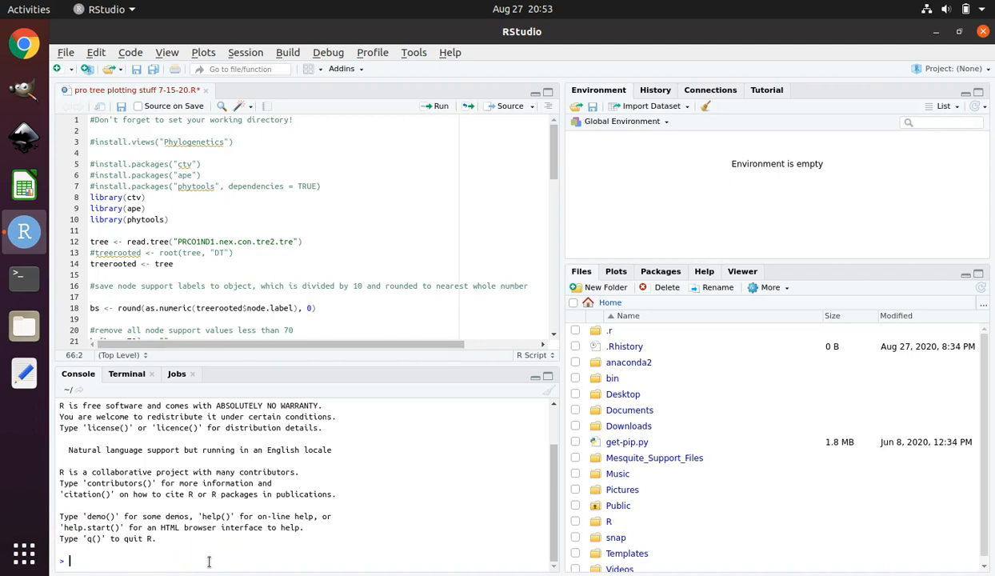
Run install.packages("devtools") in the console, then load it with library(devtools).
right_click(209, 563)
text(library(devtools))
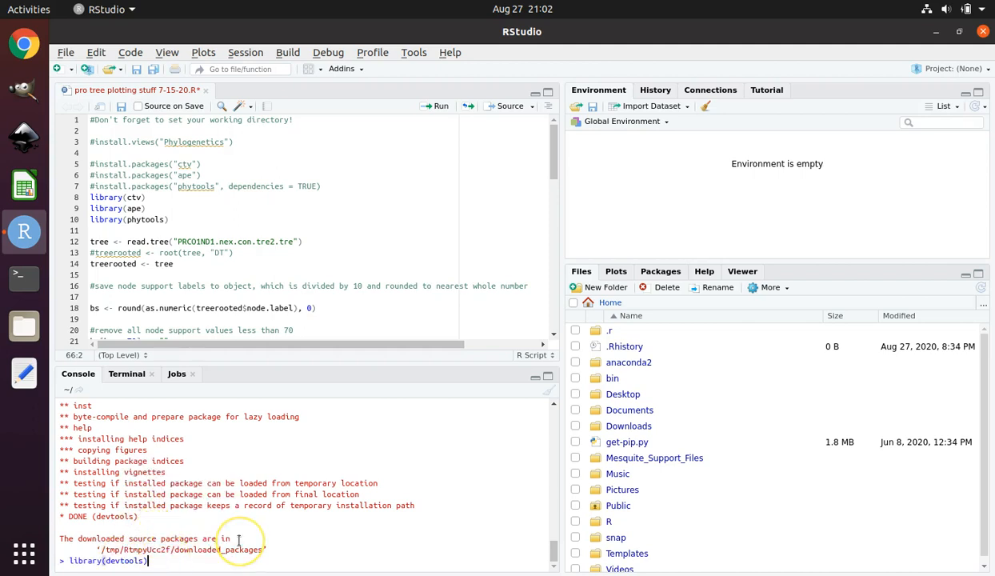
key(Return)
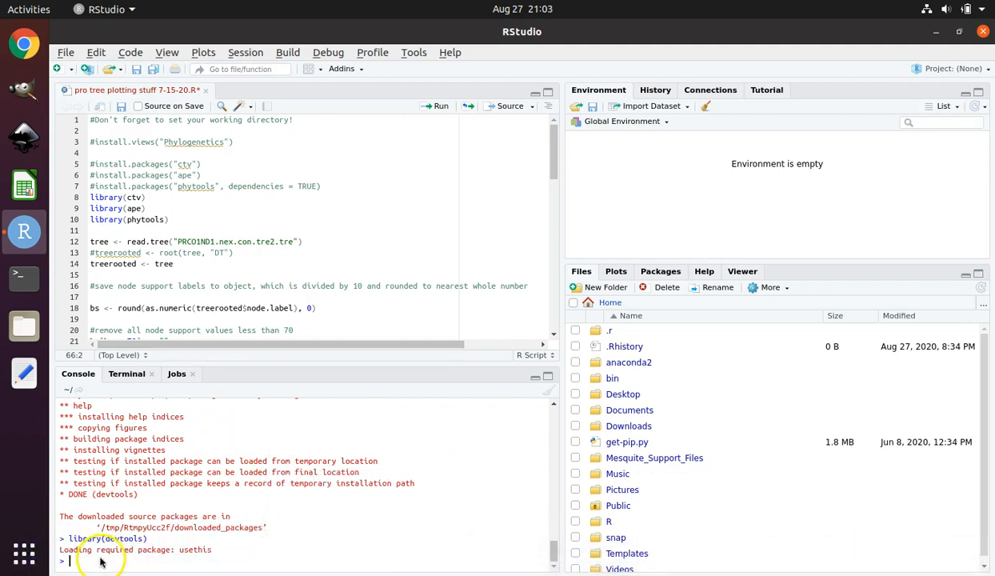
mouse_move(98, 562)
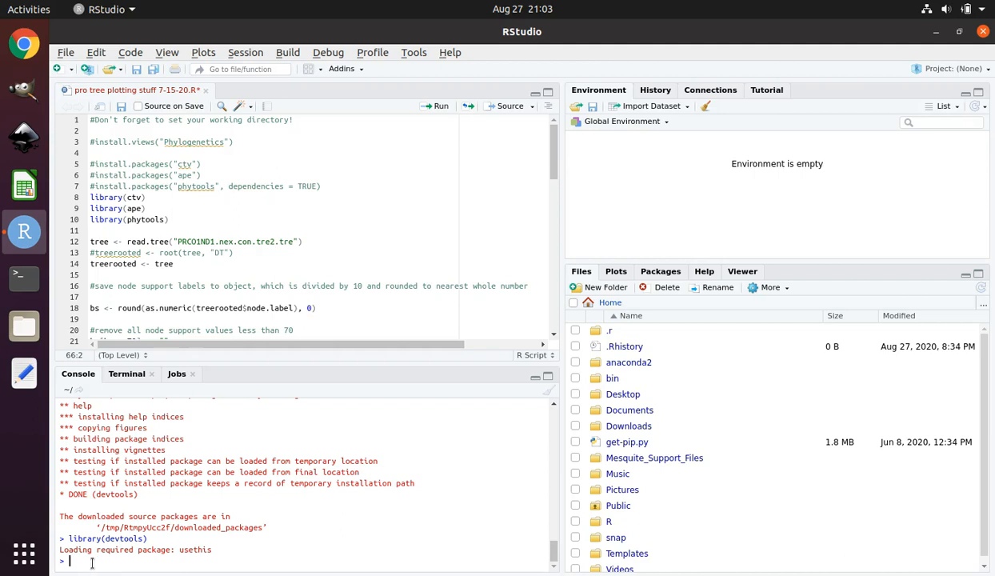
right_click(91, 565)
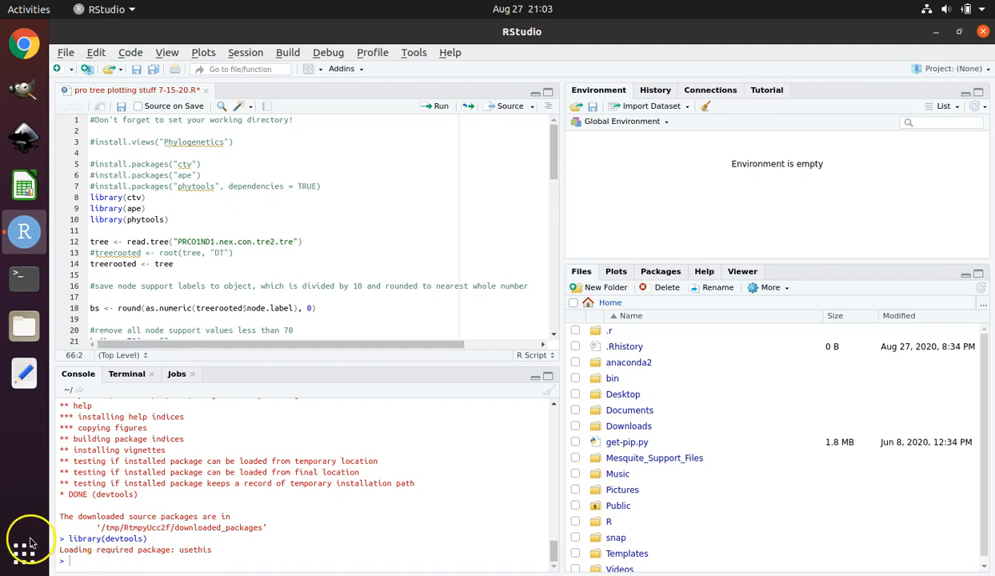
Install units from GitHub with install_github("r-quantities/units").
text(install_github("r-quantities/units"))
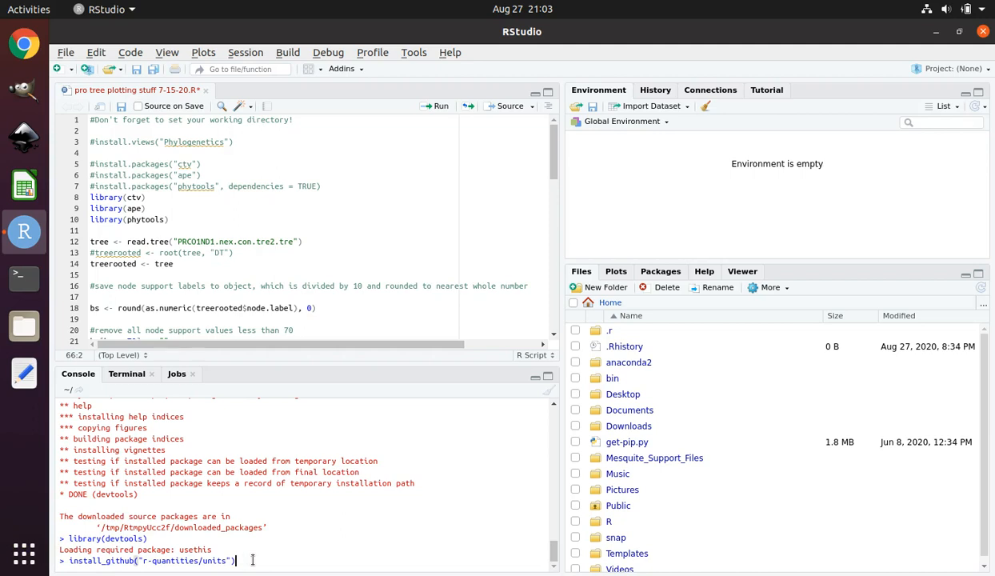
key(Return)
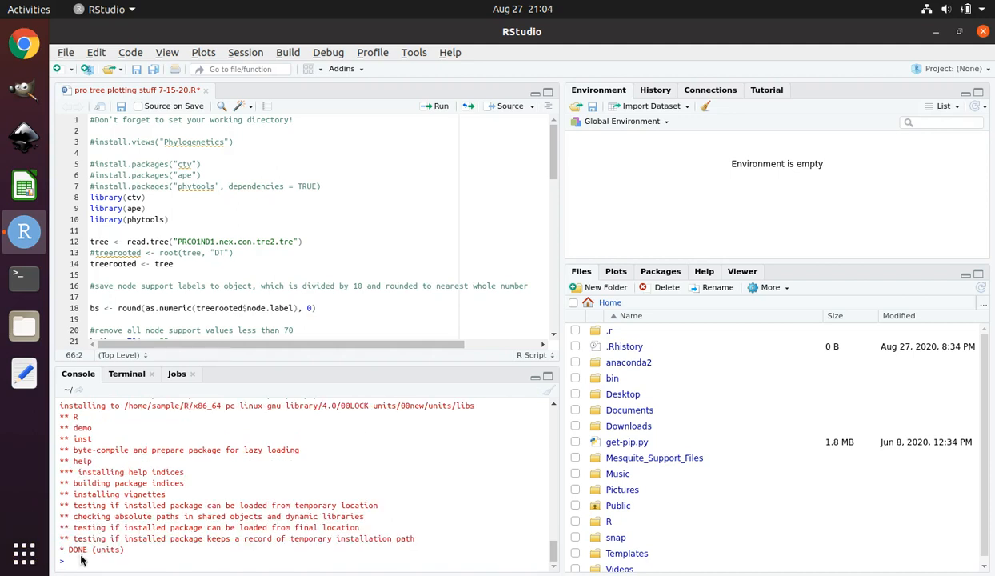
mouse_move(68, 560)
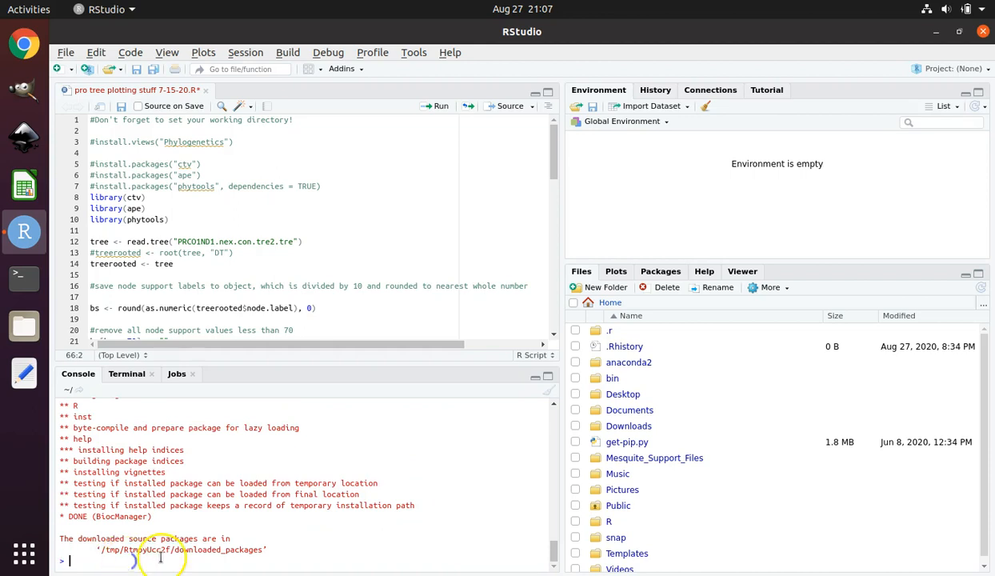
Paste and run the BiocManager snpStats install, answering 'a' to update all old packages.
right_click(159, 559)
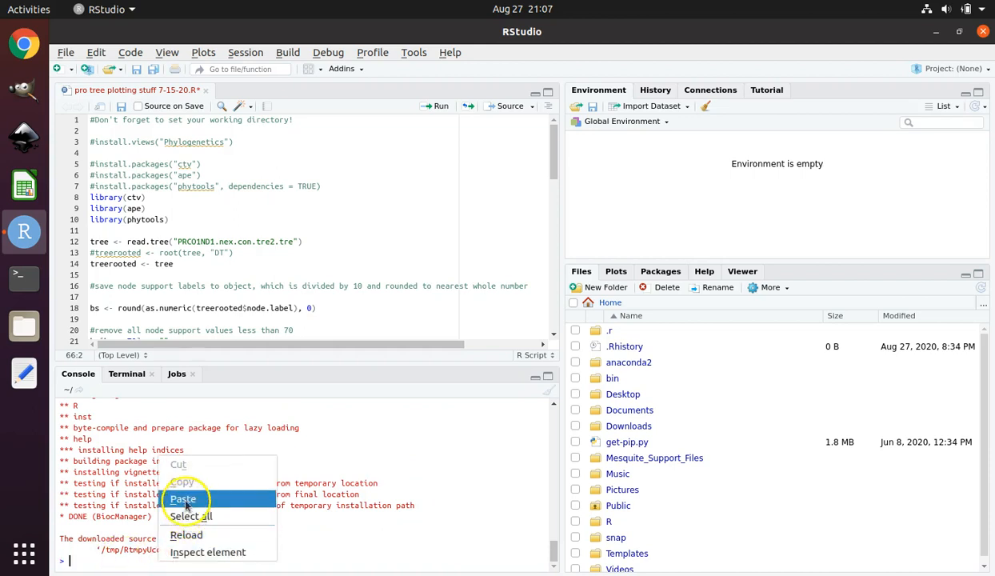
click(187, 499)
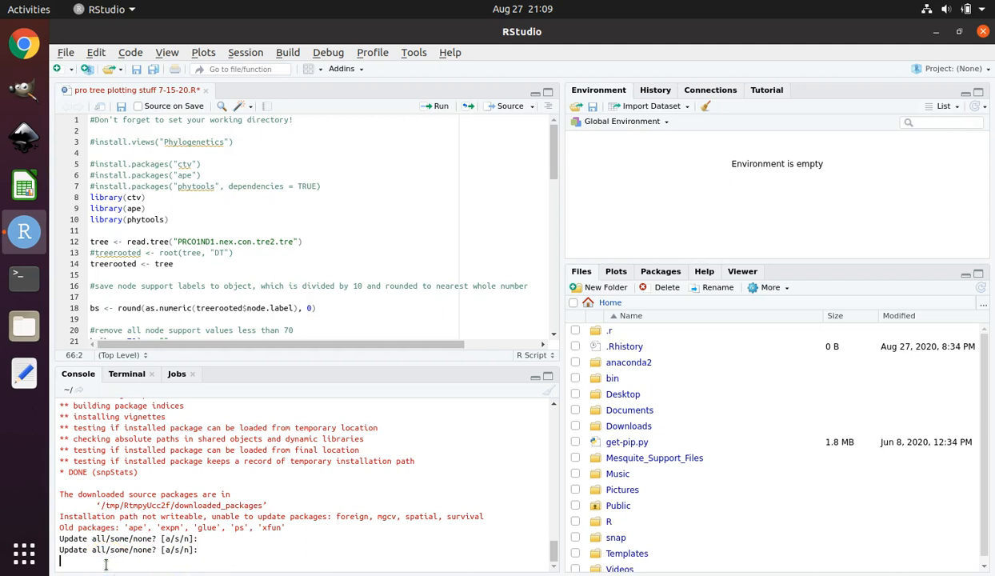
text(a)
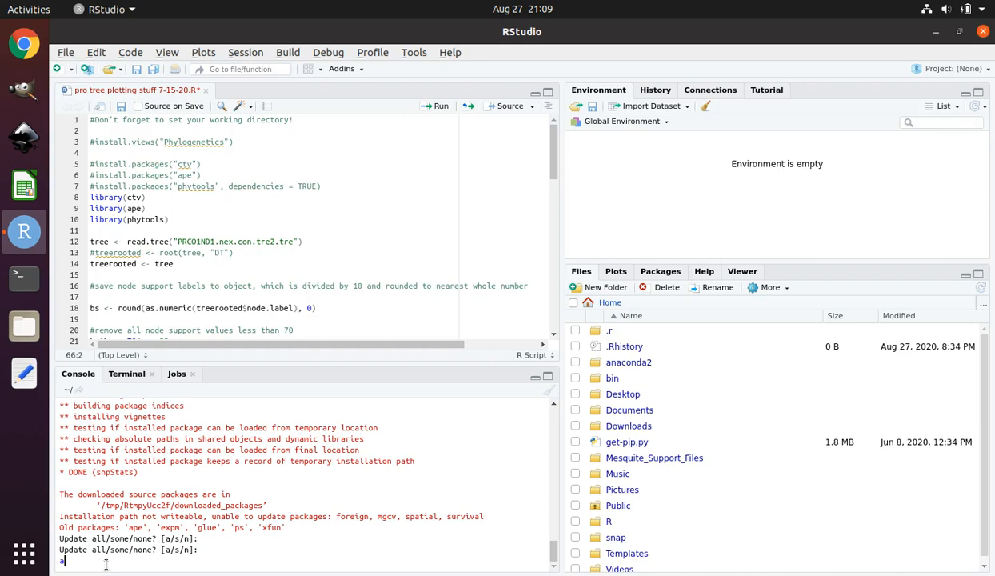
key(Return)
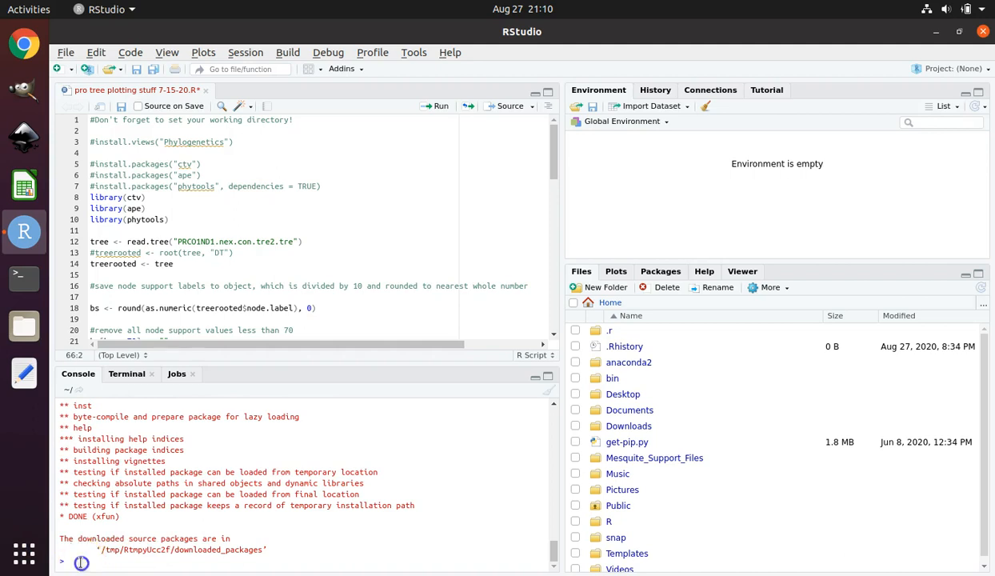
Run install.packages("pegas", dependencies = TRUE), then start typing library at the prompt.
text(in)
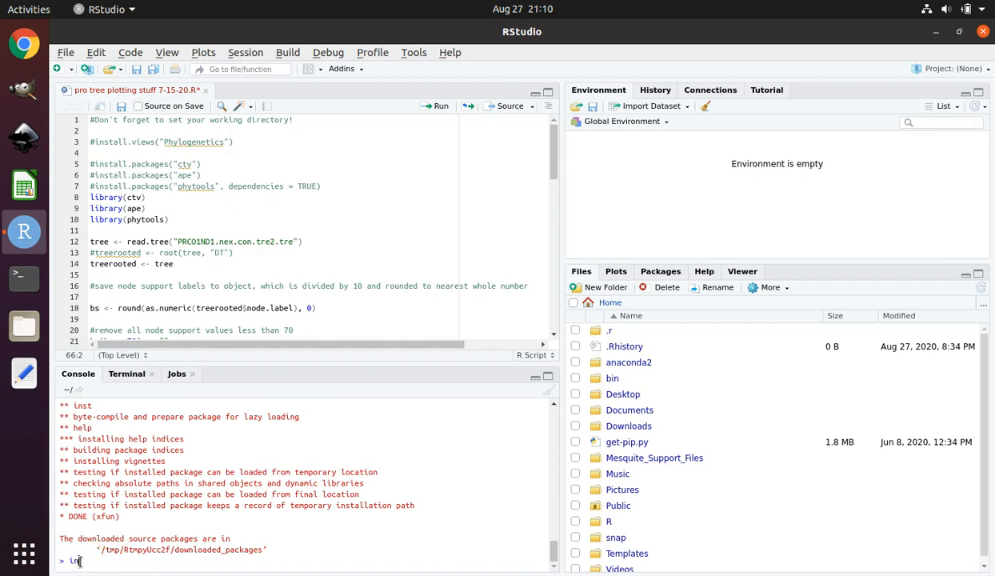
text(install.packages("pegas",)
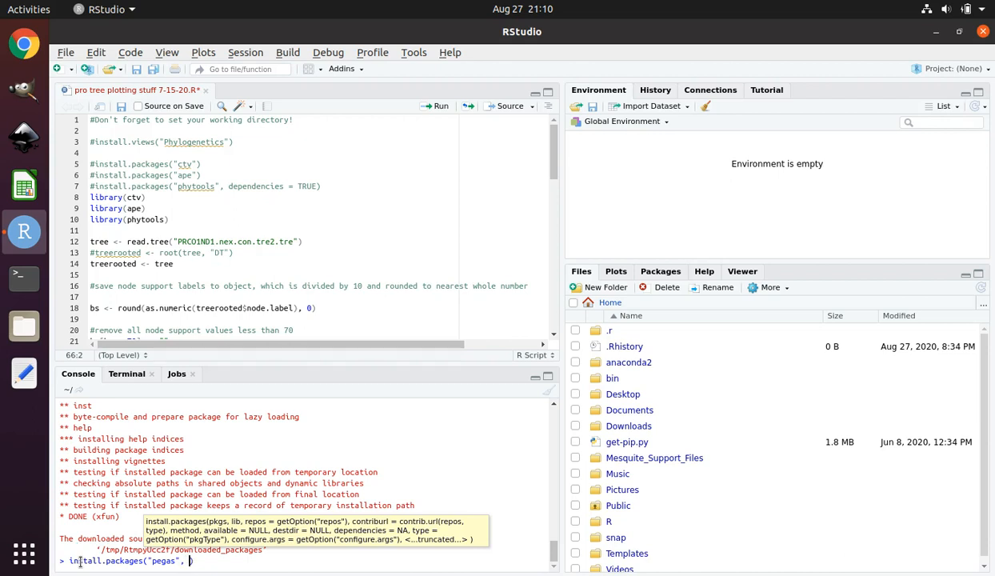
text(depende)
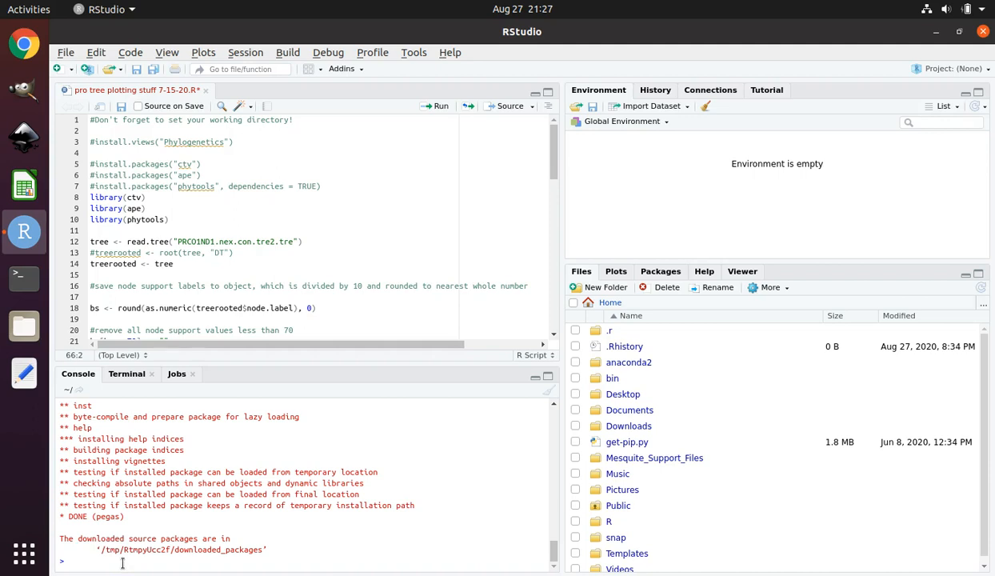
text(library)
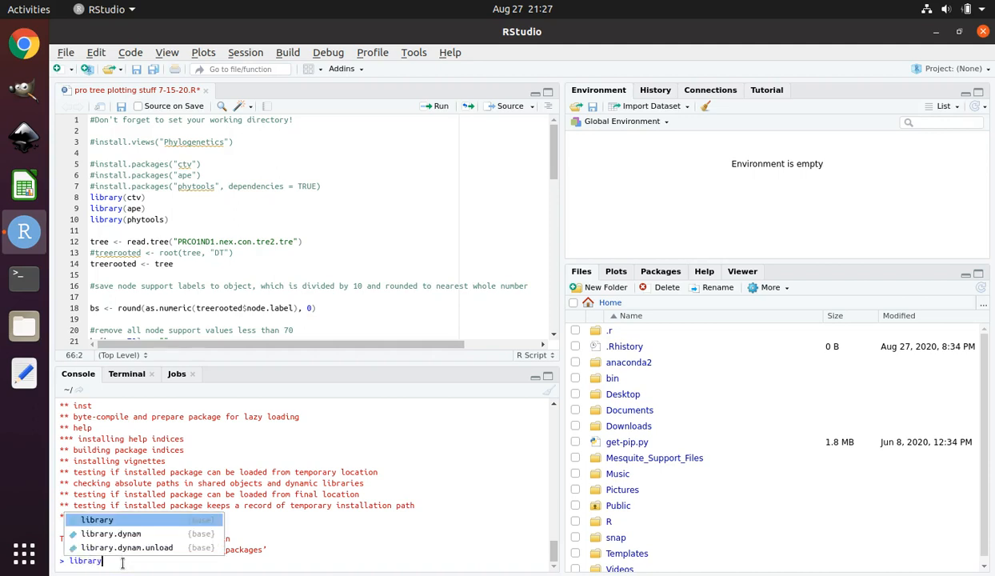